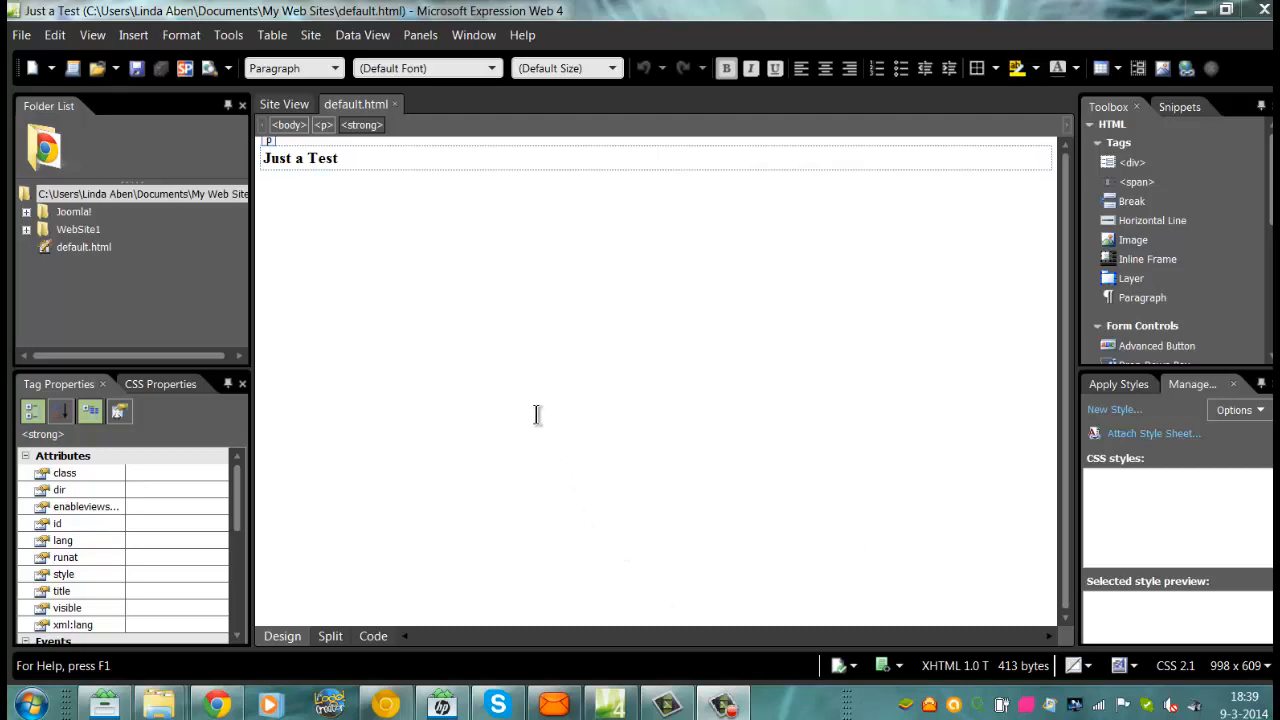
{"action": "mouse_move", "coordinate": [399, 328]}
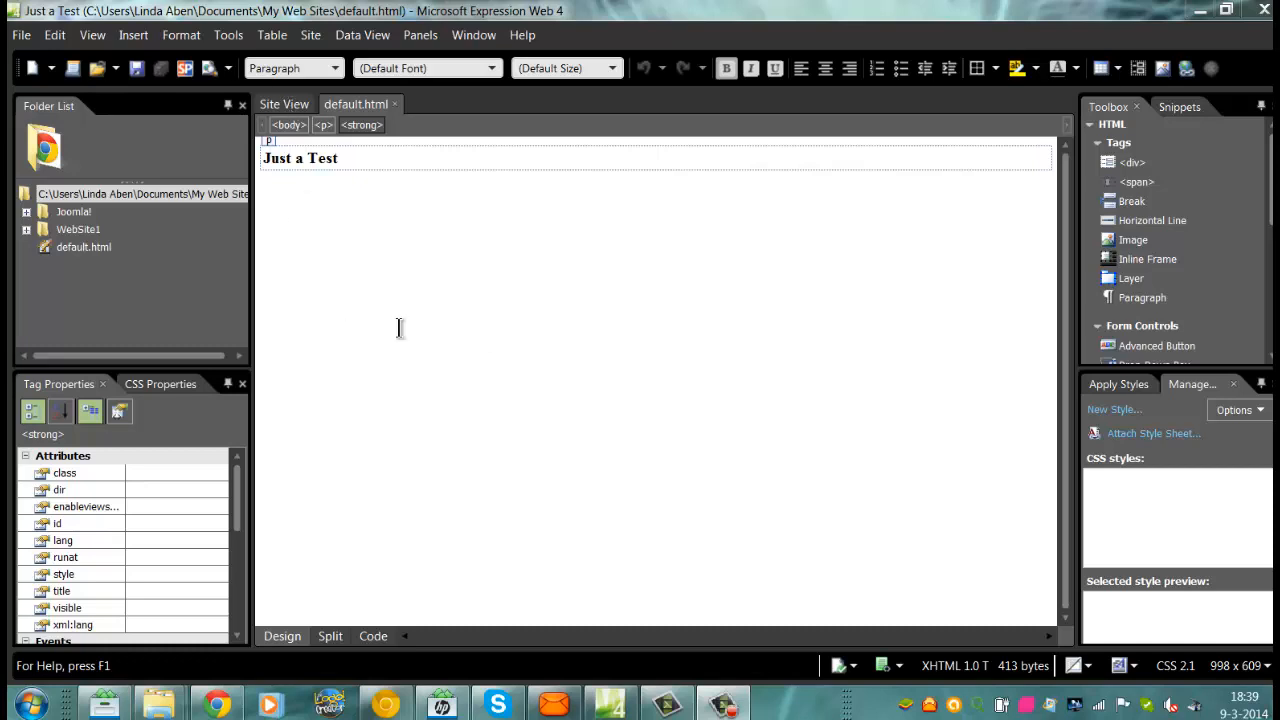
{"action": "mouse_move", "coordinate": [403, 457]}
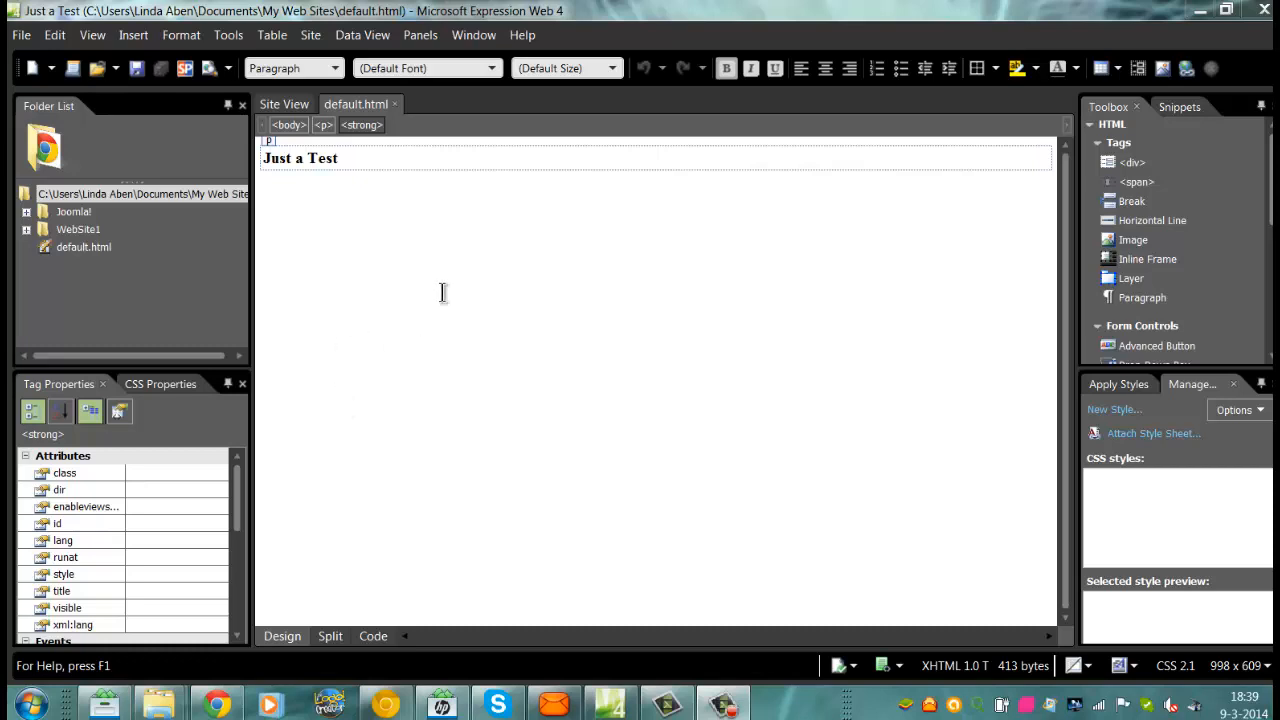
{"action": "mouse_move", "coordinate": [514, 292]}
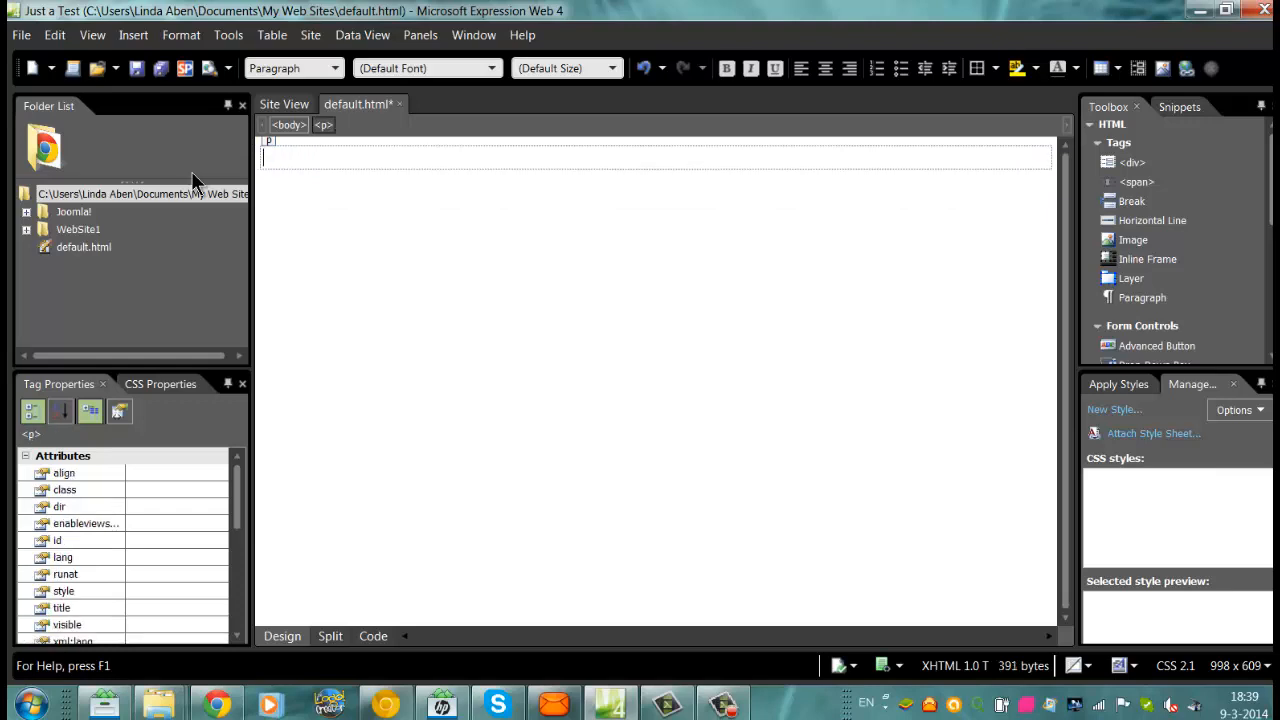
- Type 'Just Testing' as the opening line and set it in the Arimo font
{"action": "type", "text": "just Testing"}
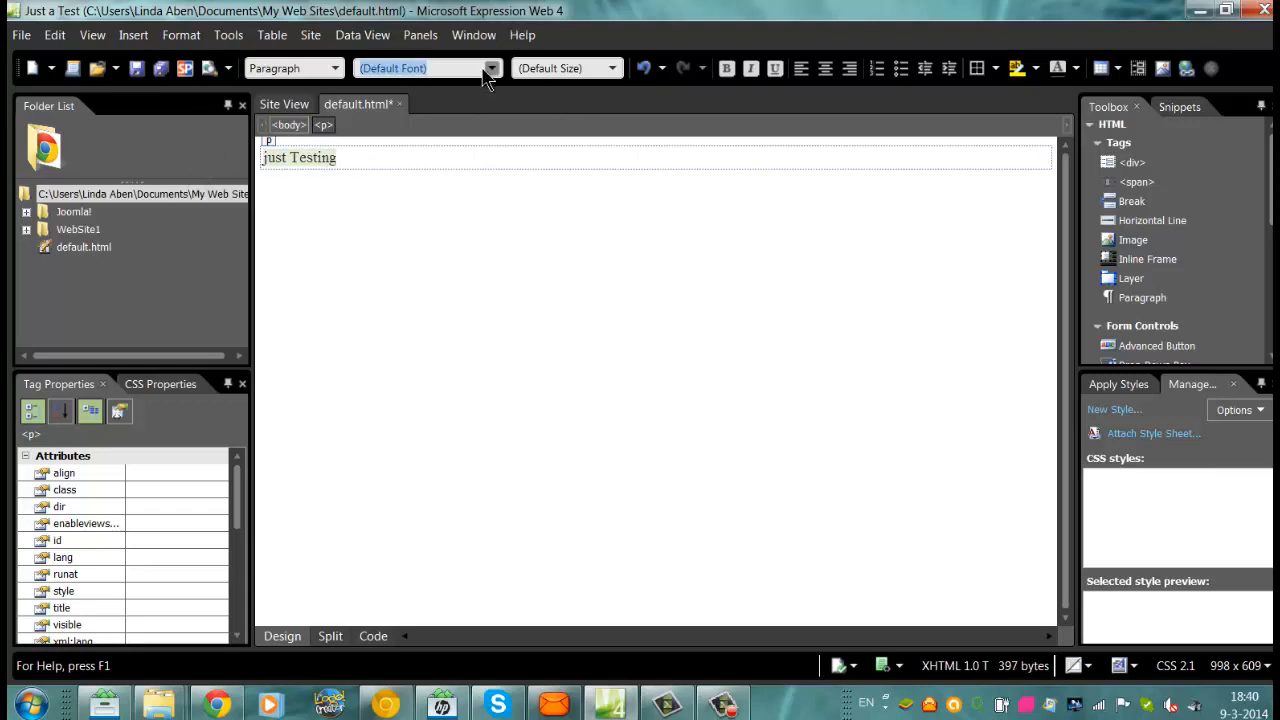
{"action": "left_click", "coordinate": [420, 68]}
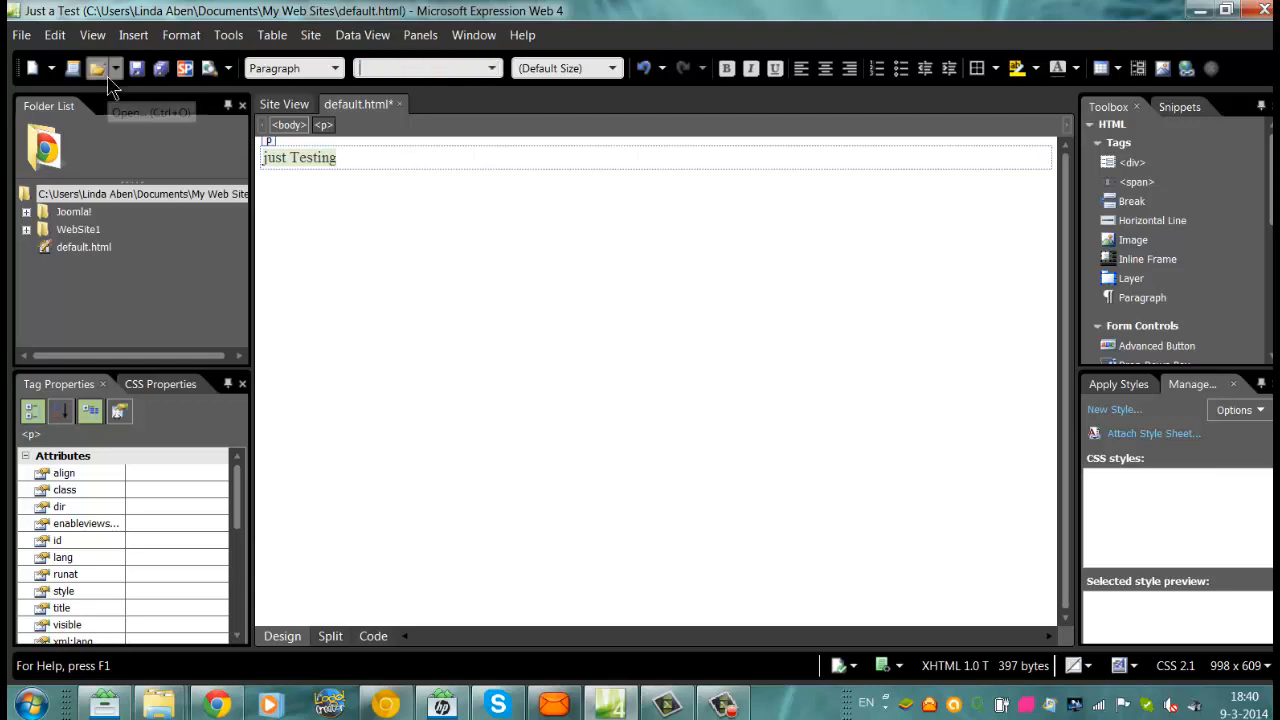
{"action": "left_click", "coordinate": [490, 68]}
{"action": "type", "text": "Arial"}
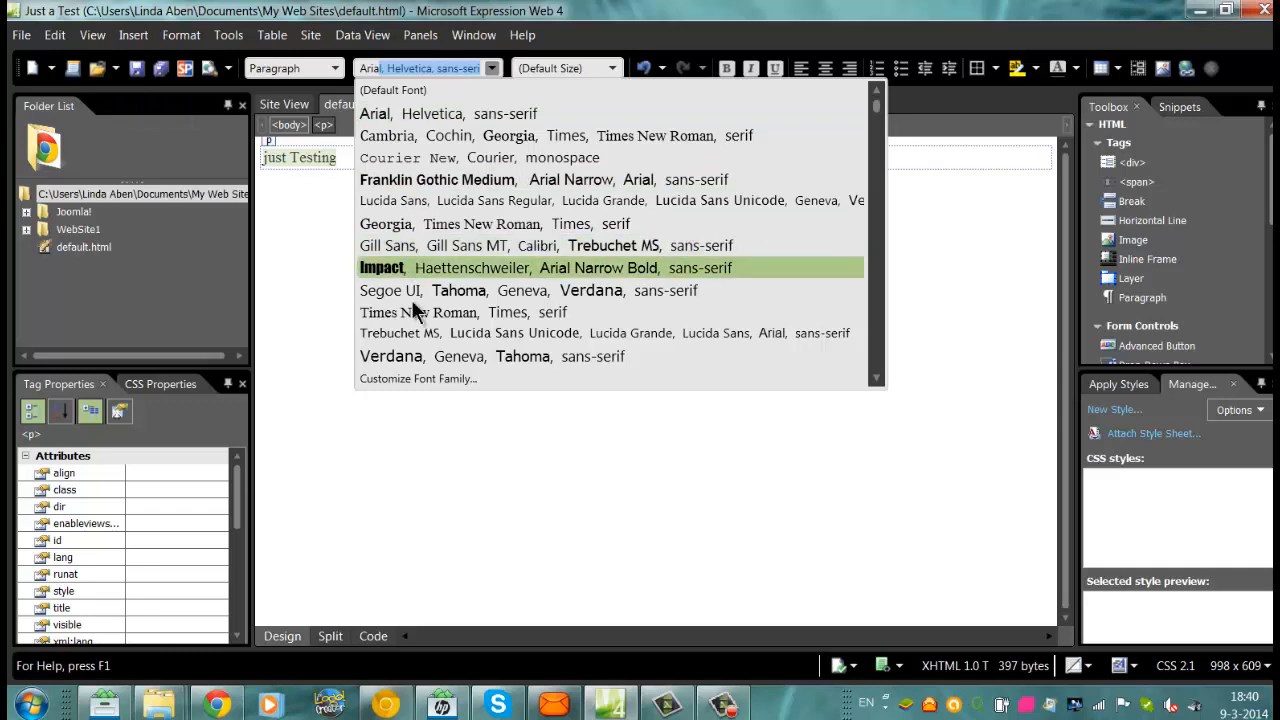
{"action": "scroll", "scroll_direction": "down", "scroll_amount": 3}
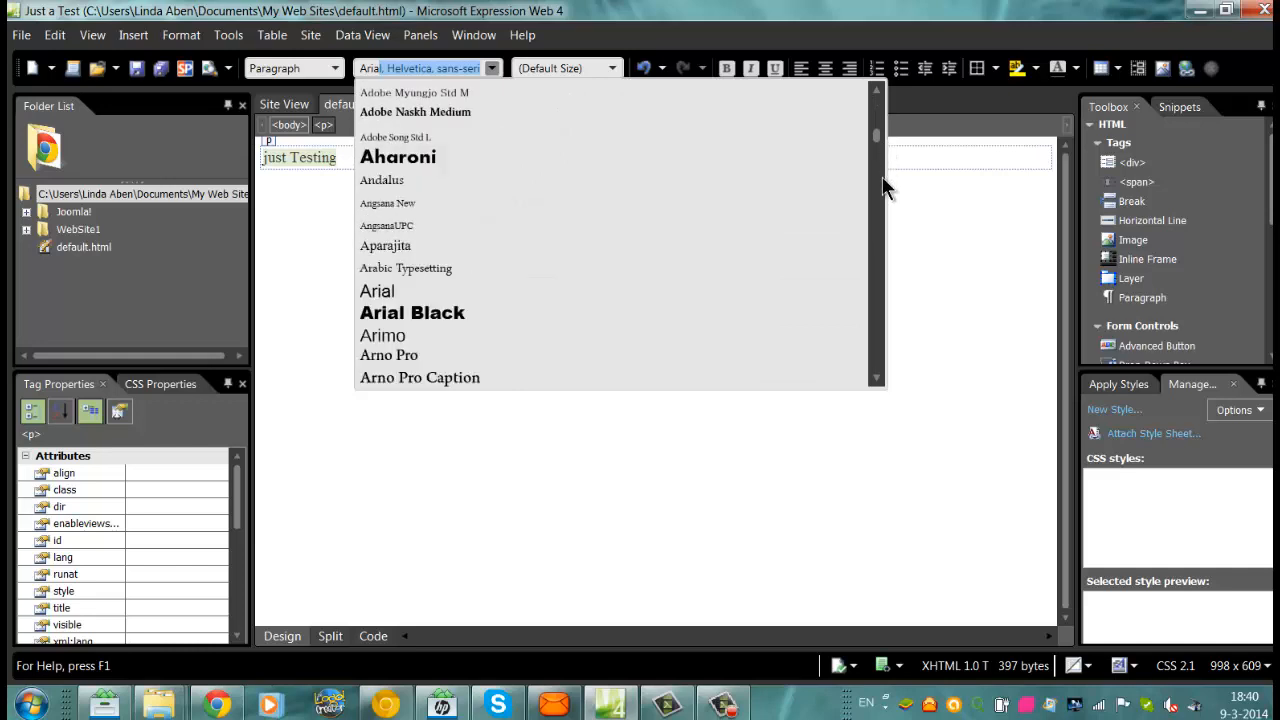
{"action": "left_click", "coordinate": [382, 335]}
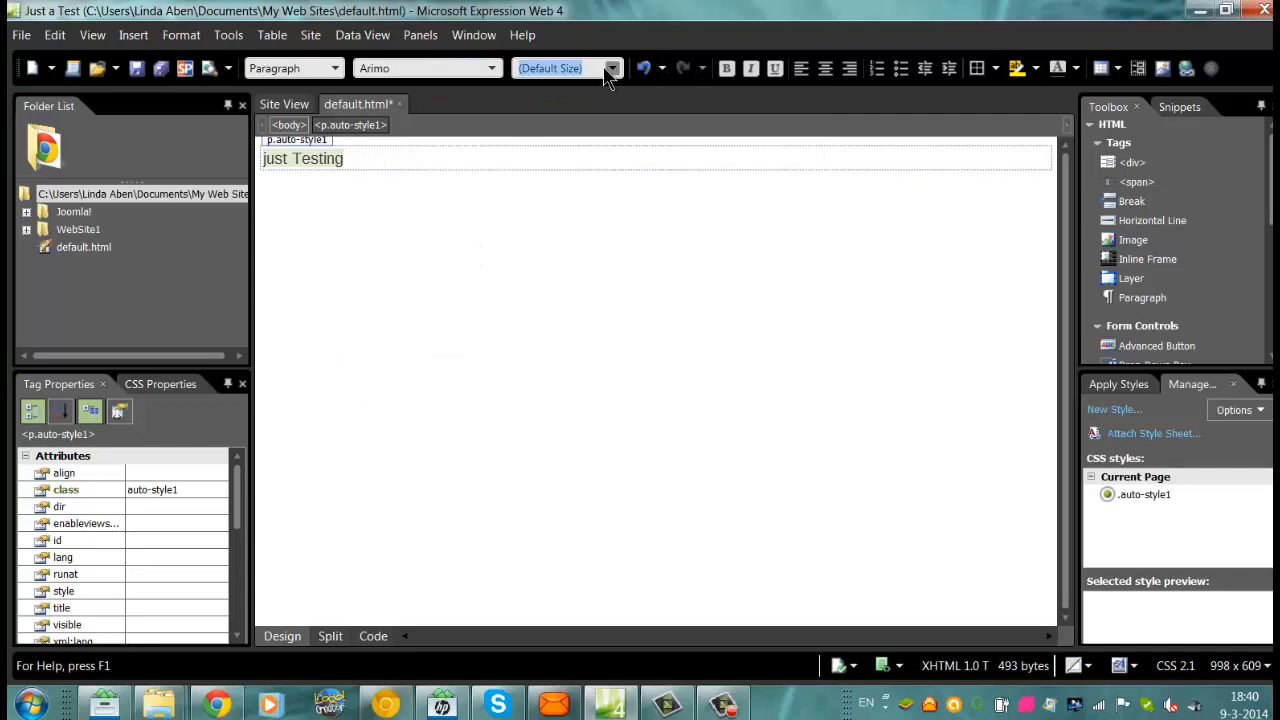
- Make the 'Just Testing' line x-large and add an empty paragraph below it
{"action": "left_click", "coordinate": [611, 68]}
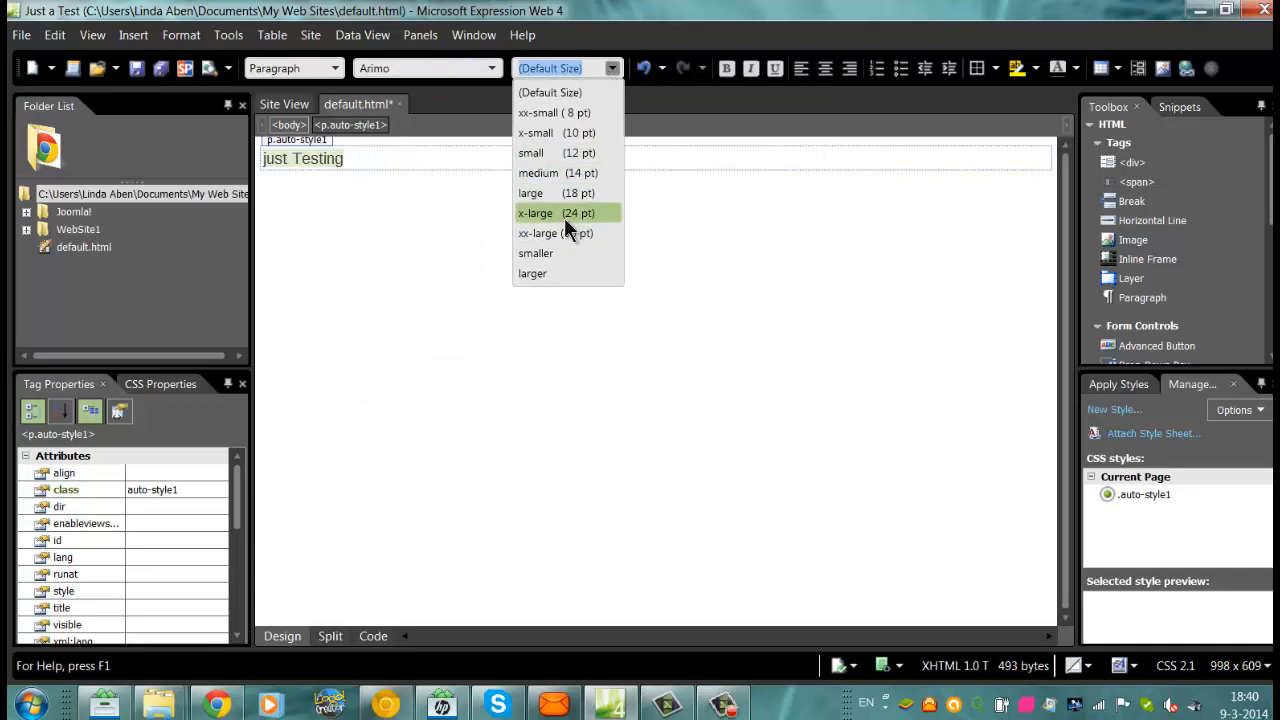
{"action": "left_click", "coordinate": [535, 213]}
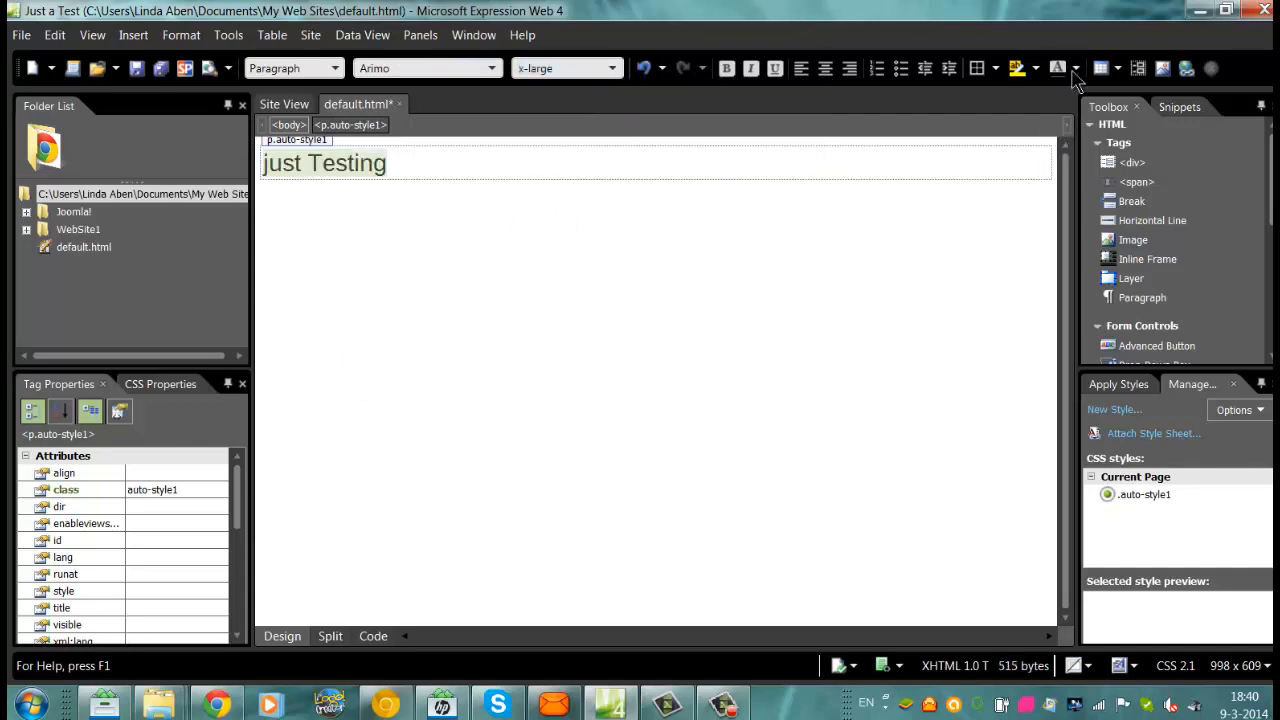
{"action": "left_click", "coordinate": [1075, 68]}
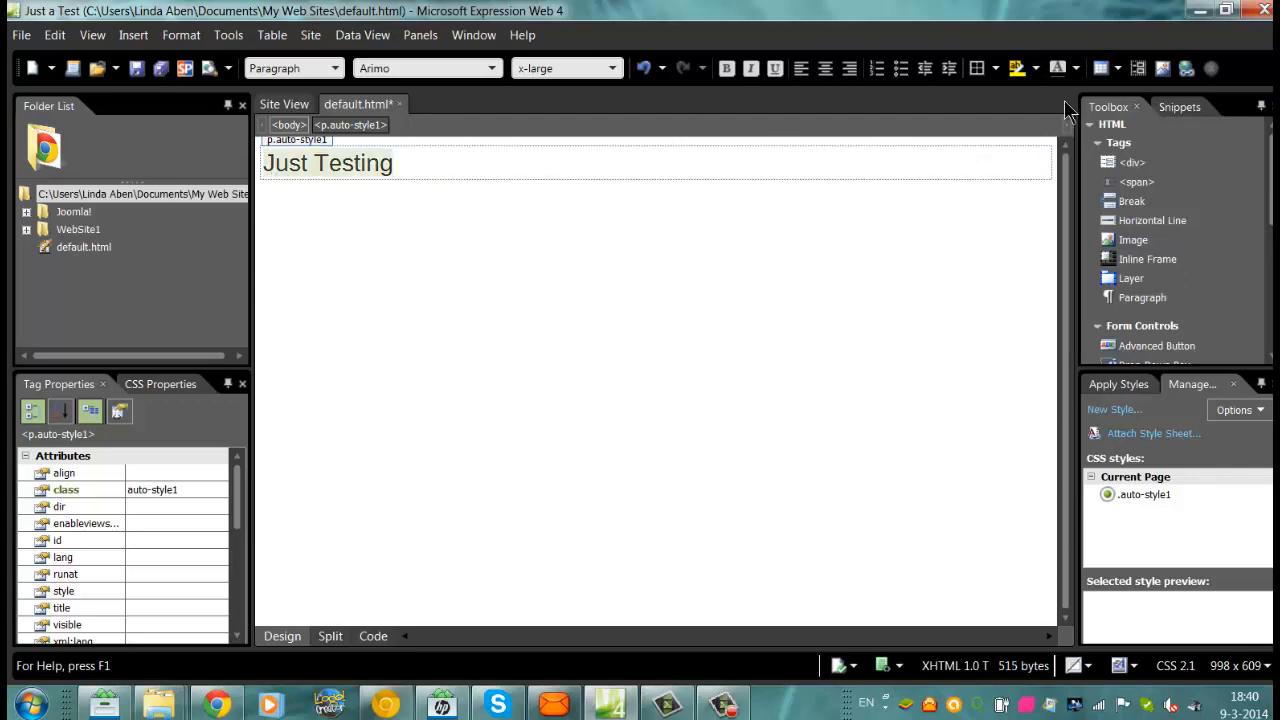
{"action": "left_click", "coordinate": [1074, 68]}
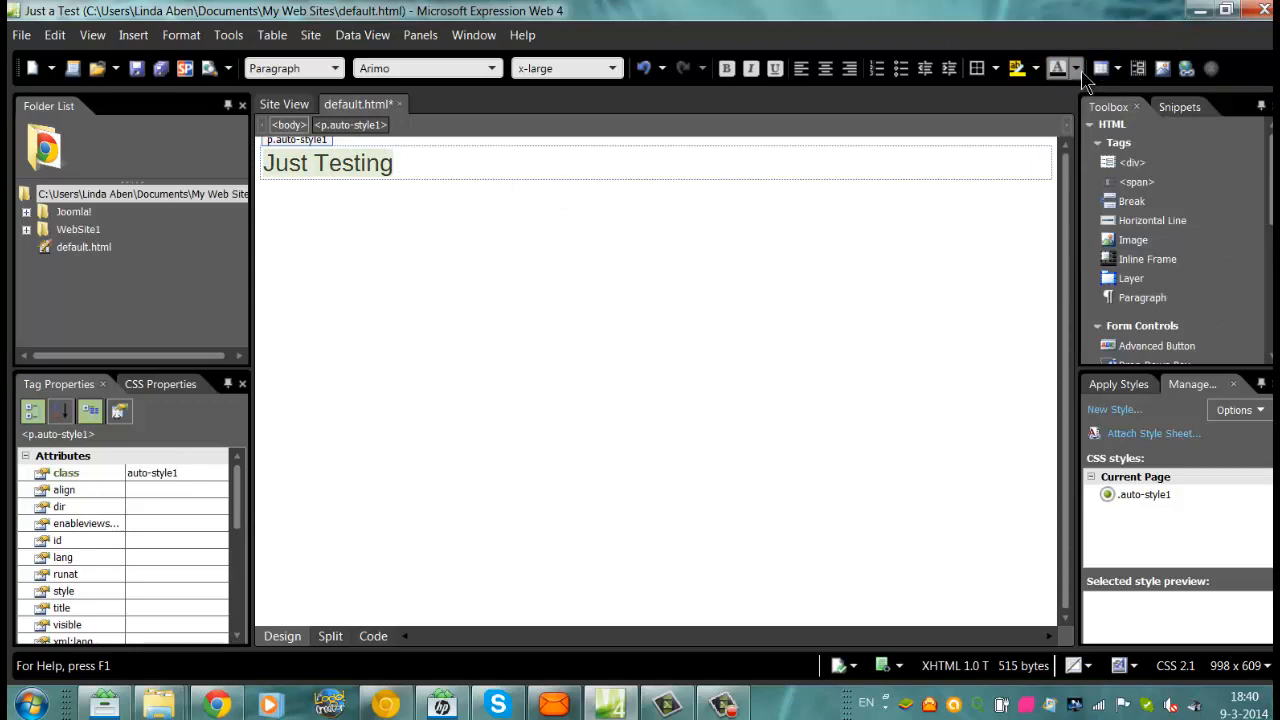
{"action": "left_click", "coordinate": [1075, 68]}
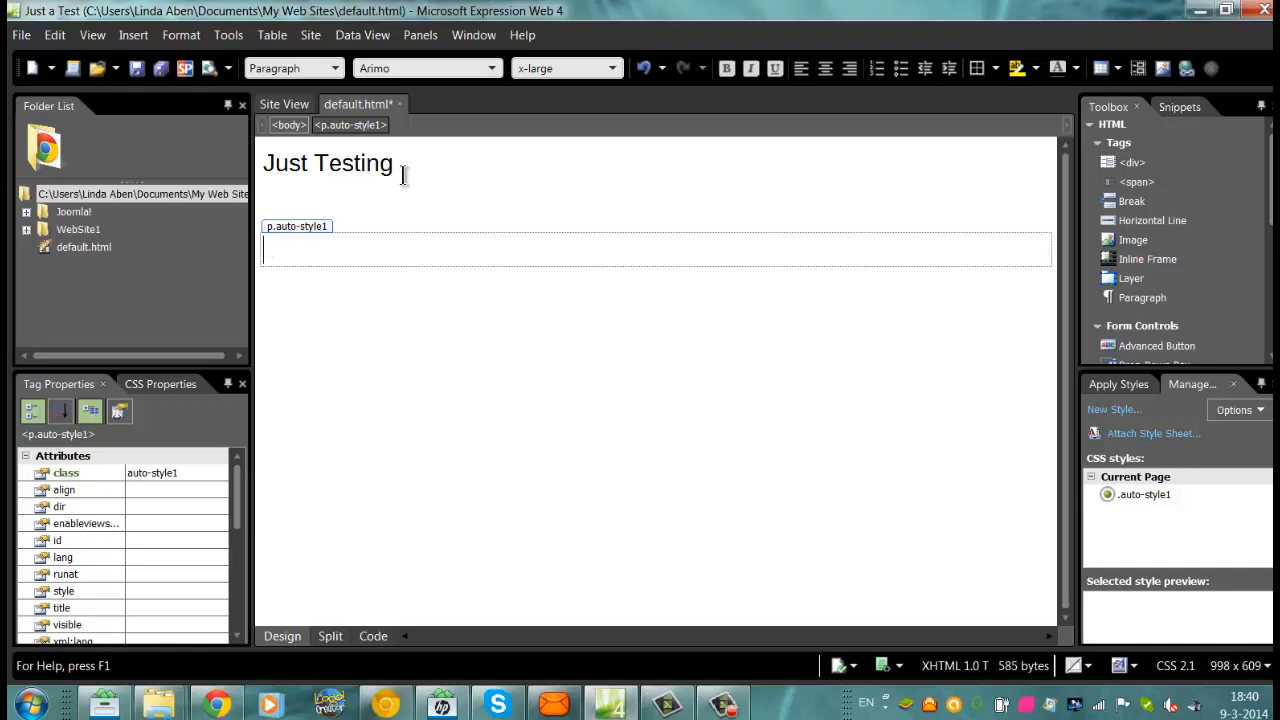
- Insert the logo from the Joomla! folder with alternate text 'Just a test'
{"action": "left_click", "coordinate": [1017, 68]}
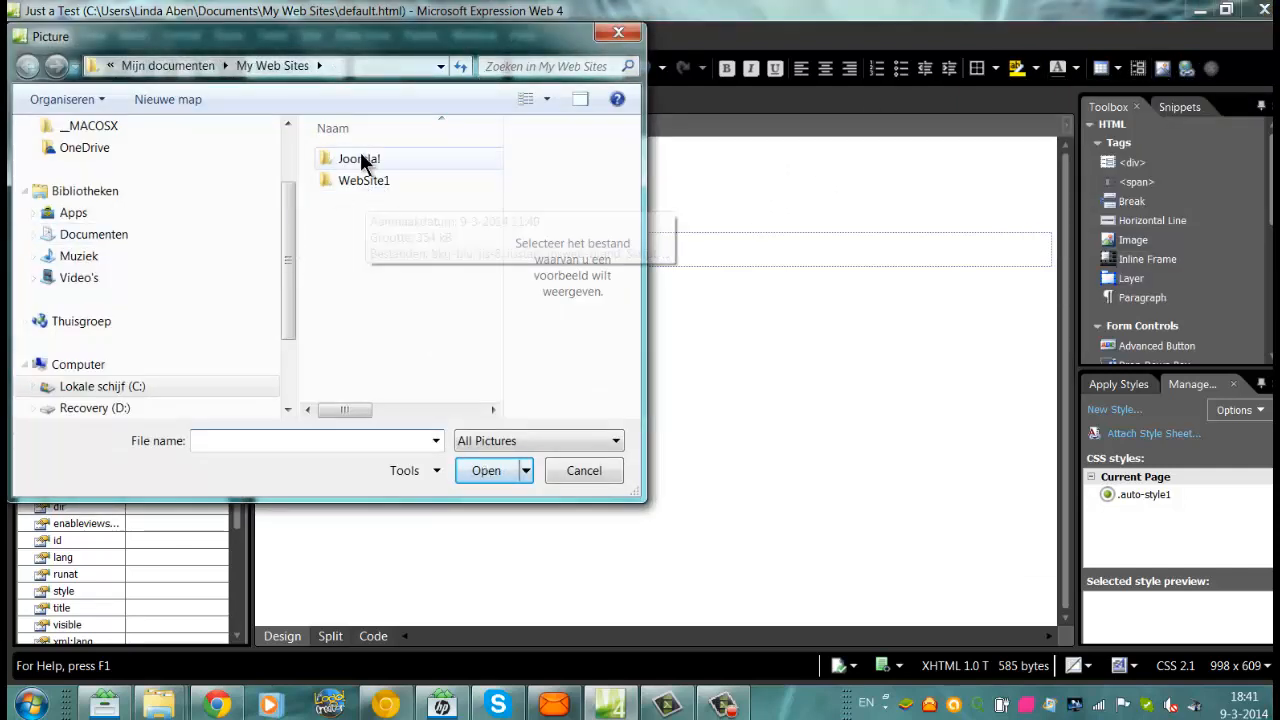
{"action": "double_click", "coordinate": [358, 158]}
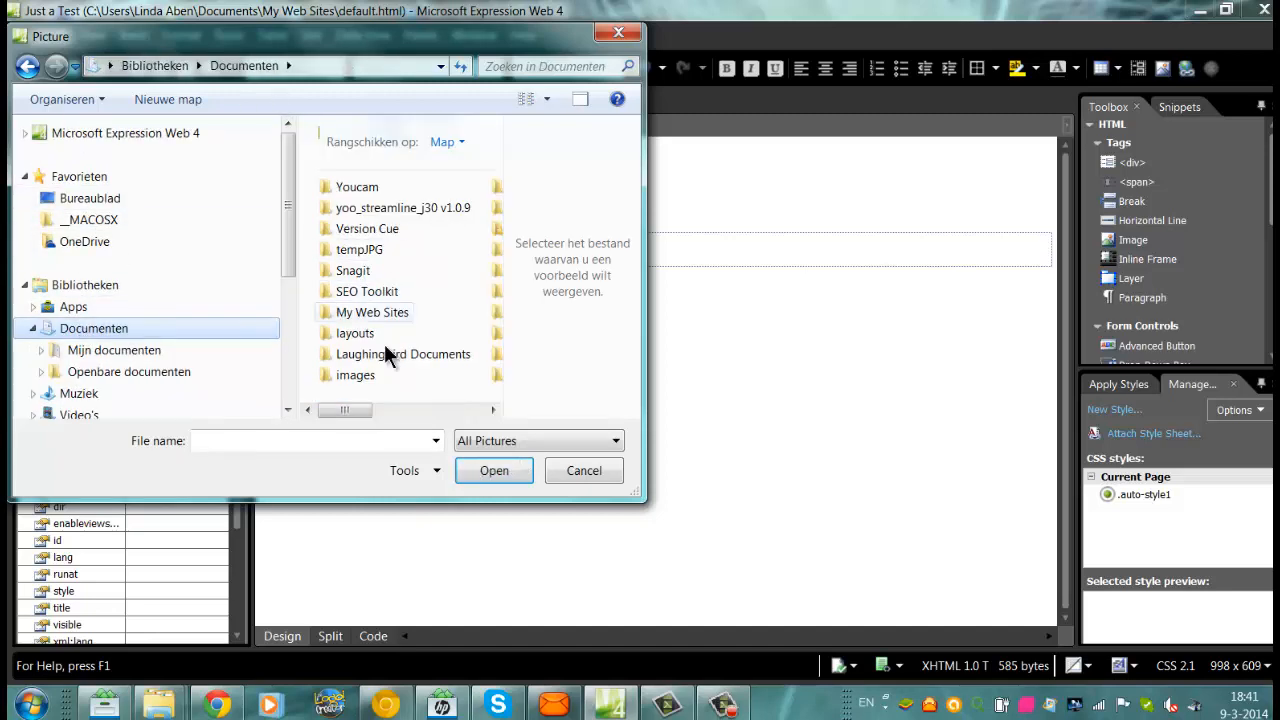
{"action": "double_click", "coordinate": [355, 374]}
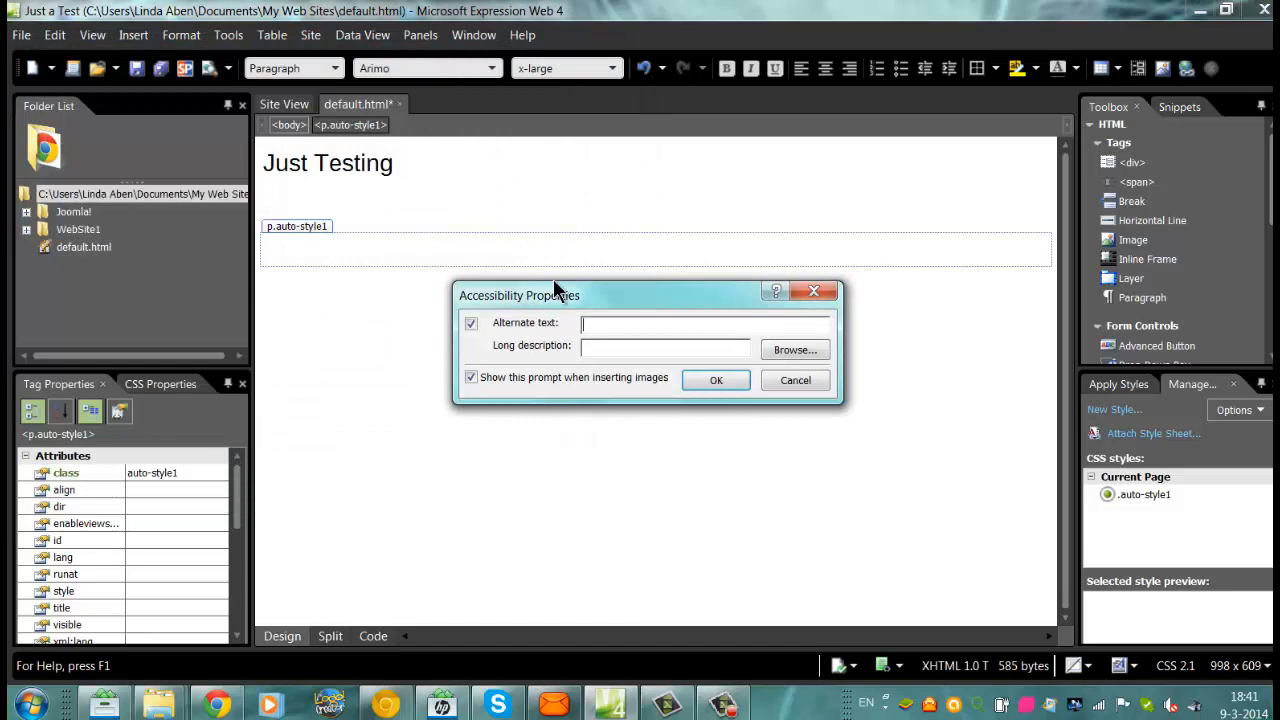
{"action": "type", "text": "Just a test"}
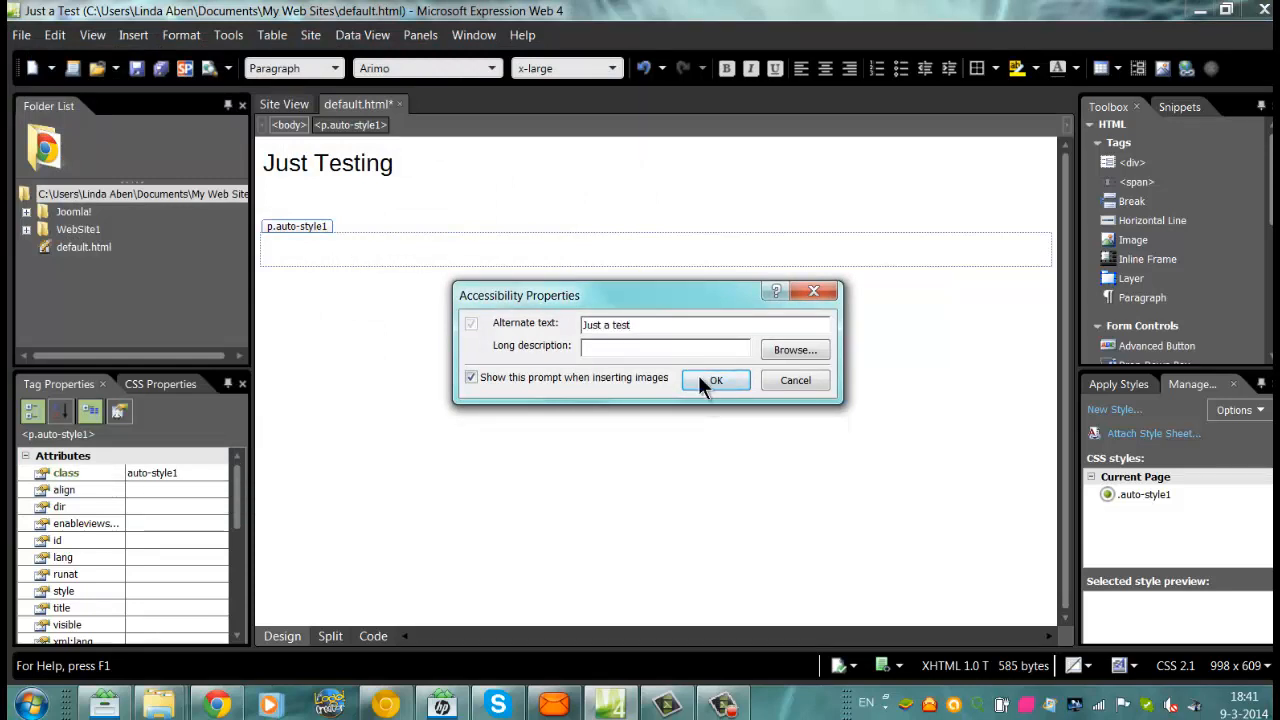
{"action": "left_click", "coordinate": [715, 380]}
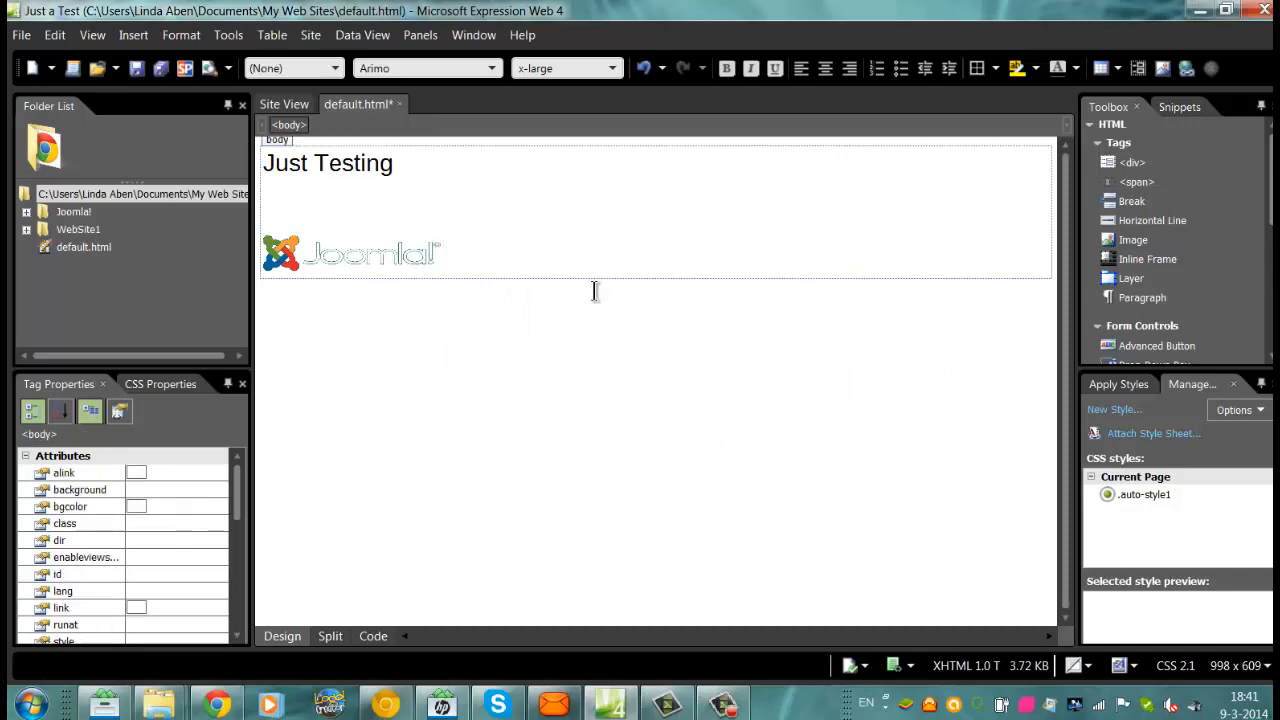
{"action": "left_click", "coordinate": [350, 253]}
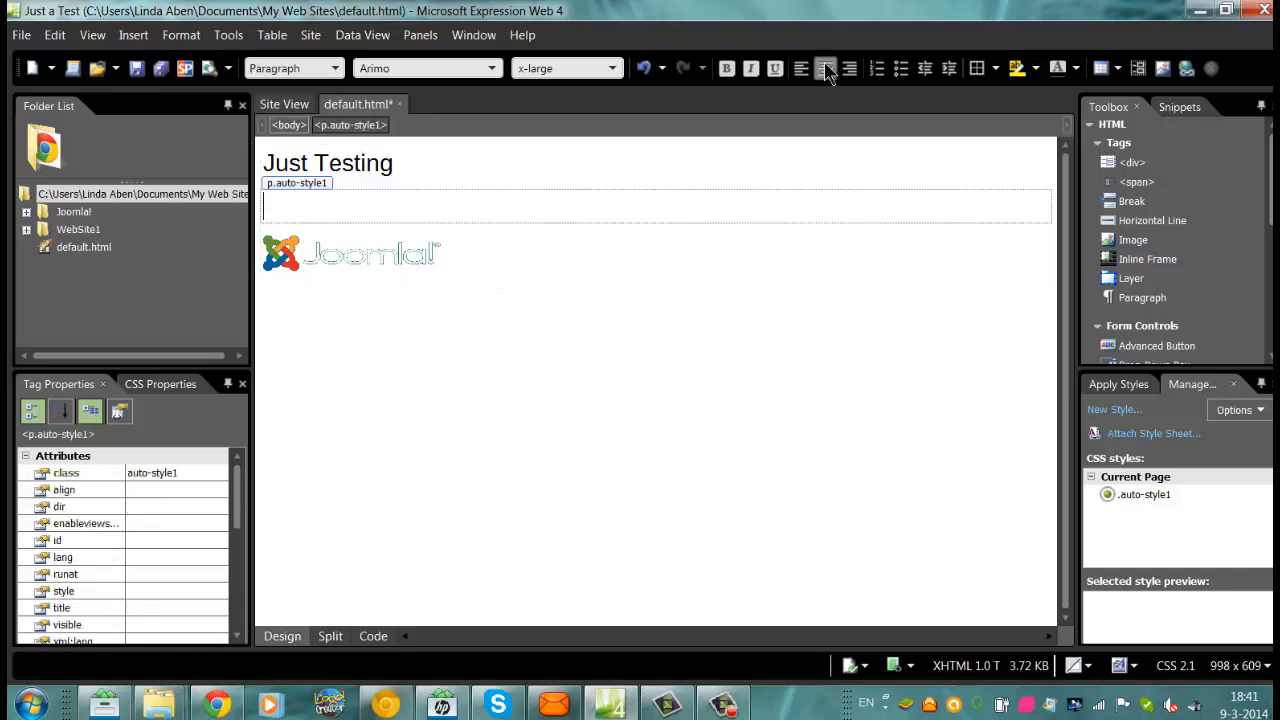
- Insert a 5-row, 2-column table and place the cursor in its first cell
{"action": "left_click", "coordinate": [990, 68]}
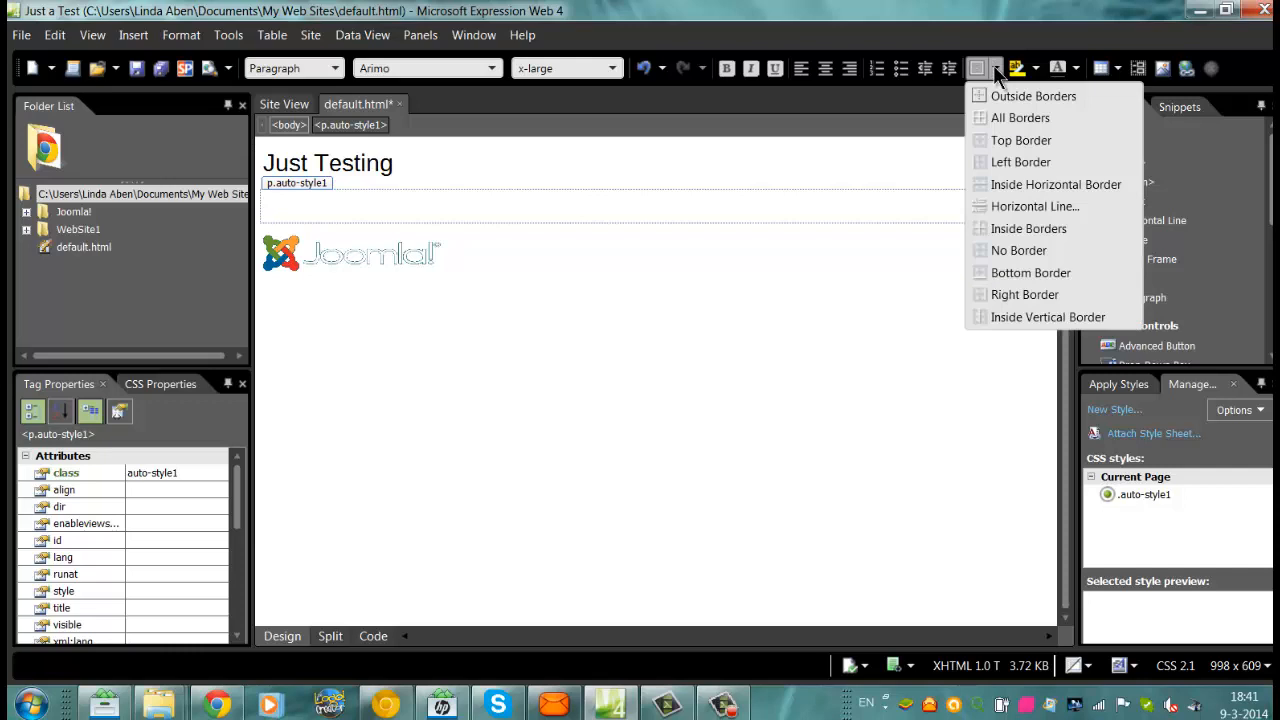
{"action": "mouse_move", "coordinate": [273, 34]}
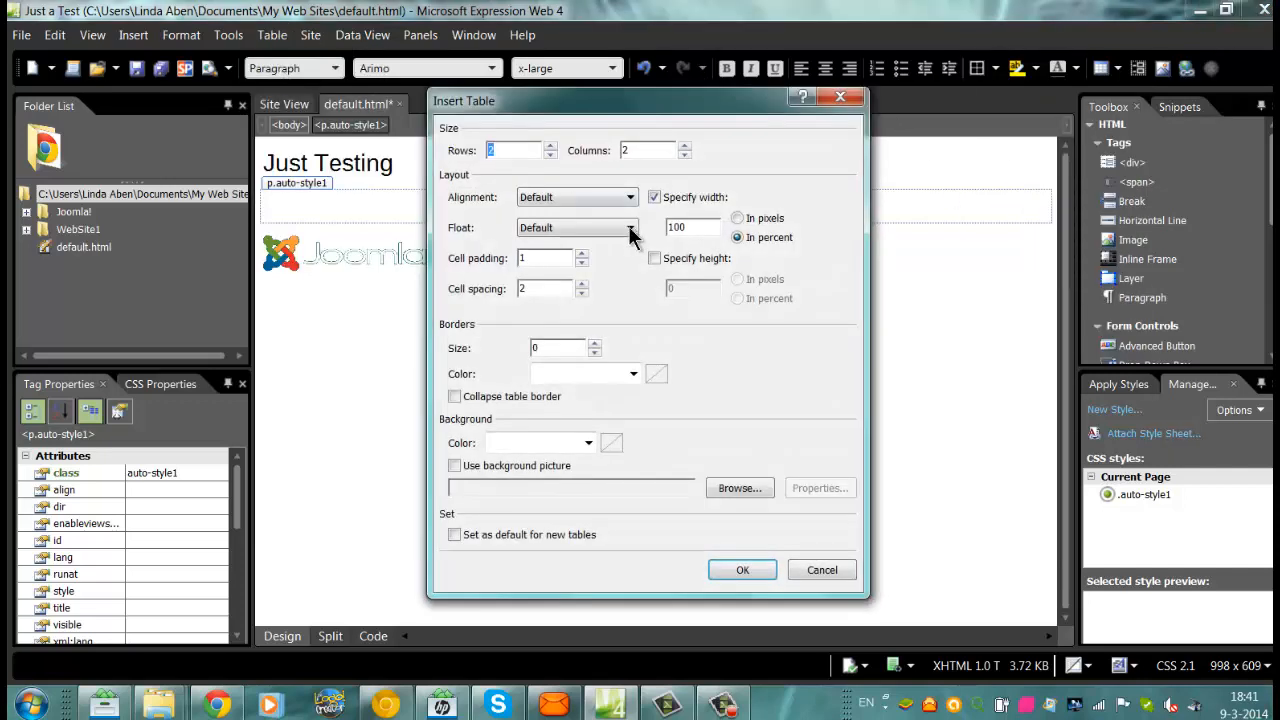
{"action": "left_click", "coordinate": [575, 197]}
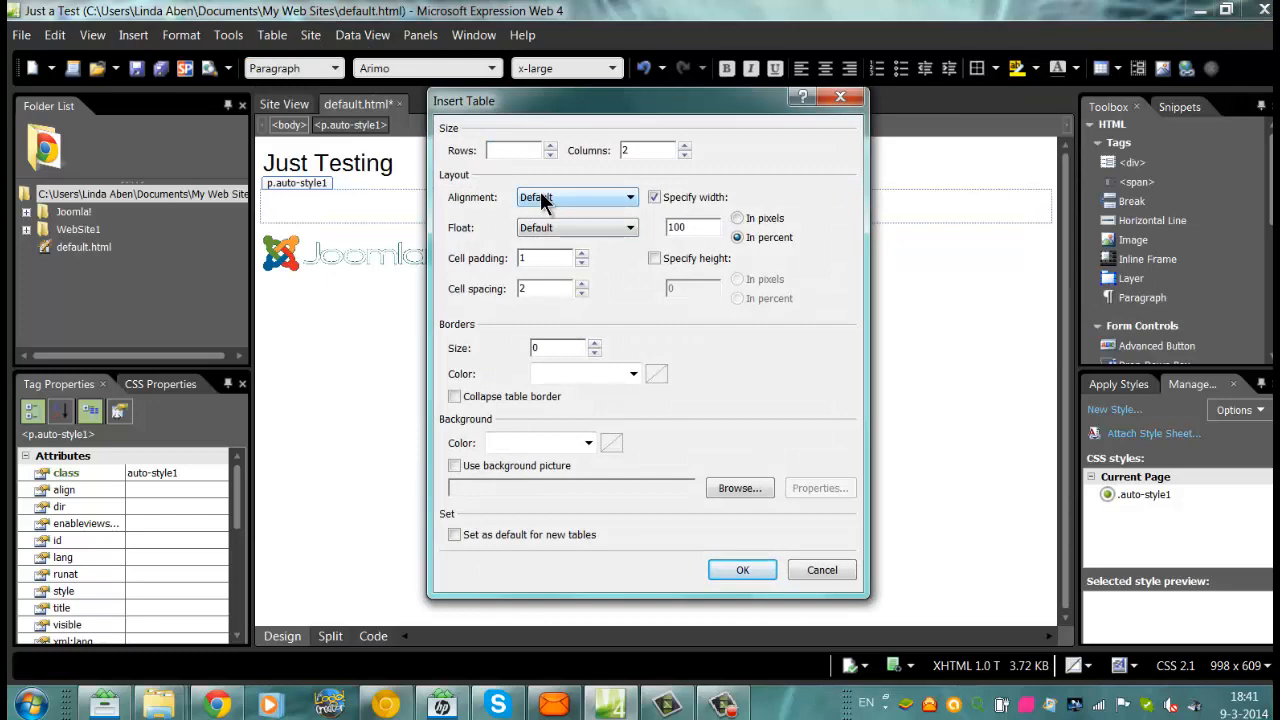
{"action": "type", "text": "5"}
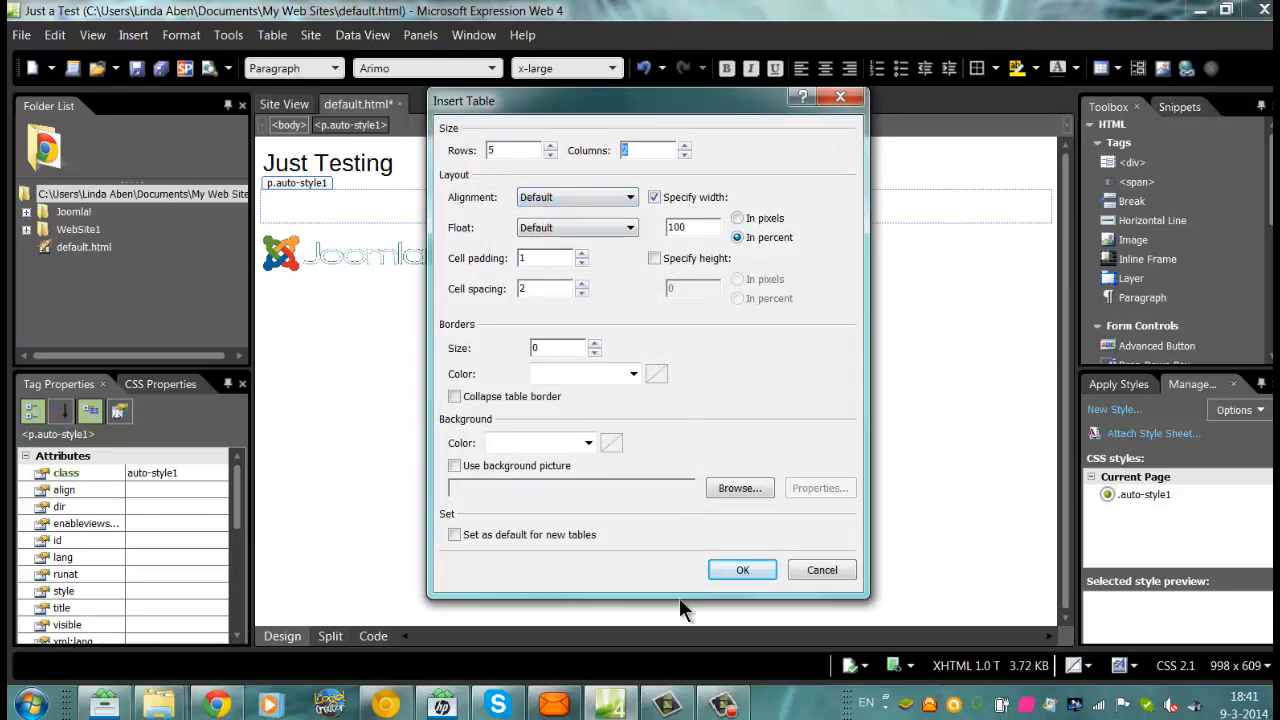
{"action": "left_click", "coordinate": [742, 569]}
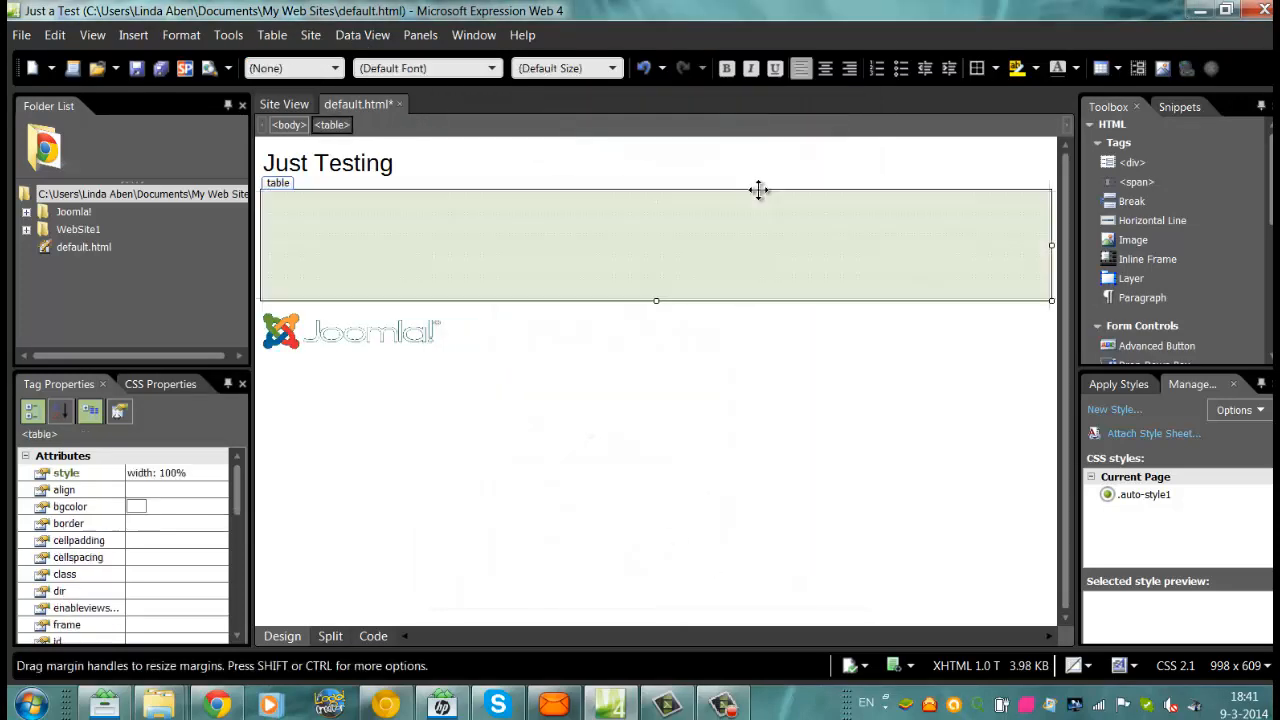
{"action": "left_click", "coordinate": [445, 205]}
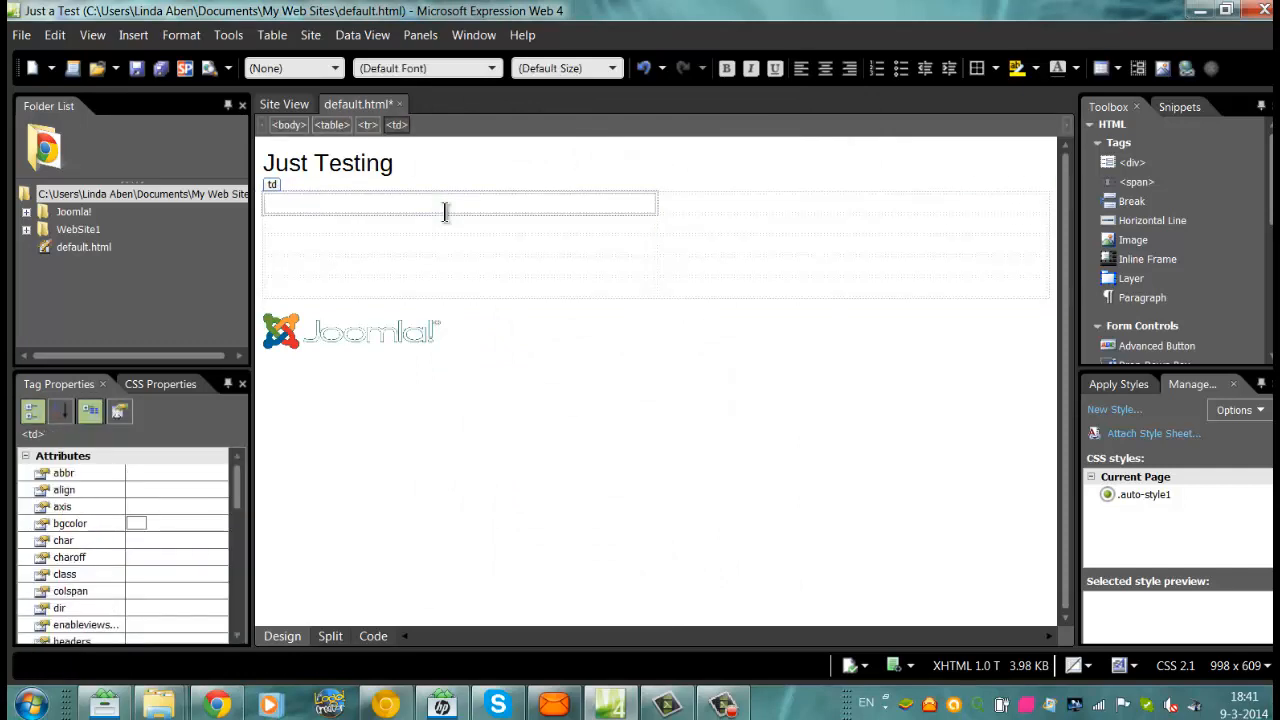
- Enter name, adress and Country in the first column, then capitalise 'Adress'
{"action": "type", "text": "name"}
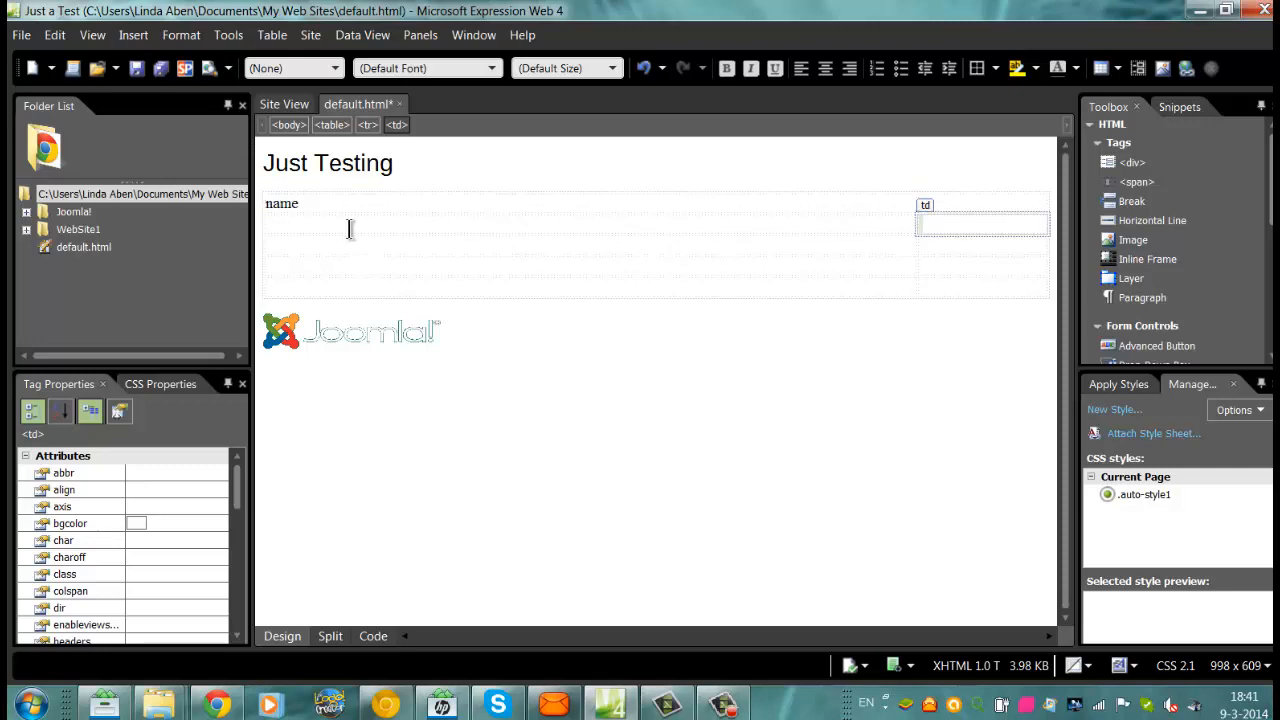
{"action": "type", "text": "adress"}
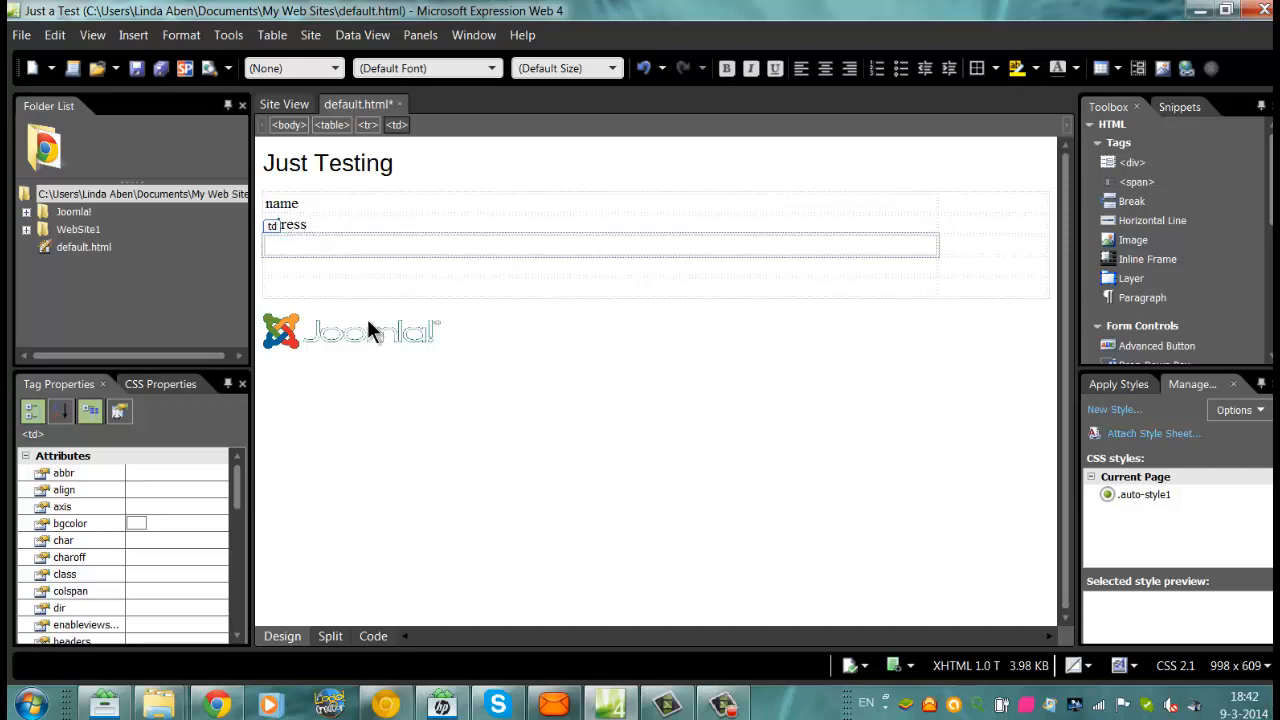
{"action": "type", "text": "C"}
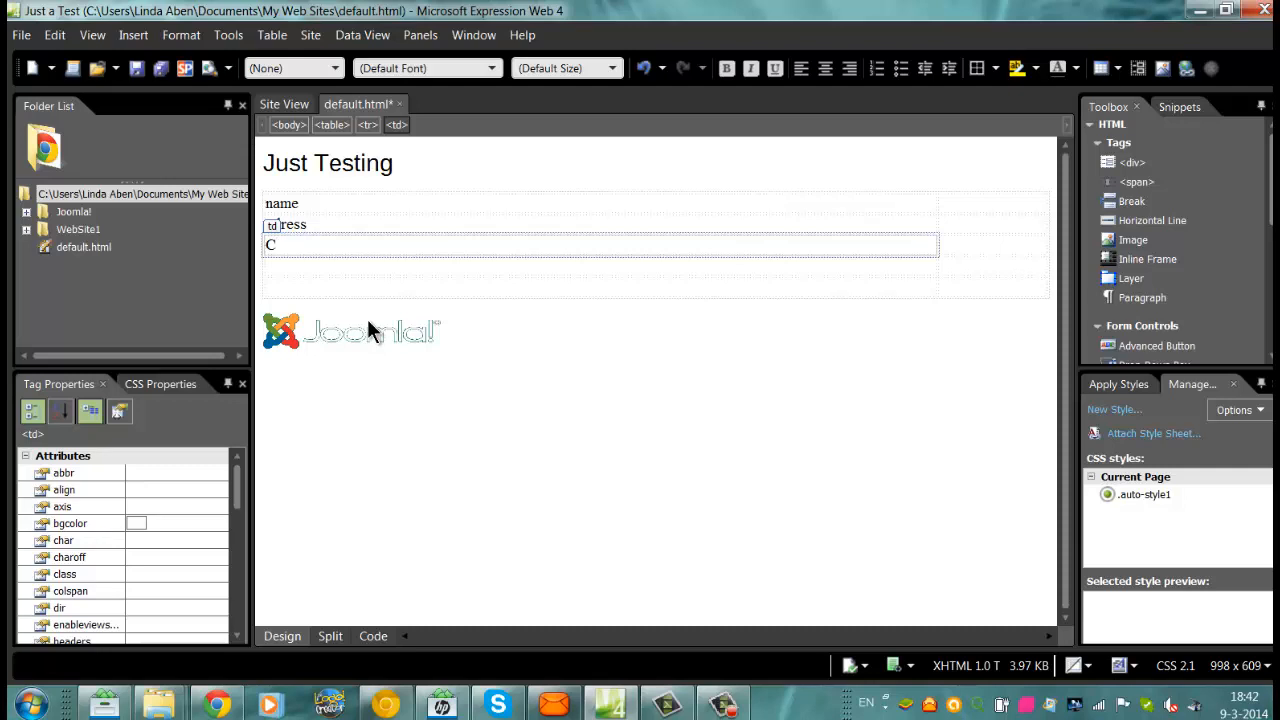
{"action": "type", "text": "ountry"}
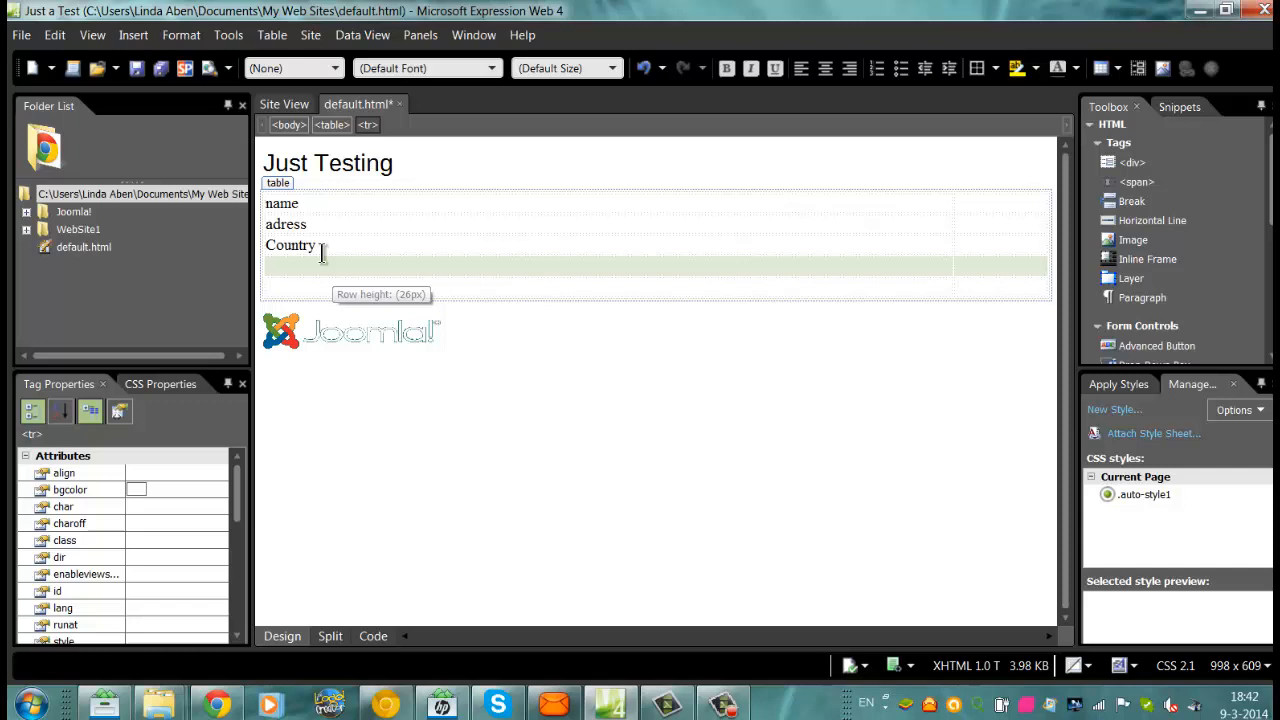
{"action": "left_click", "coordinate": [285, 224]}
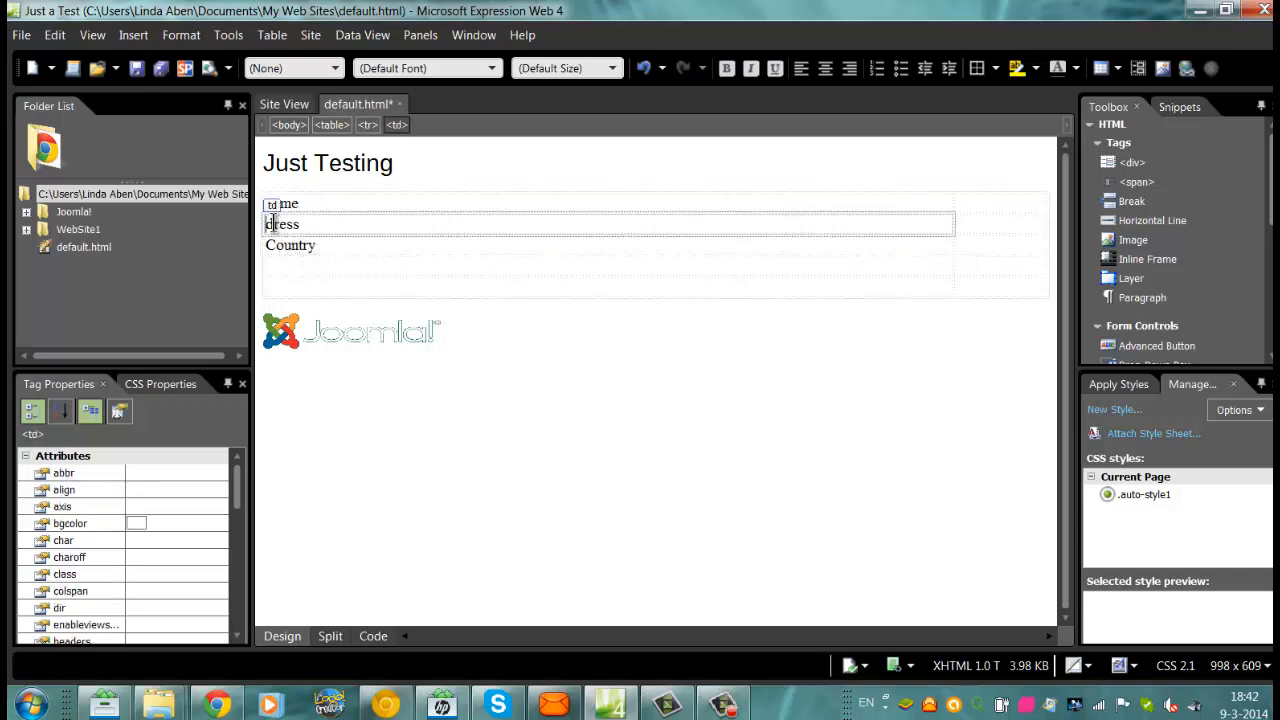
{"action": "left_click", "coordinate": [287, 224]}
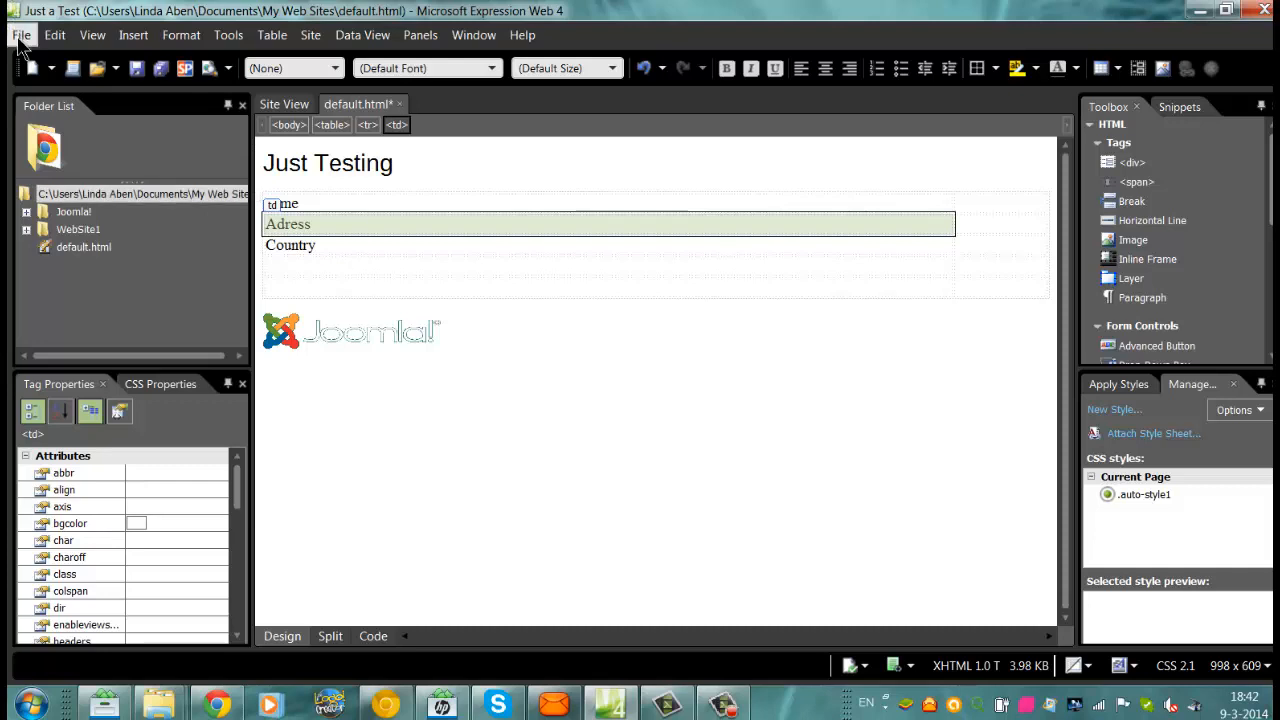
- Preview default.html in Chrome at 1024 x 768, saving the page and embedded logo
{"action": "left_click", "coordinate": [21, 35]}
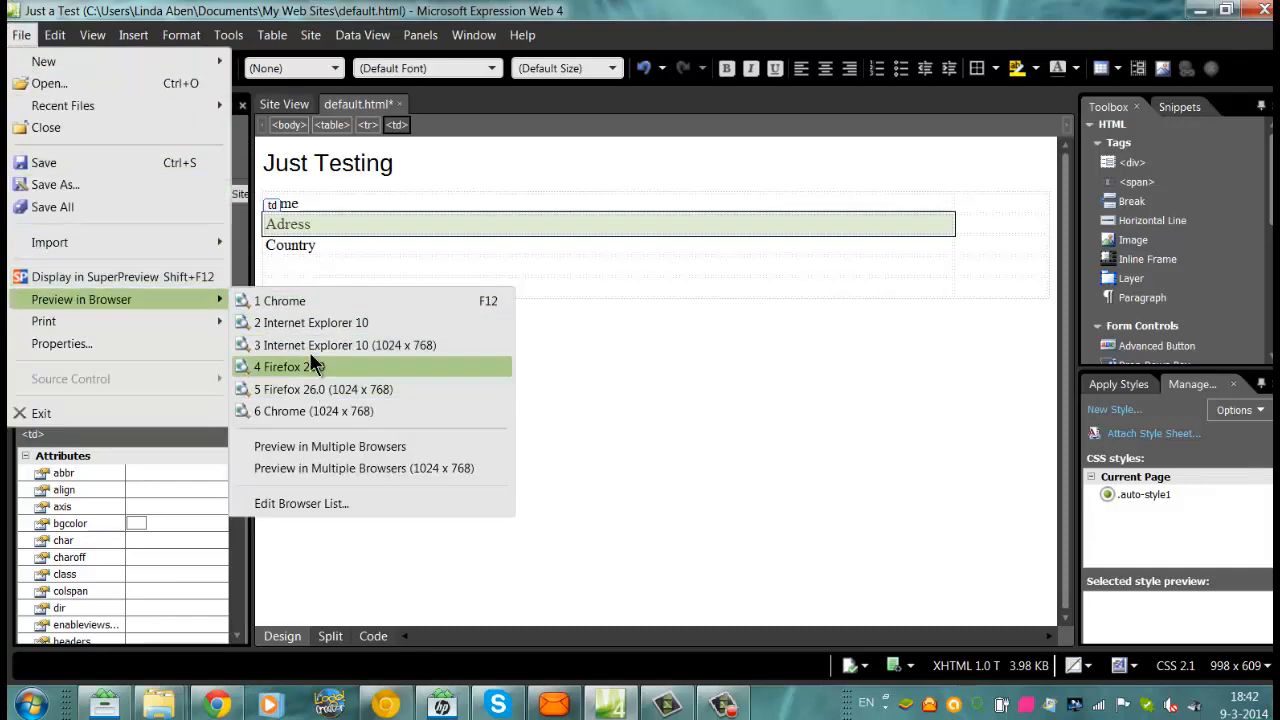
{"action": "mouse_move", "coordinate": [315, 411]}
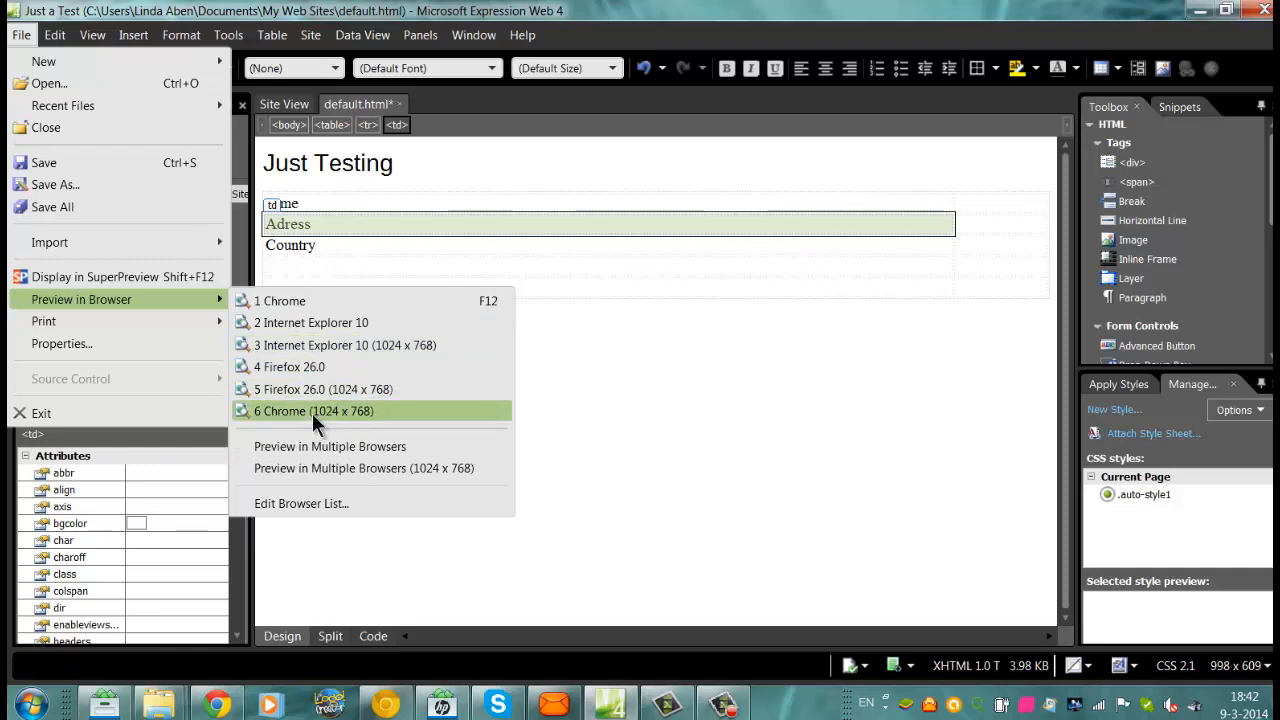
{"action": "left_click", "coordinate": [314, 411]}
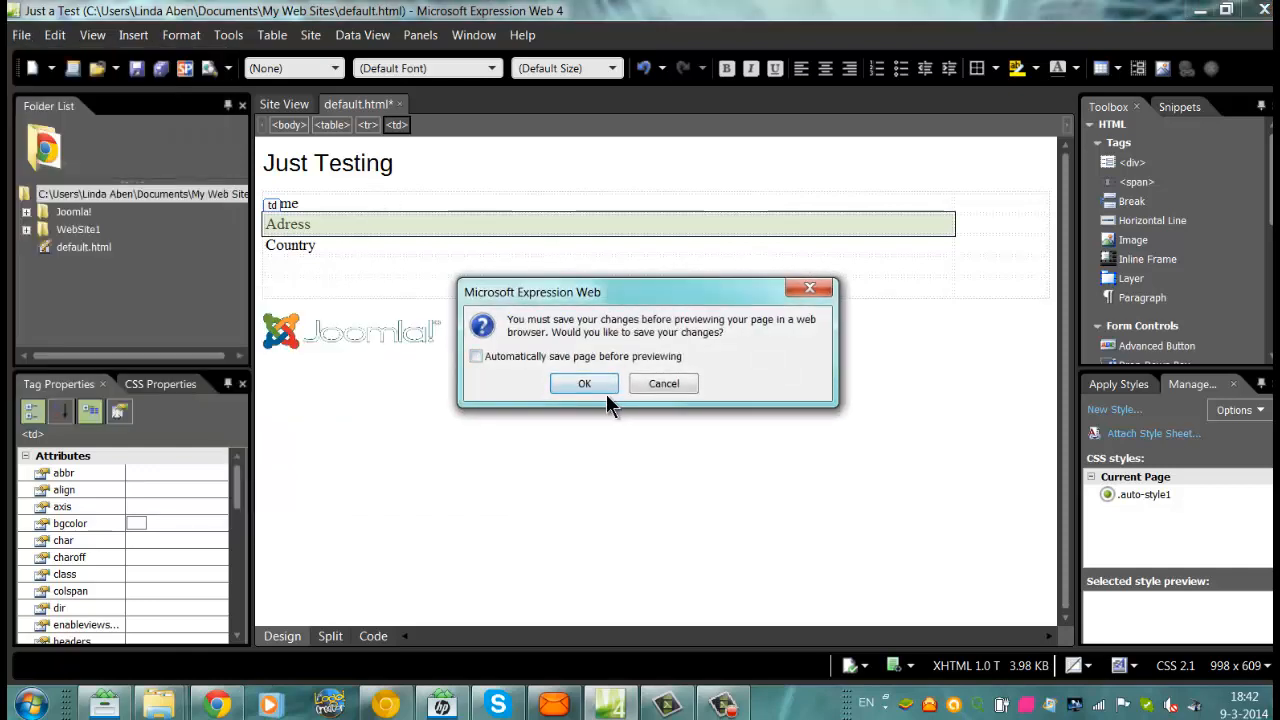
{"action": "left_click", "coordinate": [584, 383]}
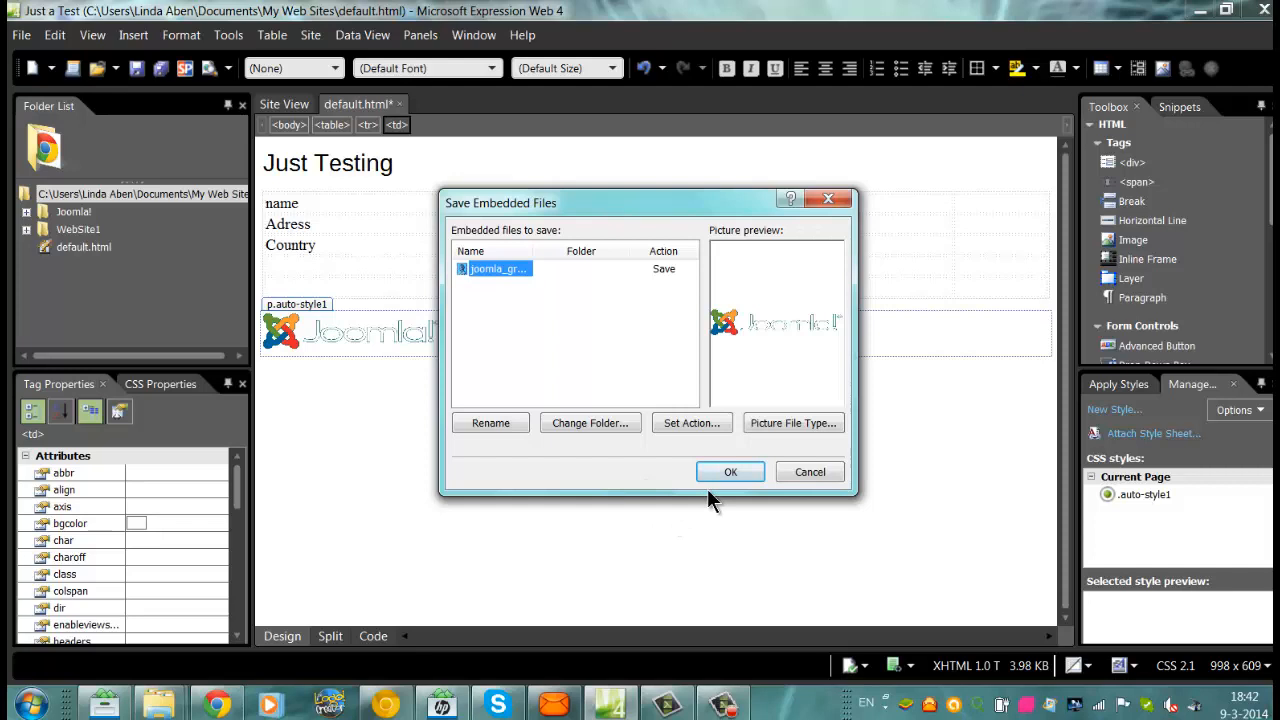
{"action": "left_click", "coordinate": [730, 471]}
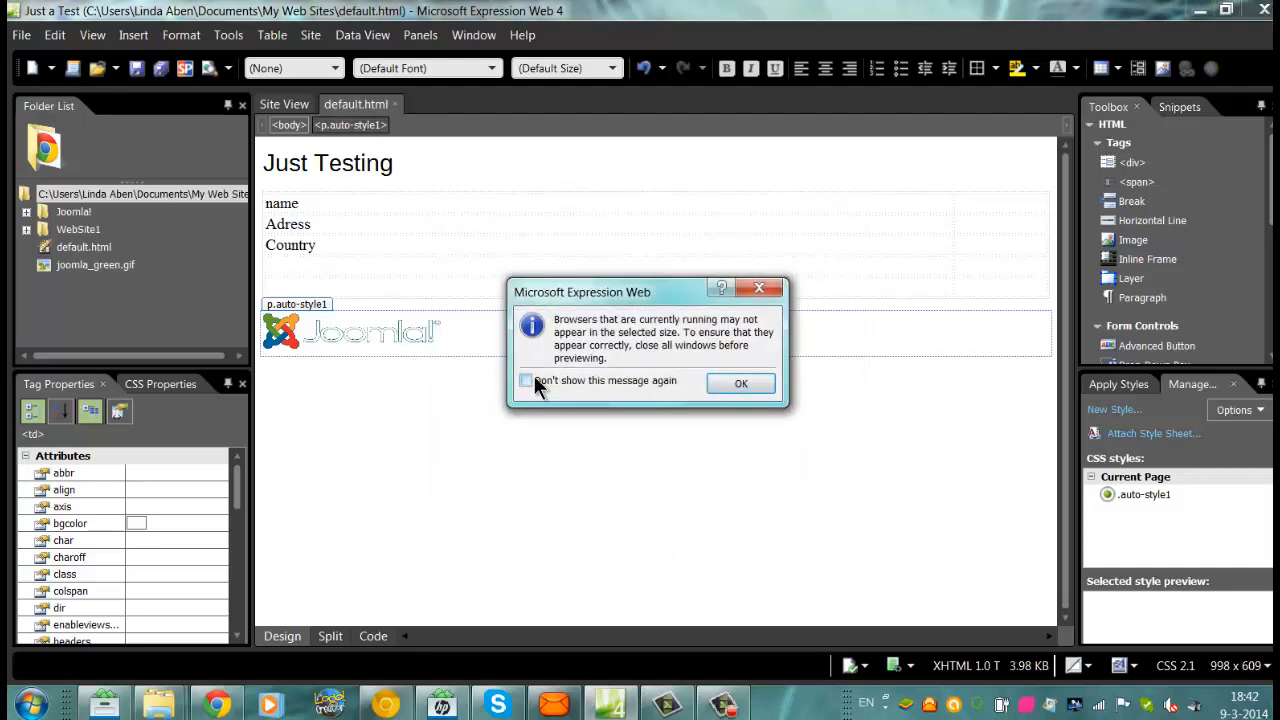
{"action": "left_click", "coordinate": [741, 383]}
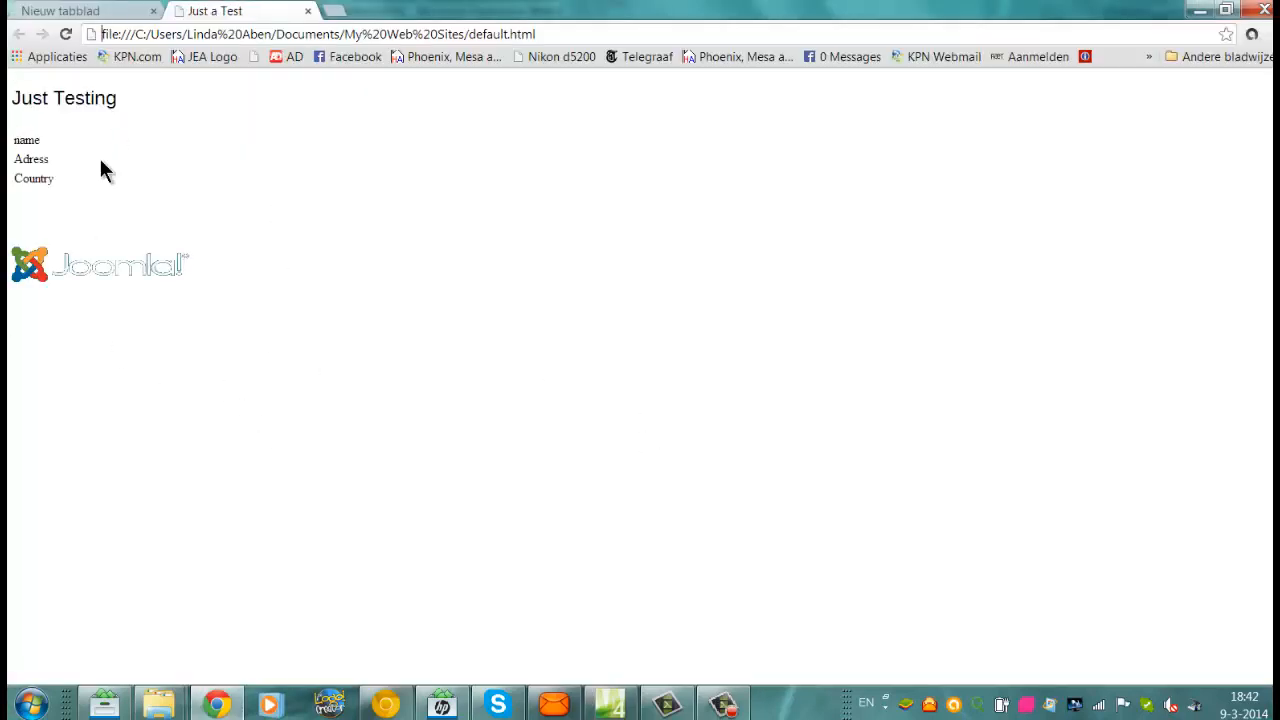
{"action": "mouse_move", "coordinate": [305, 22]}
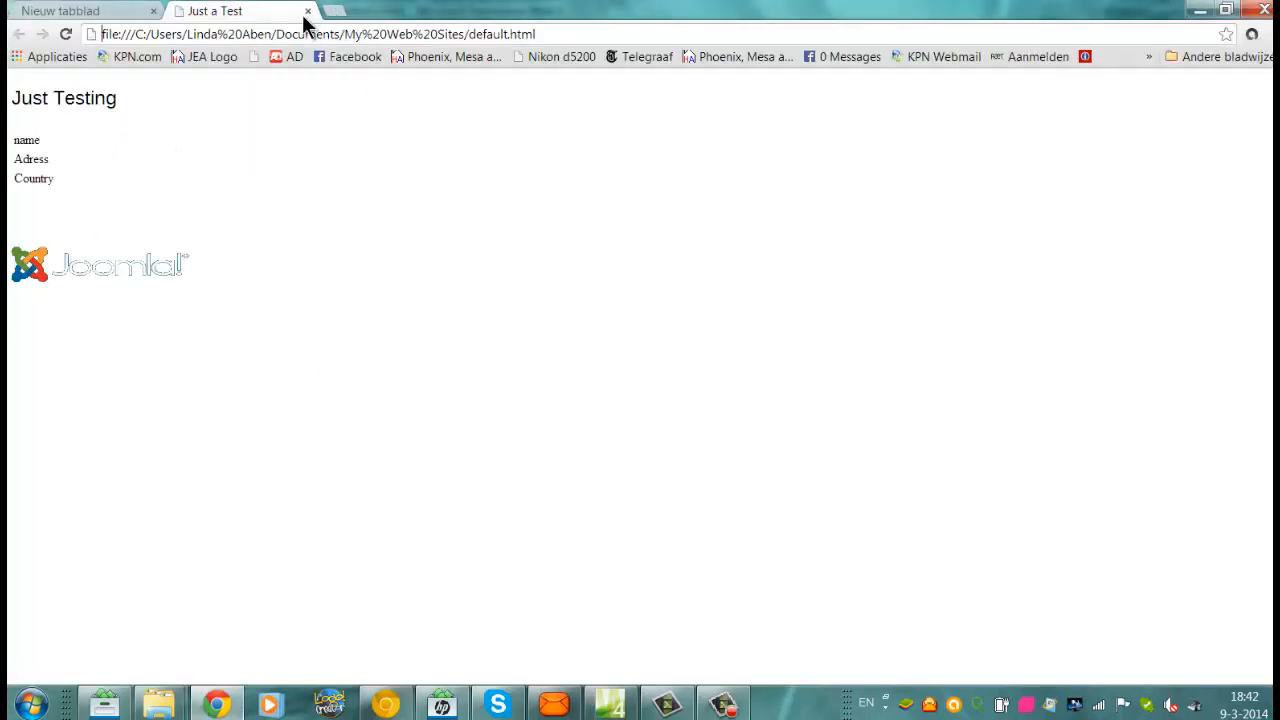
- Close the 'Just a Test' preview tab in Chrome
{"action": "left_click", "coordinate": [80, 11]}
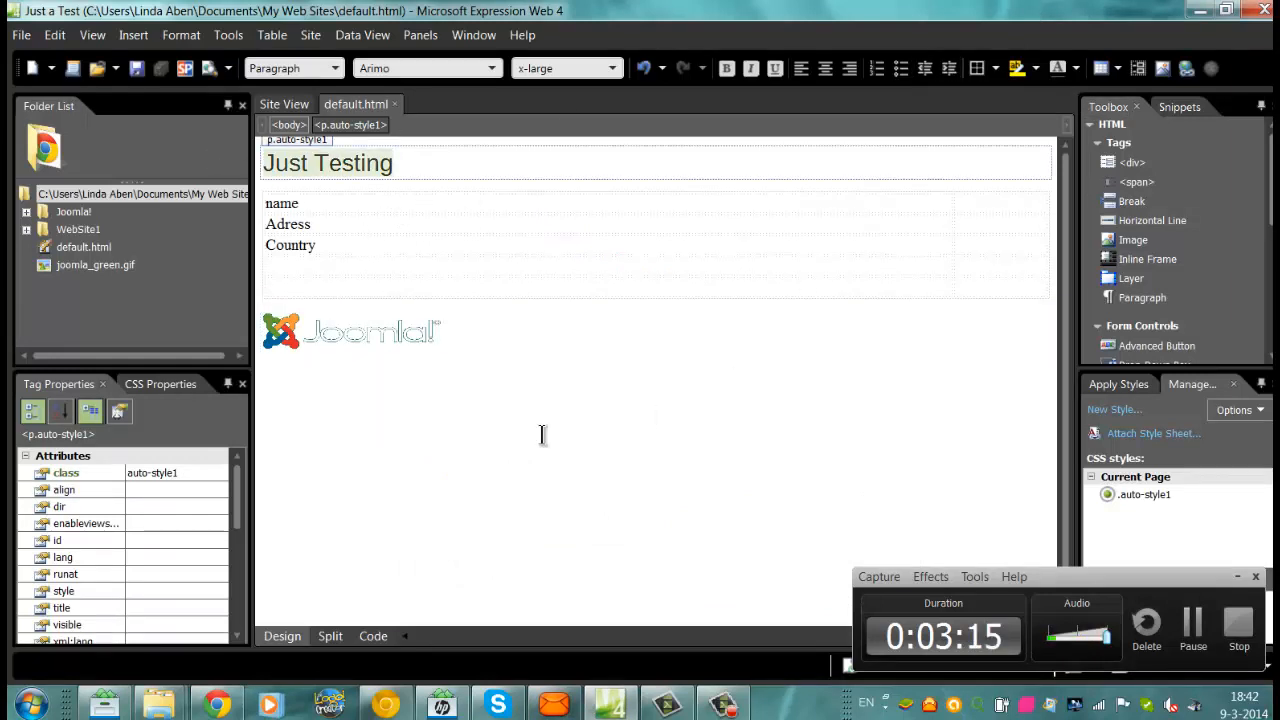
- Try center, left, numbering and bullet formats on 'Just Testing', then remove them
{"action": "left_click", "coordinate": [825, 68]}
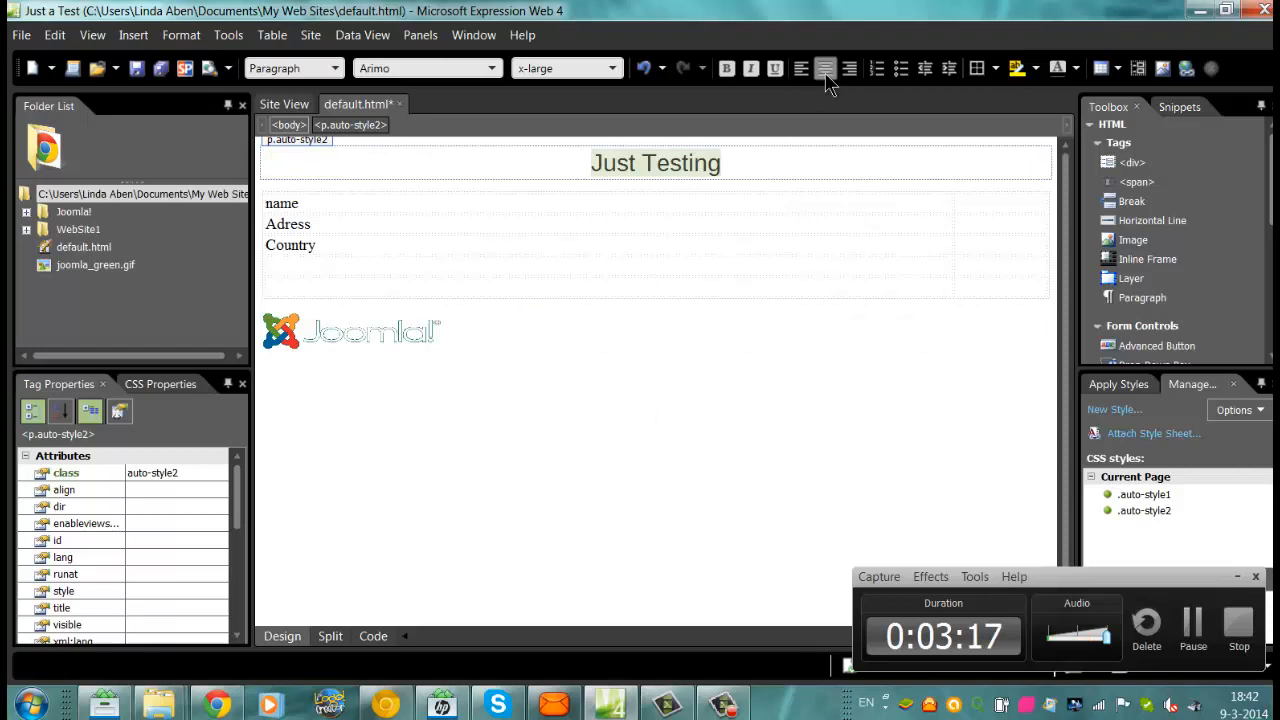
{"action": "left_click", "coordinate": [801, 68]}
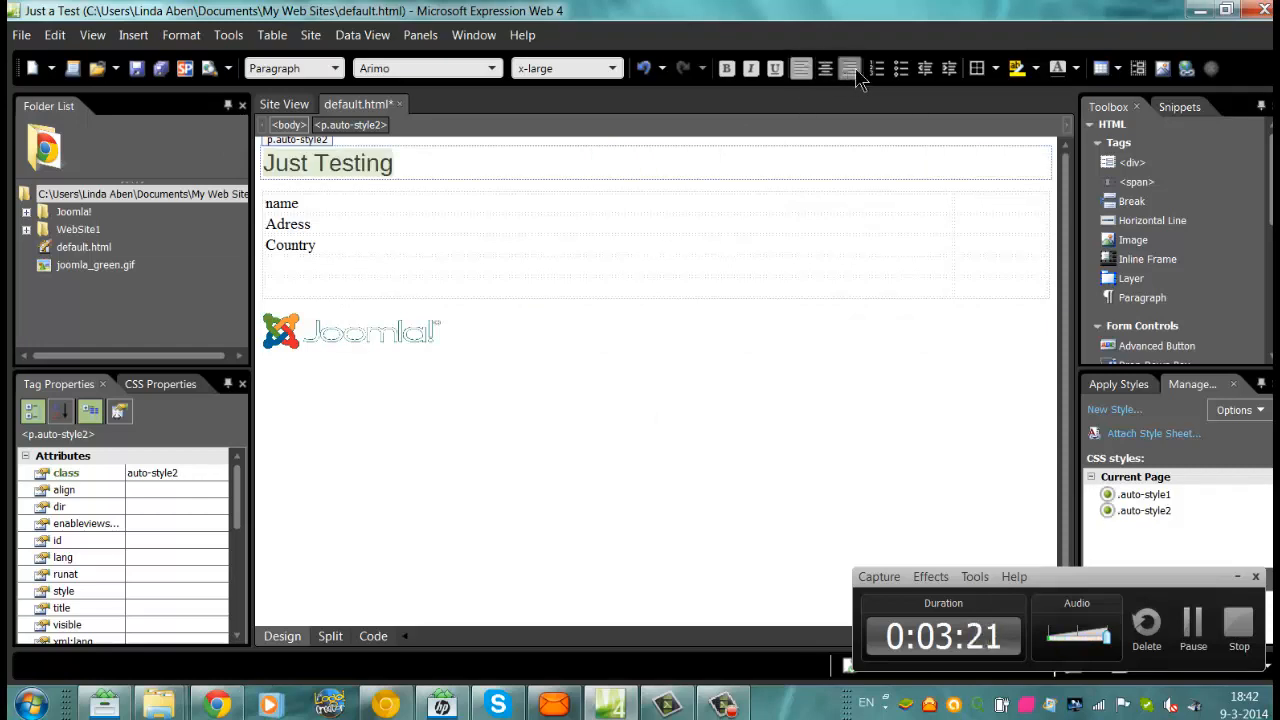
{"action": "left_click", "coordinate": [876, 68]}
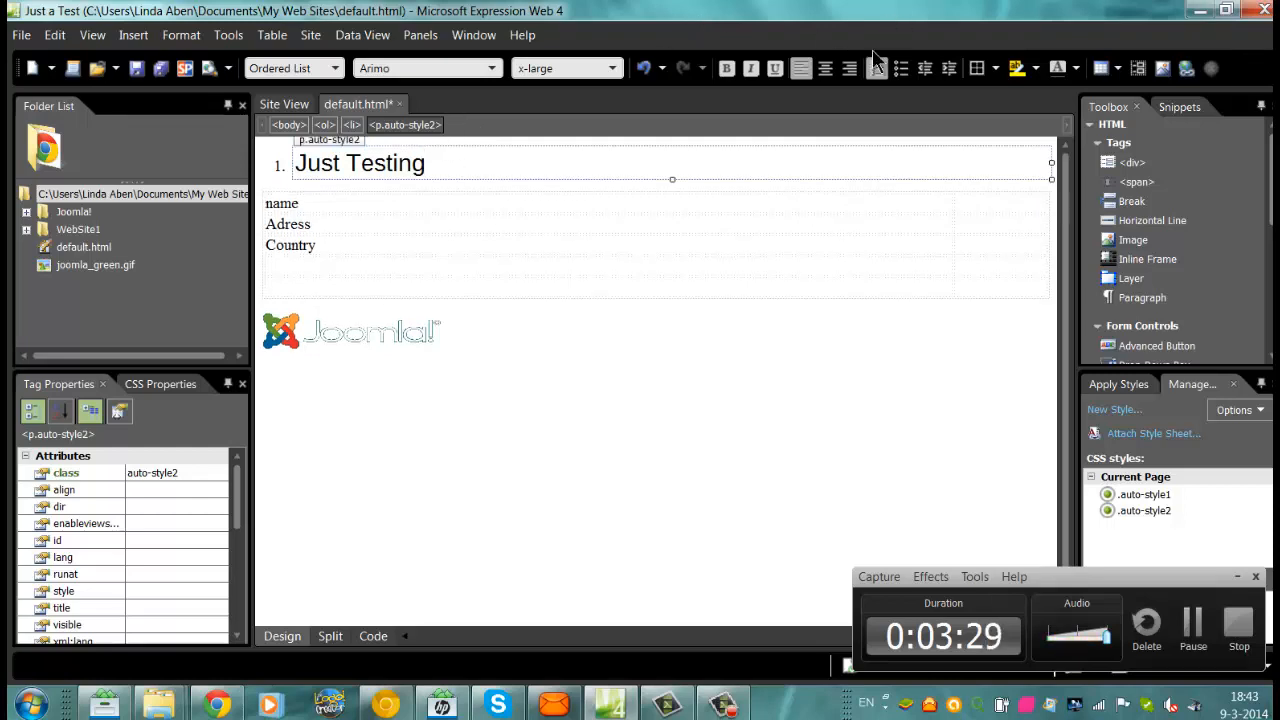
{"action": "left_click", "coordinate": [900, 68]}
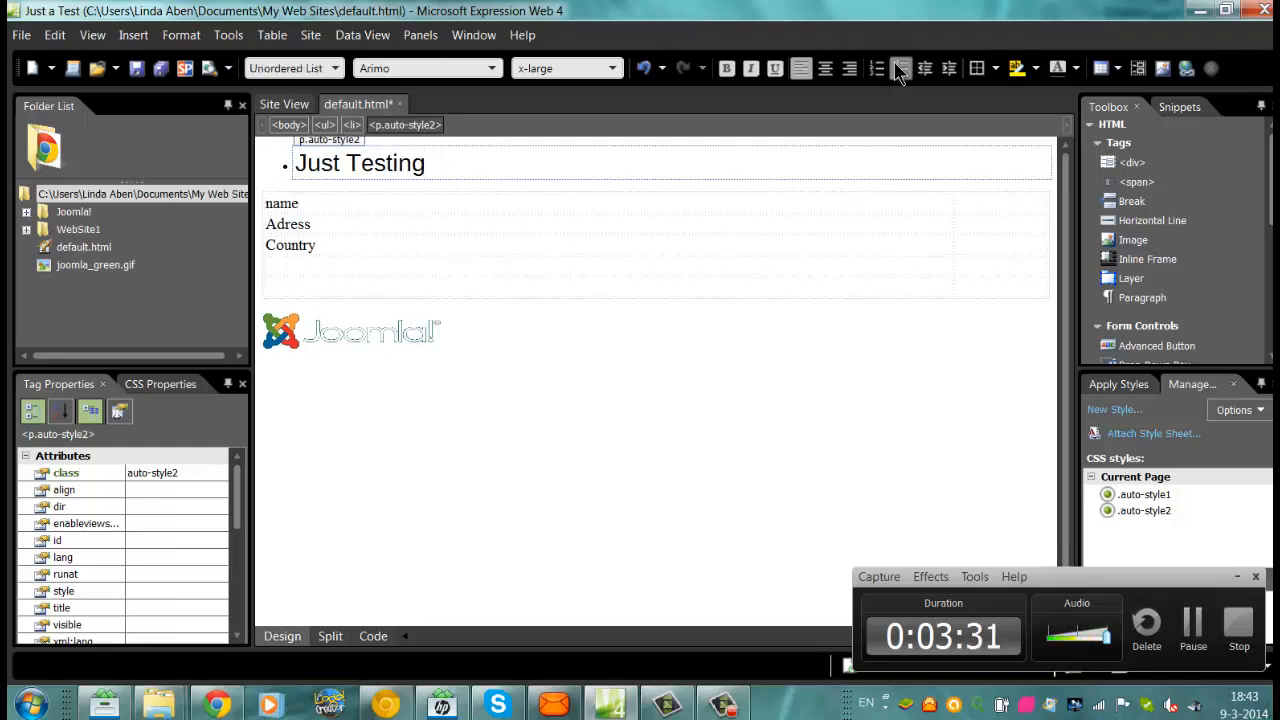
{"action": "left_click", "coordinate": [877, 68]}
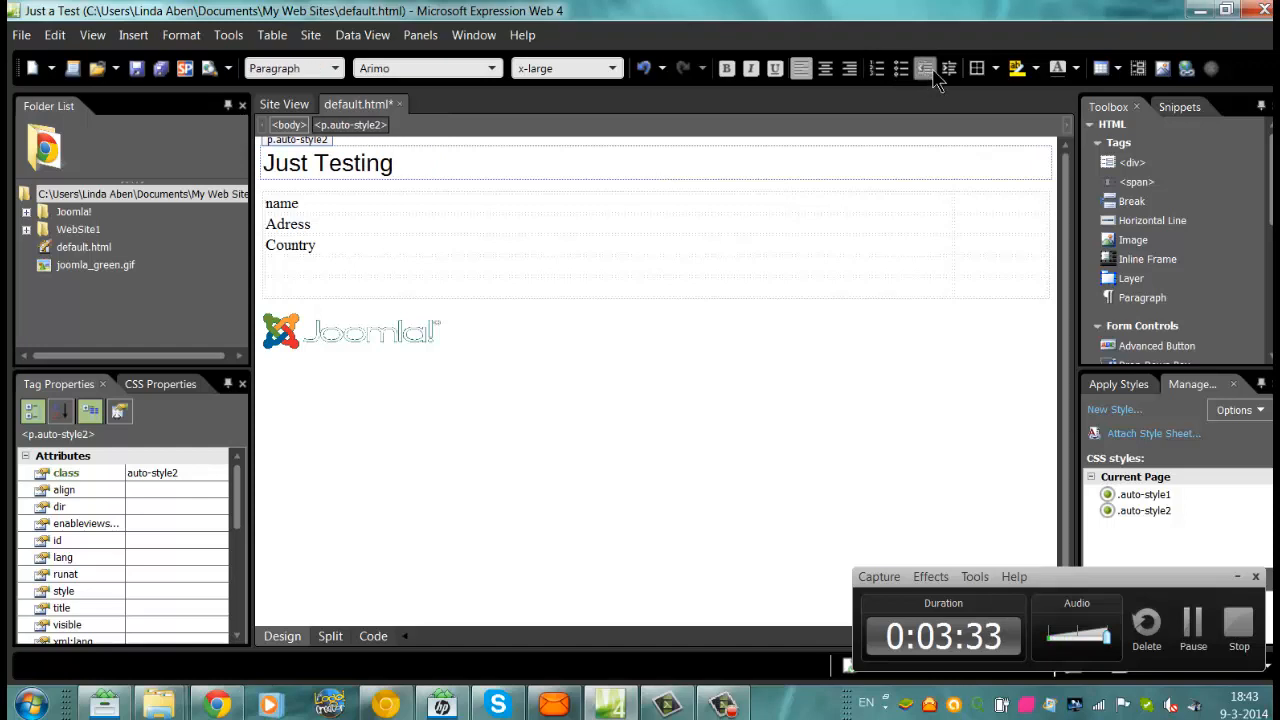
- Indent the heading and outdent it again, then dismiss the table grid unused
{"action": "left_click", "coordinate": [948, 68]}
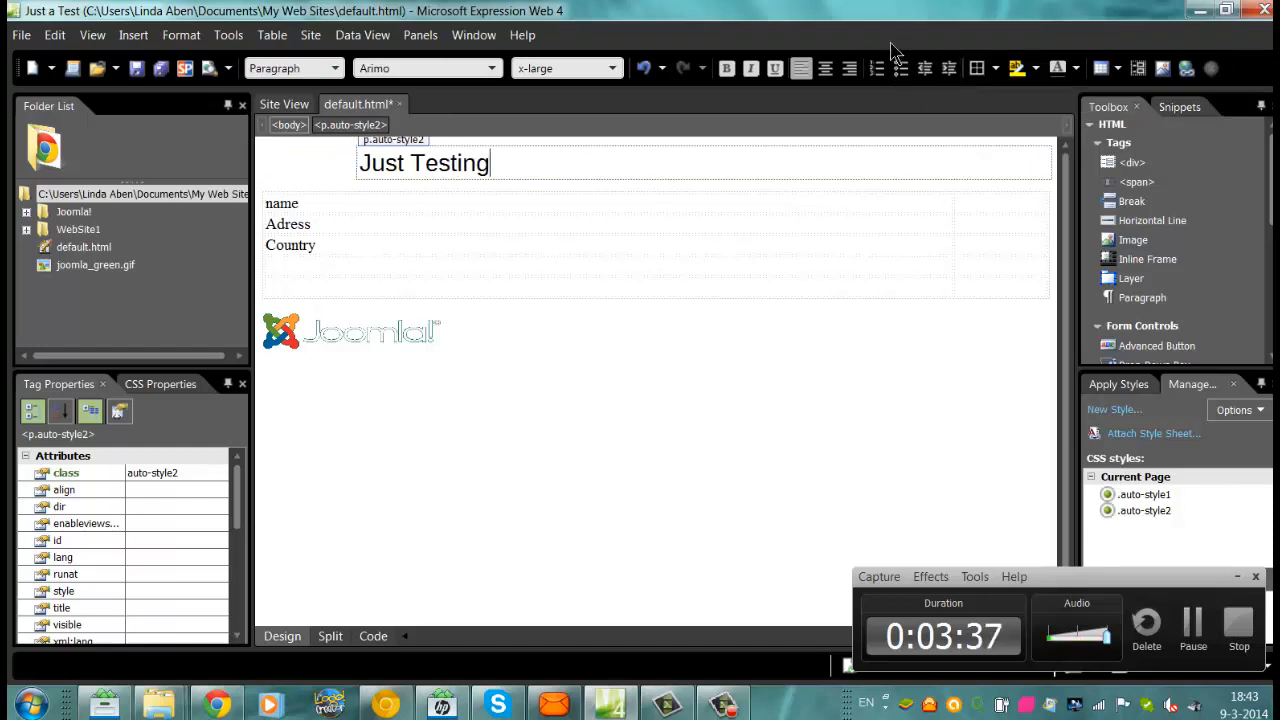
{"action": "mouse_move", "coordinate": [924, 68]}
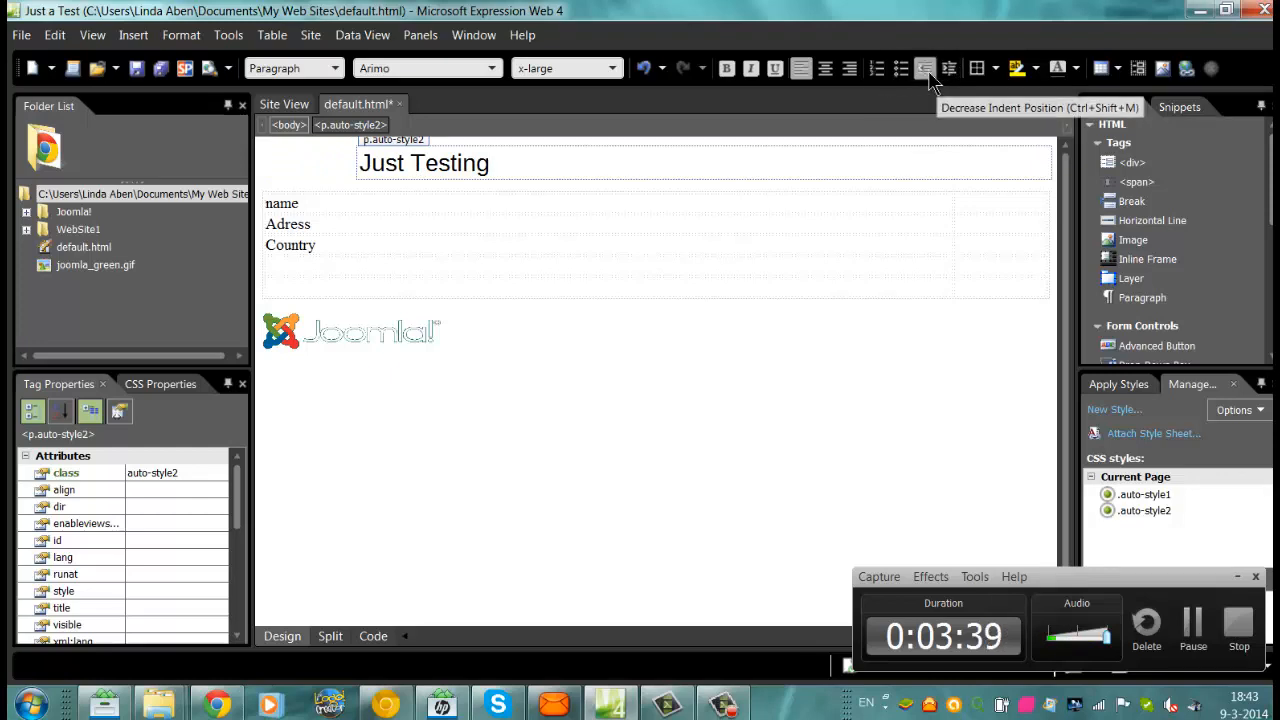
{"action": "left_click", "coordinate": [924, 68]}
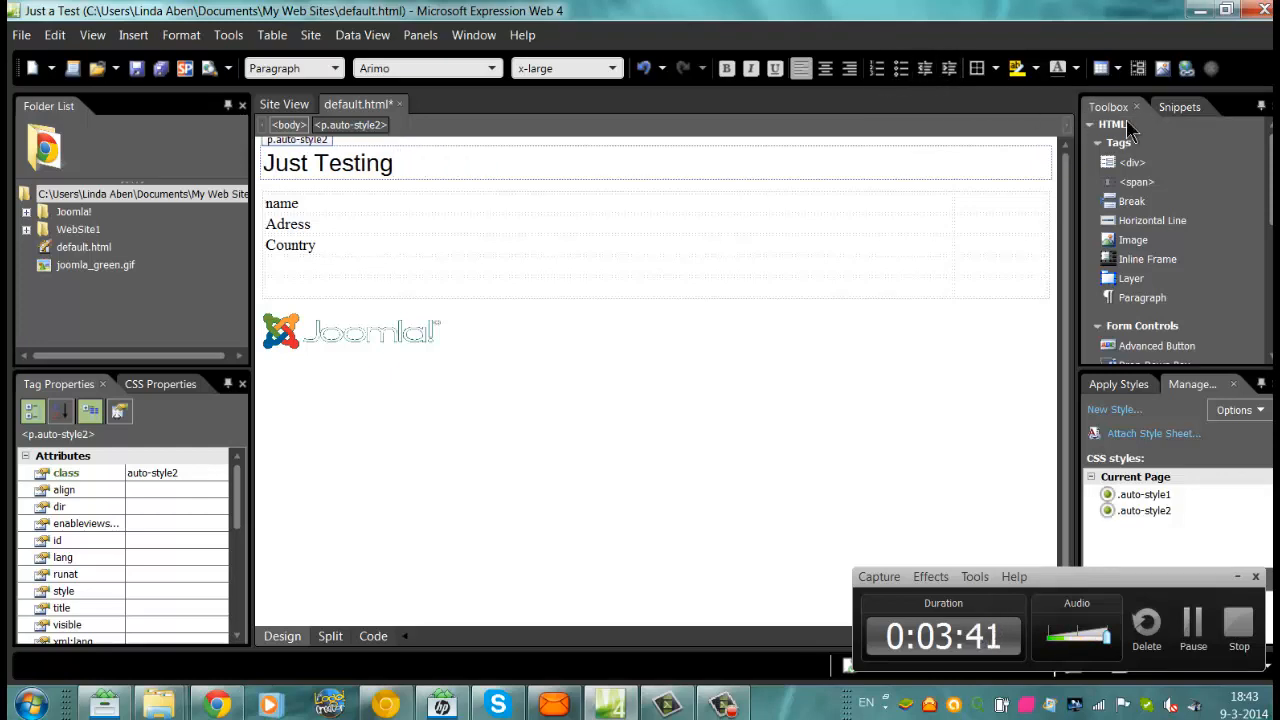
{"action": "left_click", "coordinate": [1099, 68]}
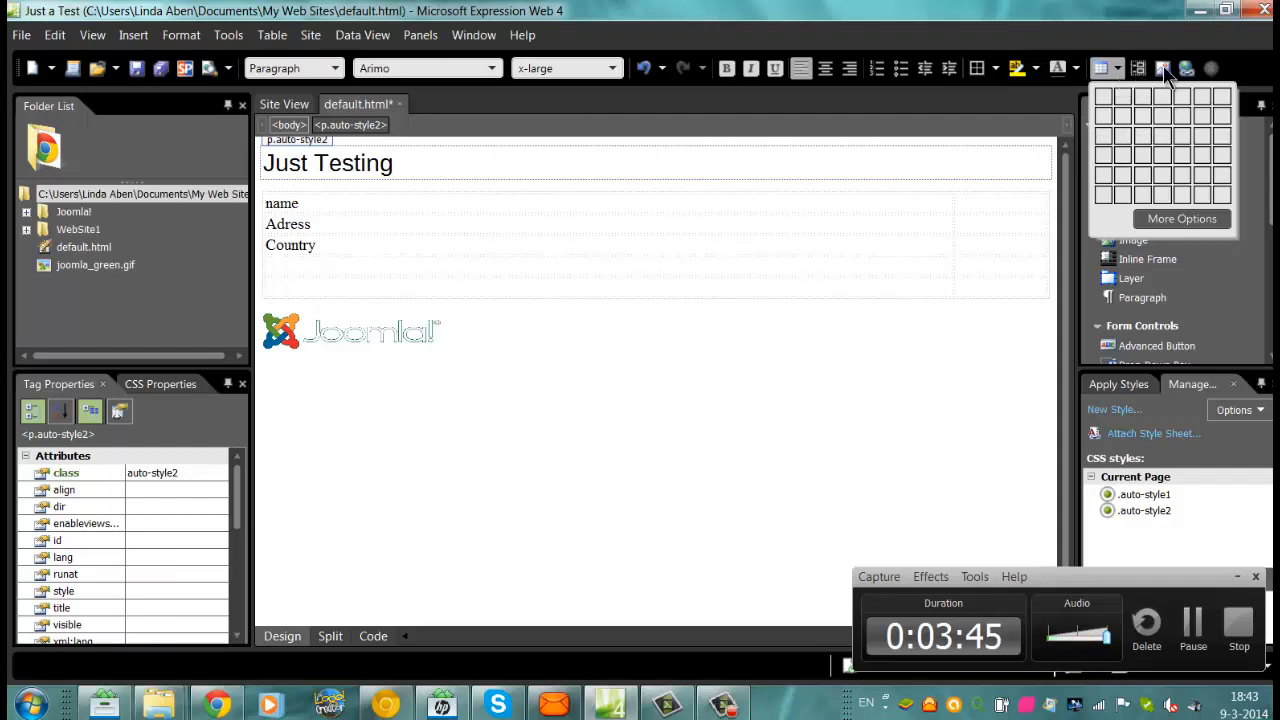
{"action": "left_click", "coordinate": [1163, 68]}
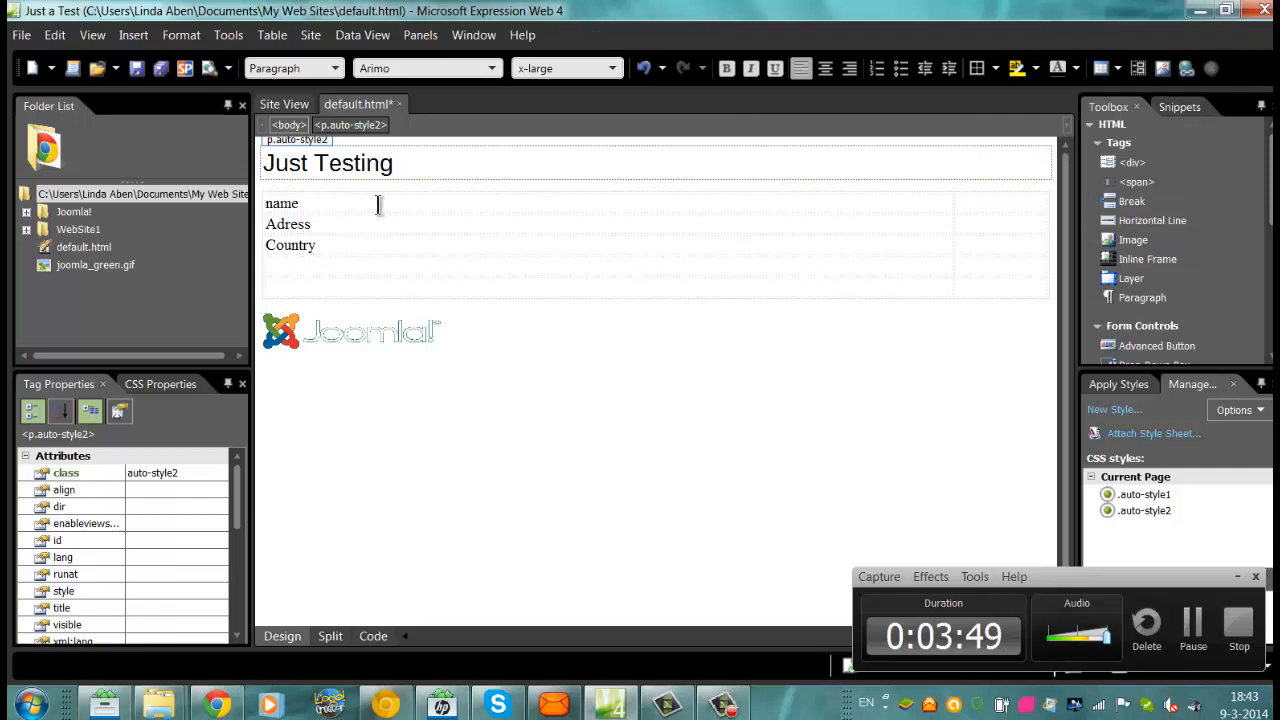
{"action": "left_click", "coordinate": [290, 245]}
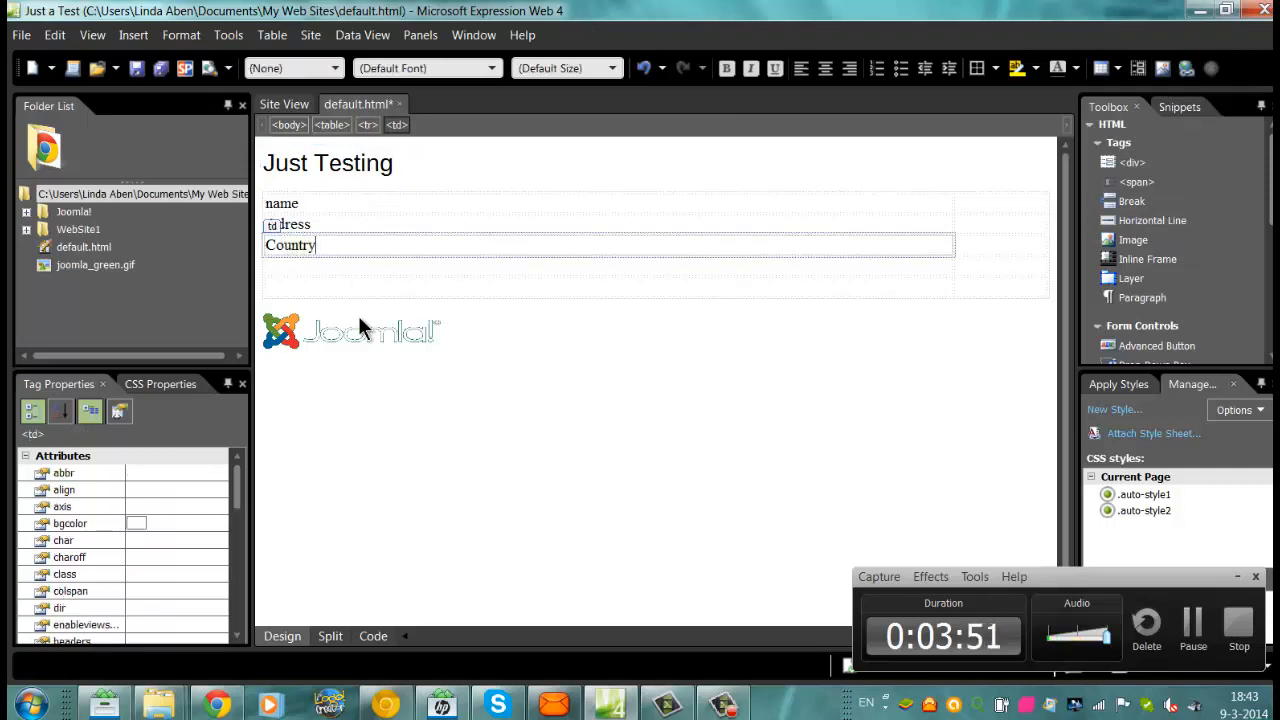
{"action": "left_click", "coordinate": [351, 331]}
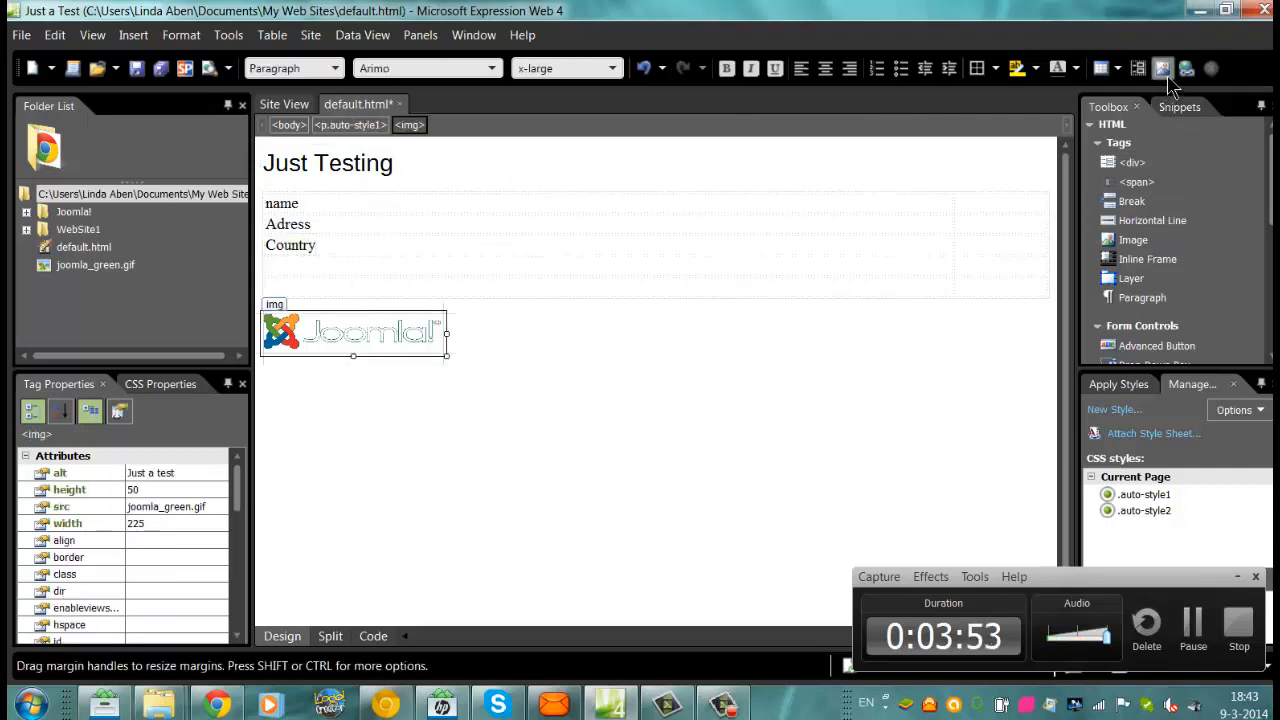
{"action": "left_click", "coordinate": [1162, 68]}
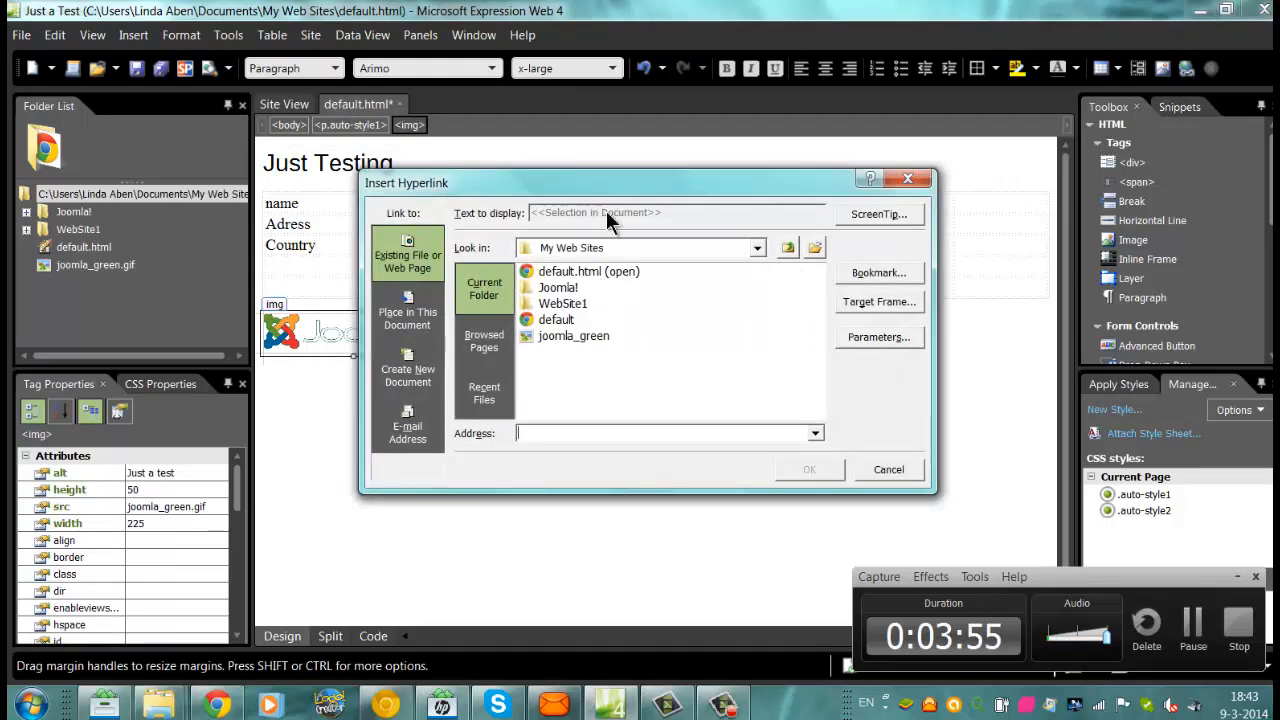
{"action": "type", "text": "http://j"}
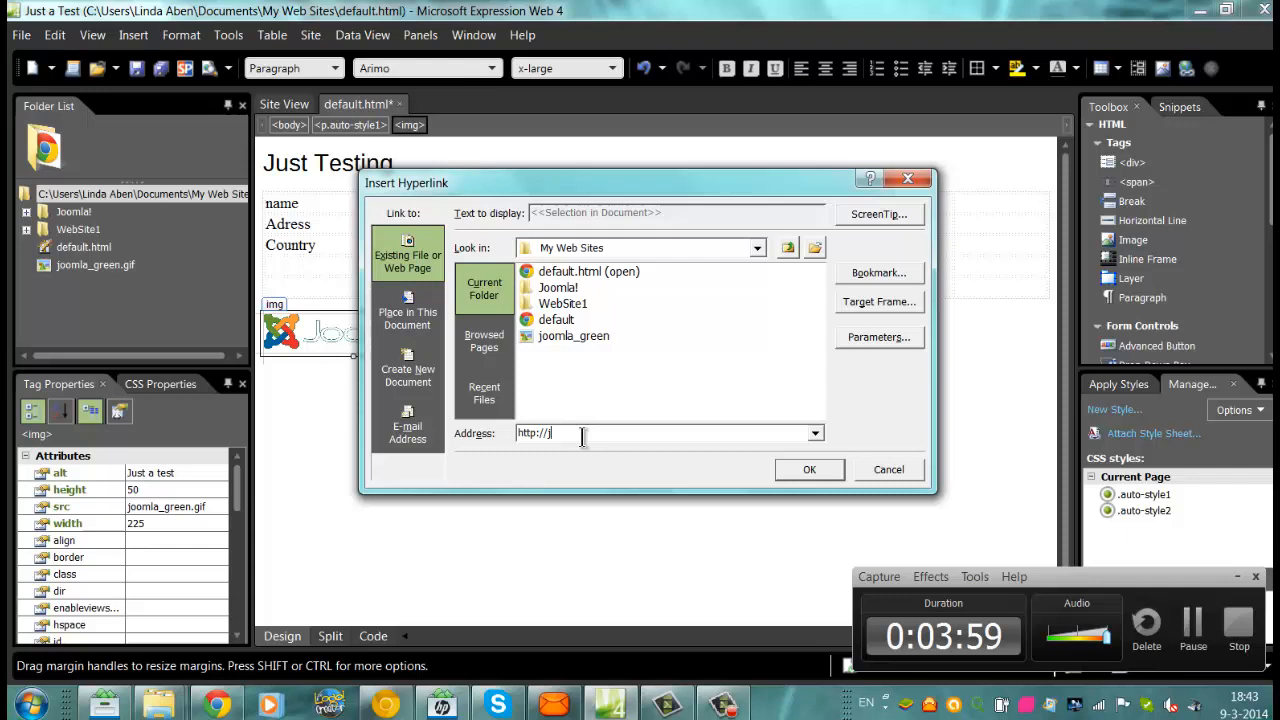
{"action": "type", "text": "oomla.org"}
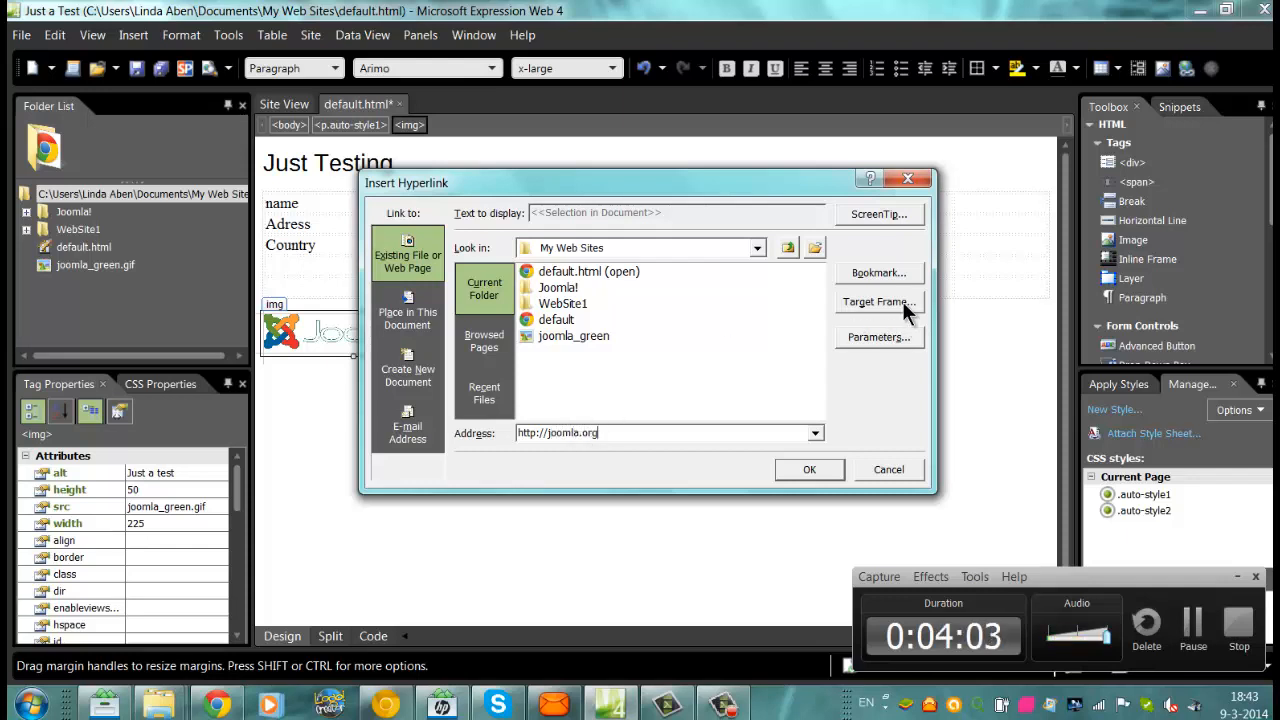
{"action": "left_click", "coordinate": [878, 302]}
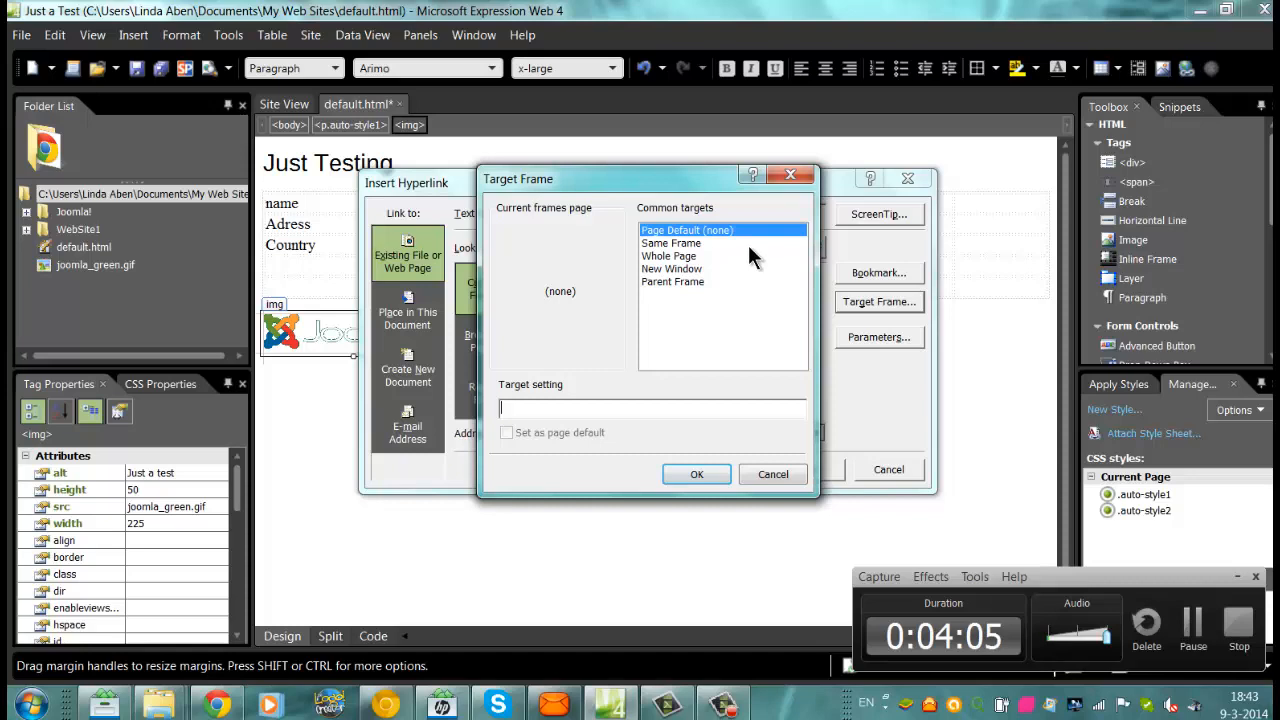
{"action": "left_click", "coordinate": [671, 268]}
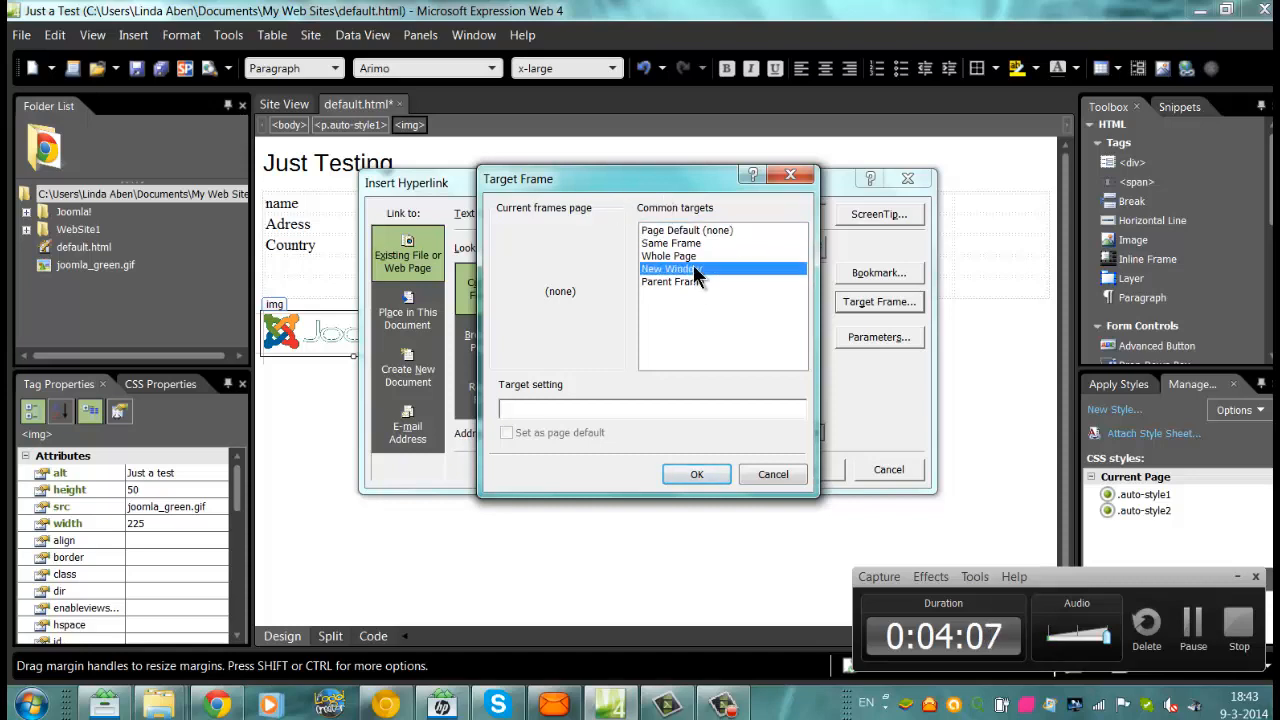
{"action": "left_click", "coordinate": [697, 474]}
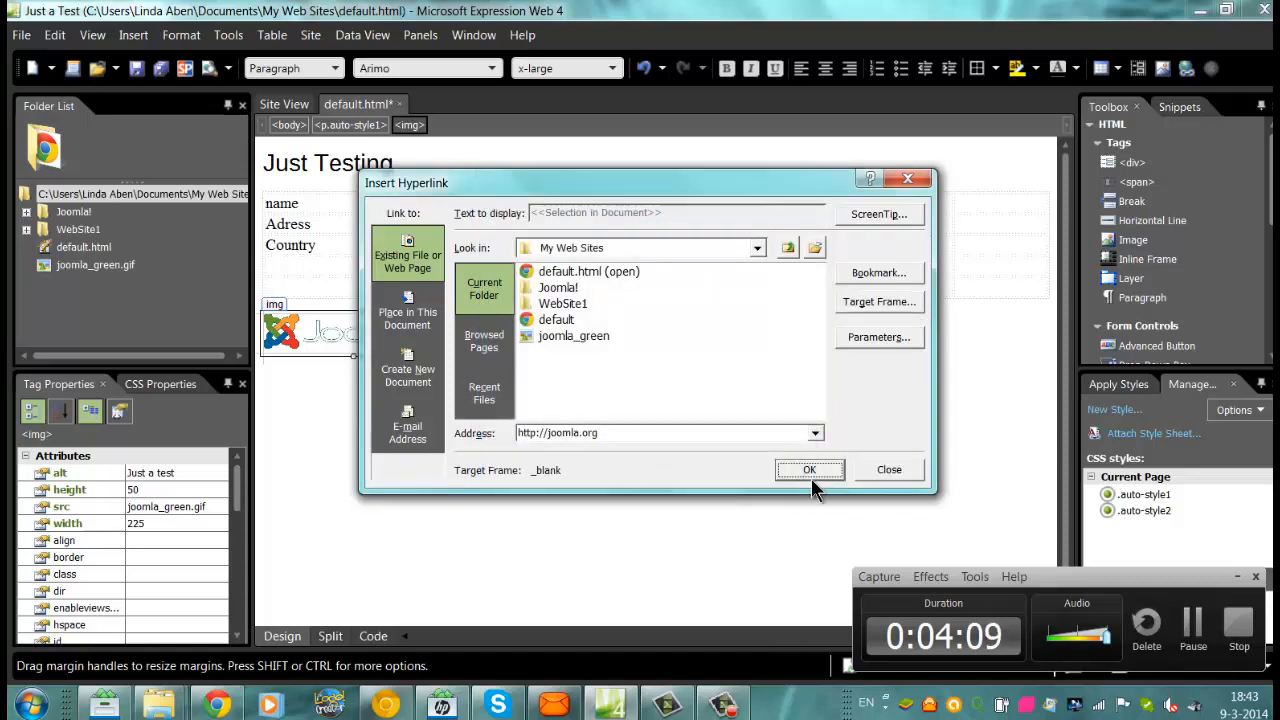
{"action": "left_click", "coordinate": [809, 469]}
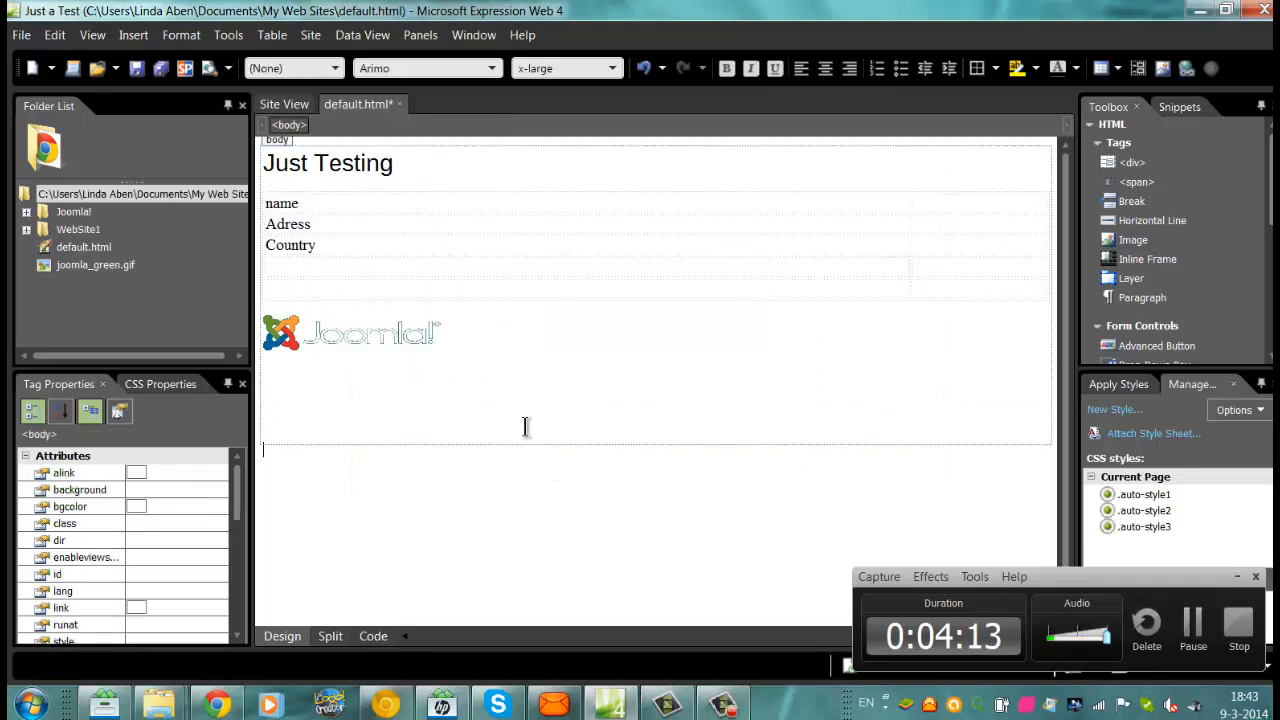
- Open the Insert menu to browse elements to add
{"action": "left_click", "coordinate": [133, 35]}
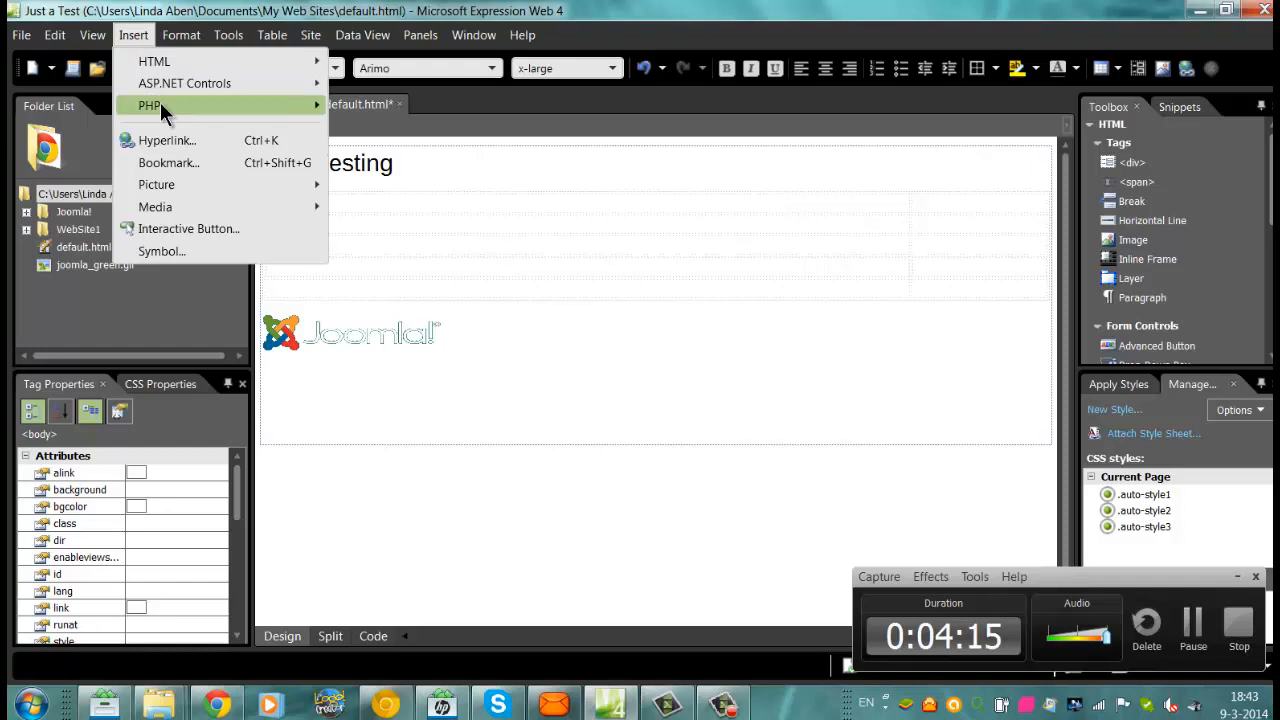
{"action": "mouse_move", "coordinate": [154, 61]}
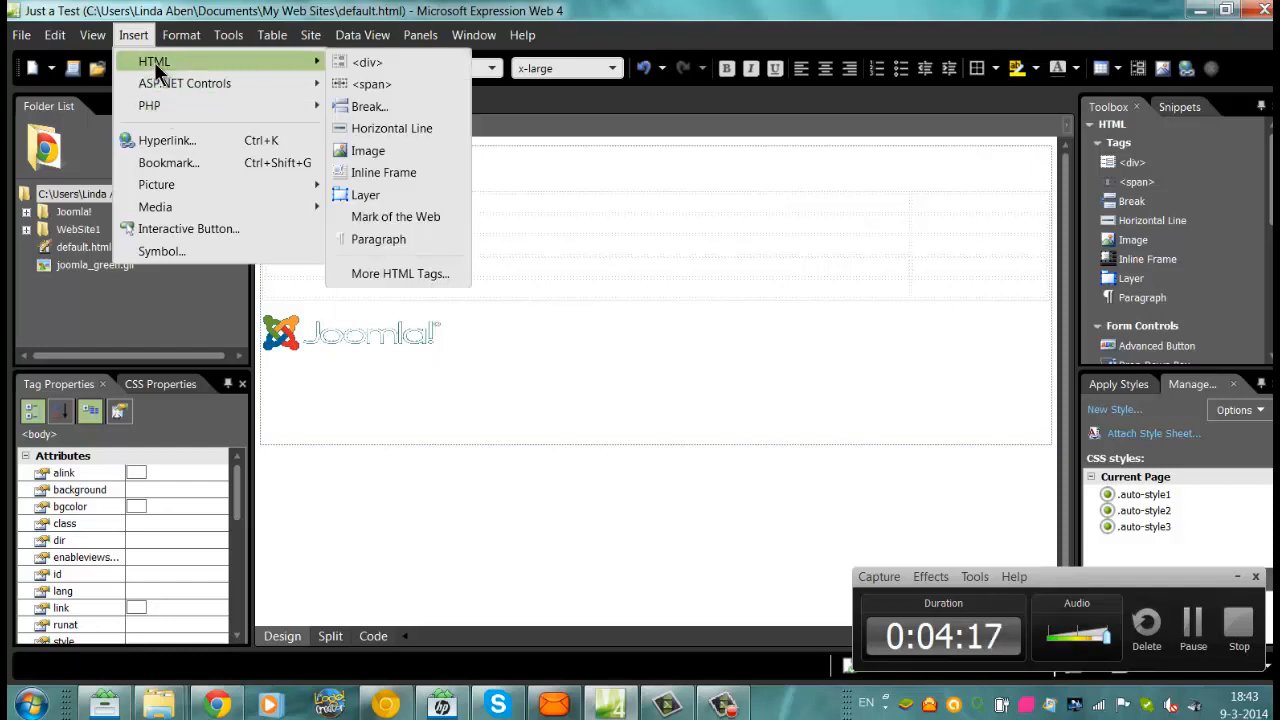
{"action": "mouse_move", "coordinate": [184, 83]}
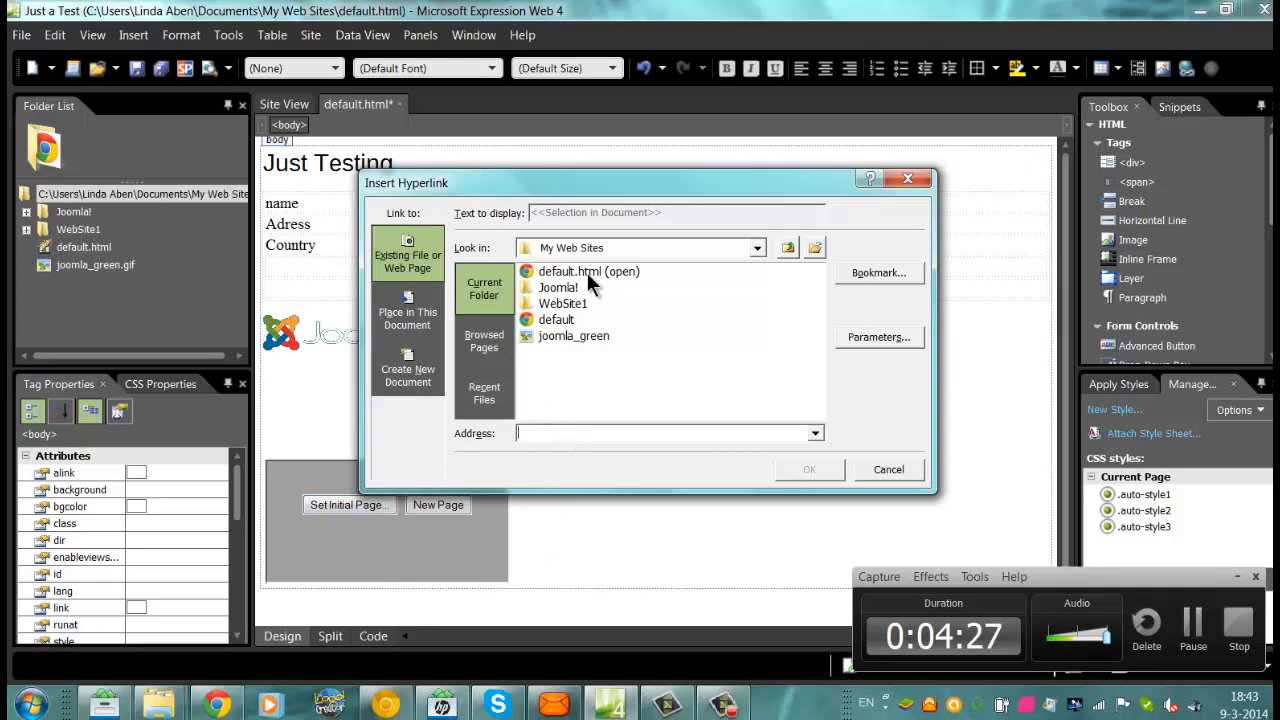
- Set the inline frame's initial page to C:\wamp\www\Test\index.php
{"action": "left_click", "coordinate": [556, 319]}
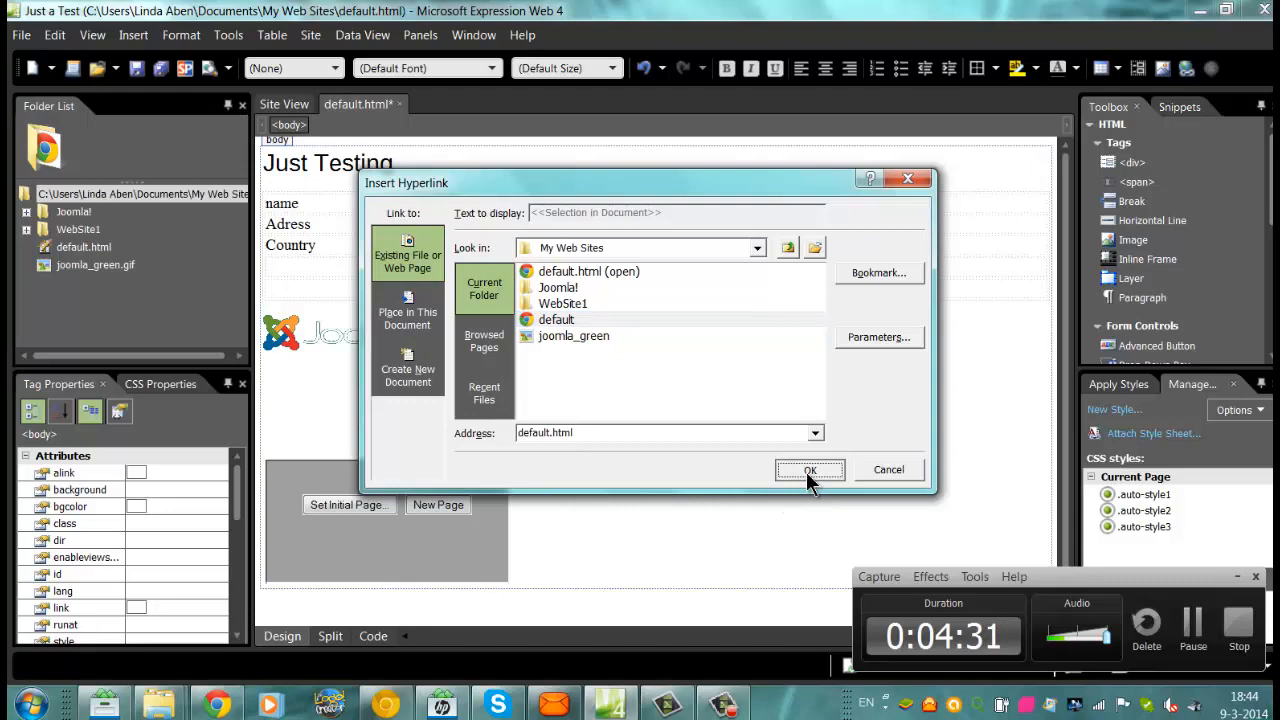
{"action": "left_click", "coordinate": [810, 470]}
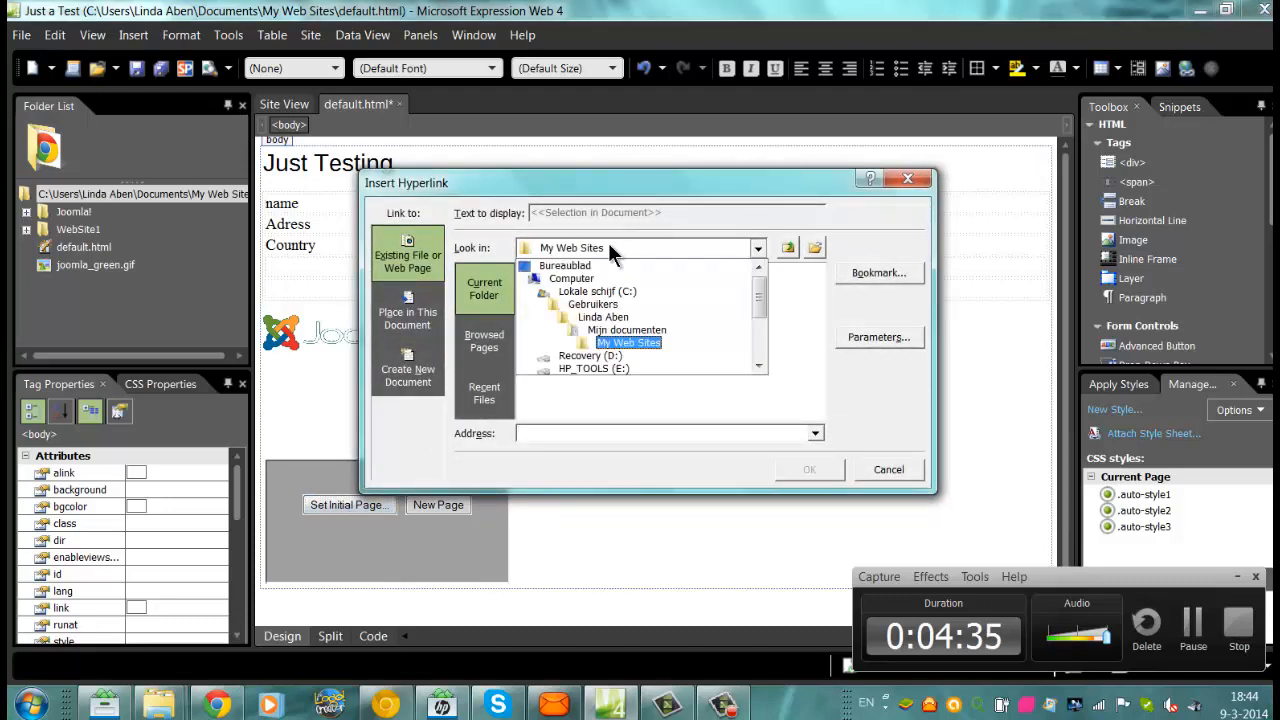
{"action": "left_click", "coordinate": [627, 330]}
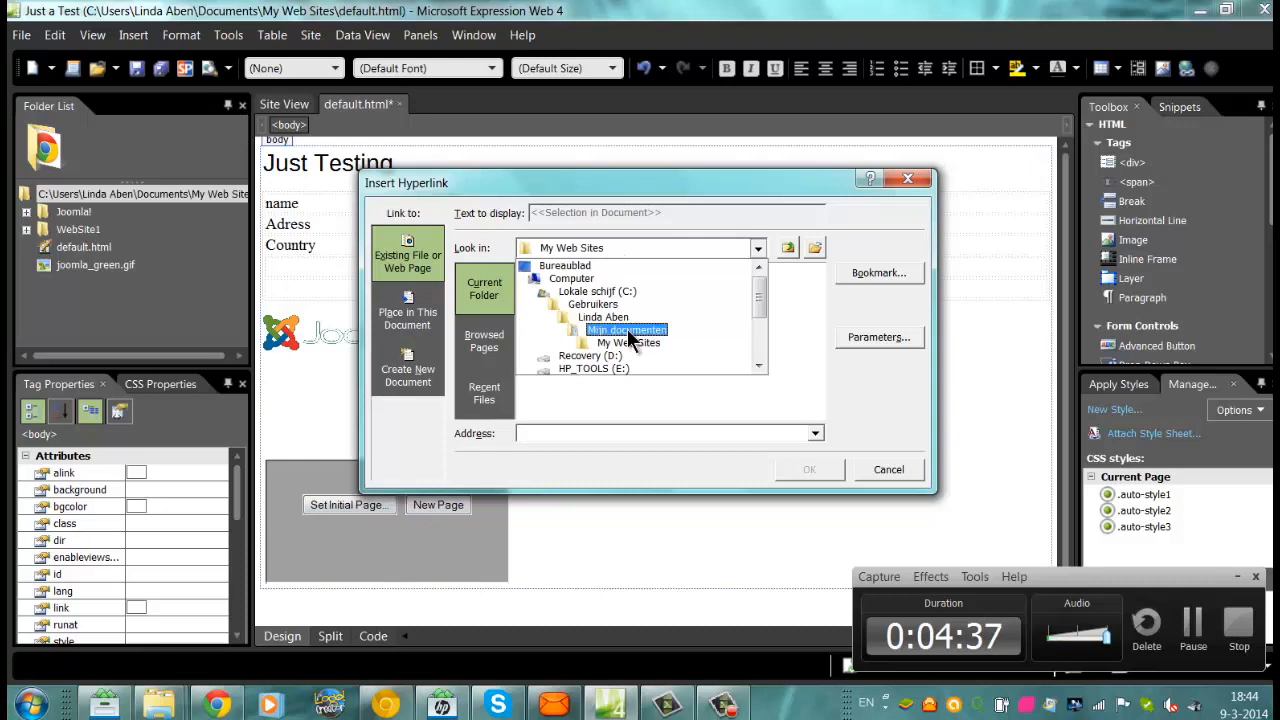
{"action": "double_click", "coordinate": [603, 317]}
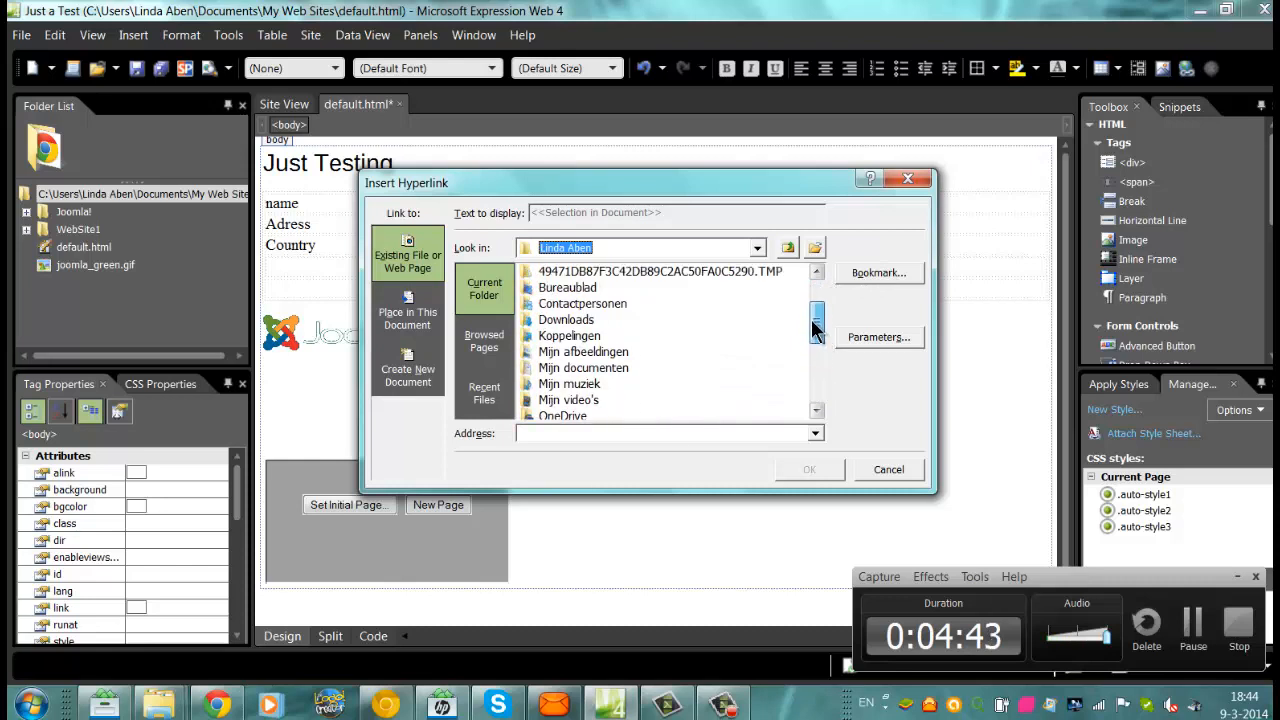
{"action": "scroll", "scroll_direction": "down", "scroll_amount": 3}
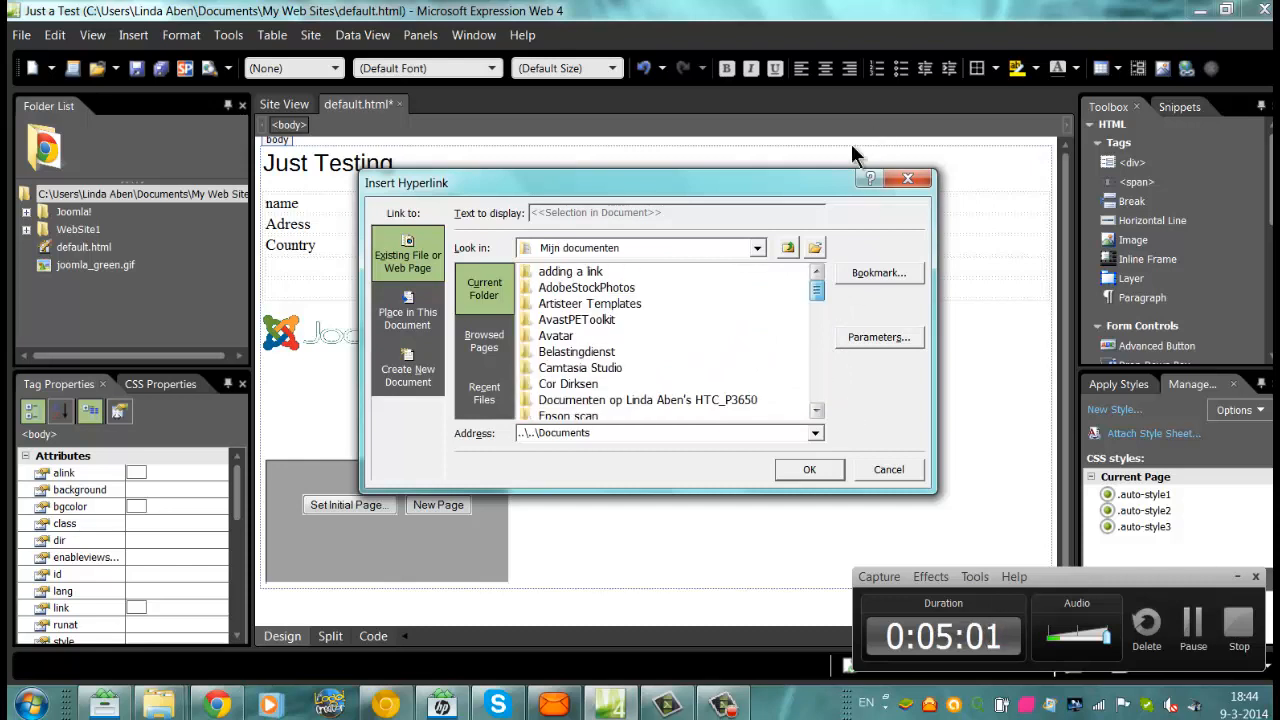
{"action": "left_click", "coordinate": [757, 248]}
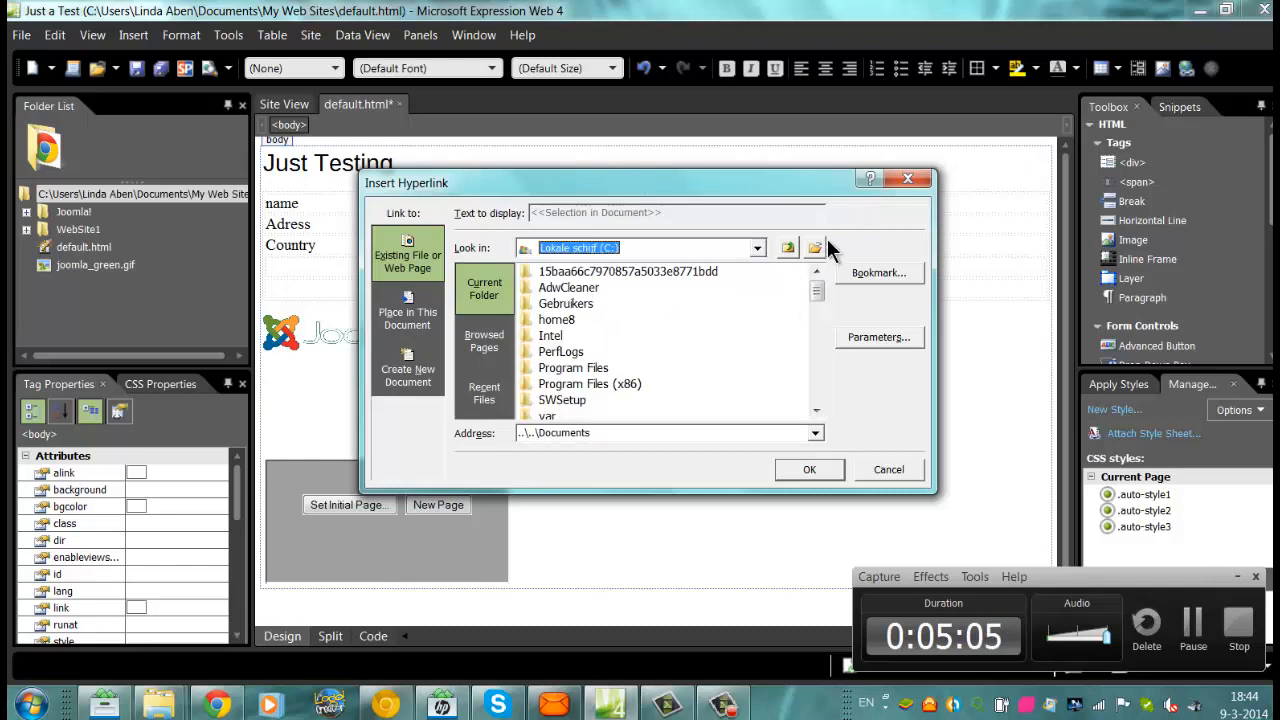
{"action": "scroll", "scroll_direction": "down", "scroll_amount": 3}
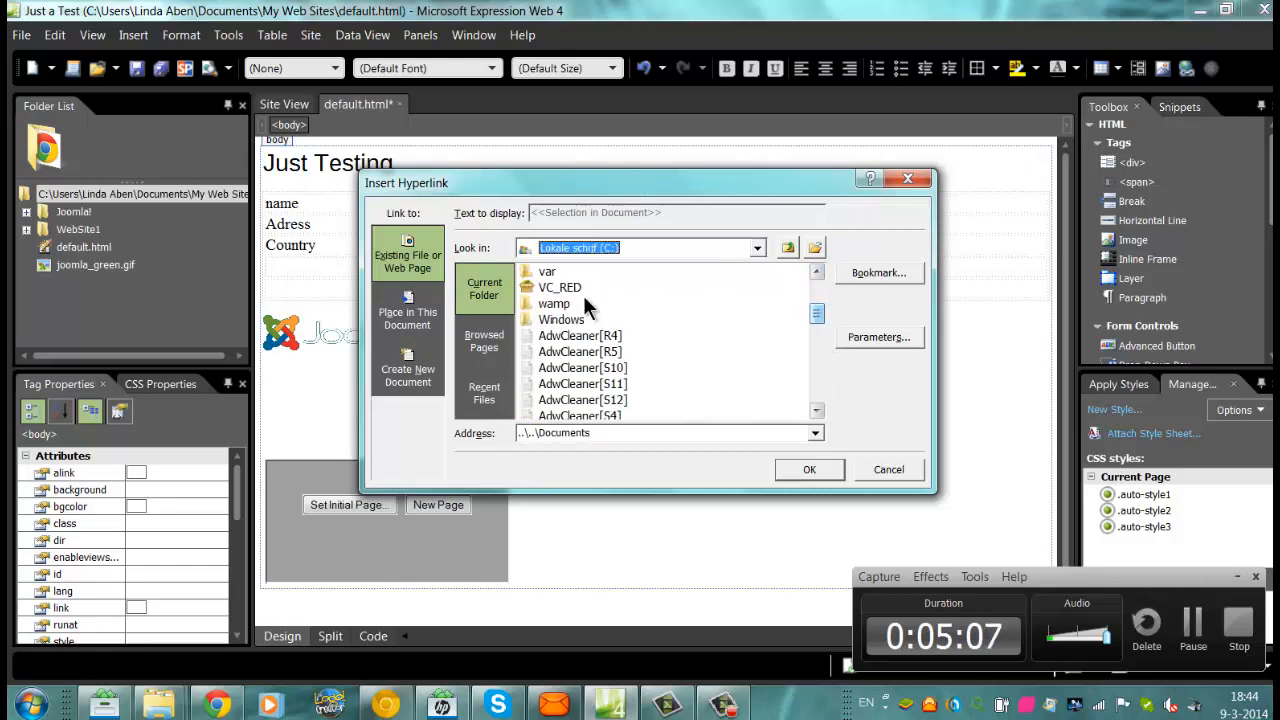
{"action": "double_click", "coordinate": [553, 303]}
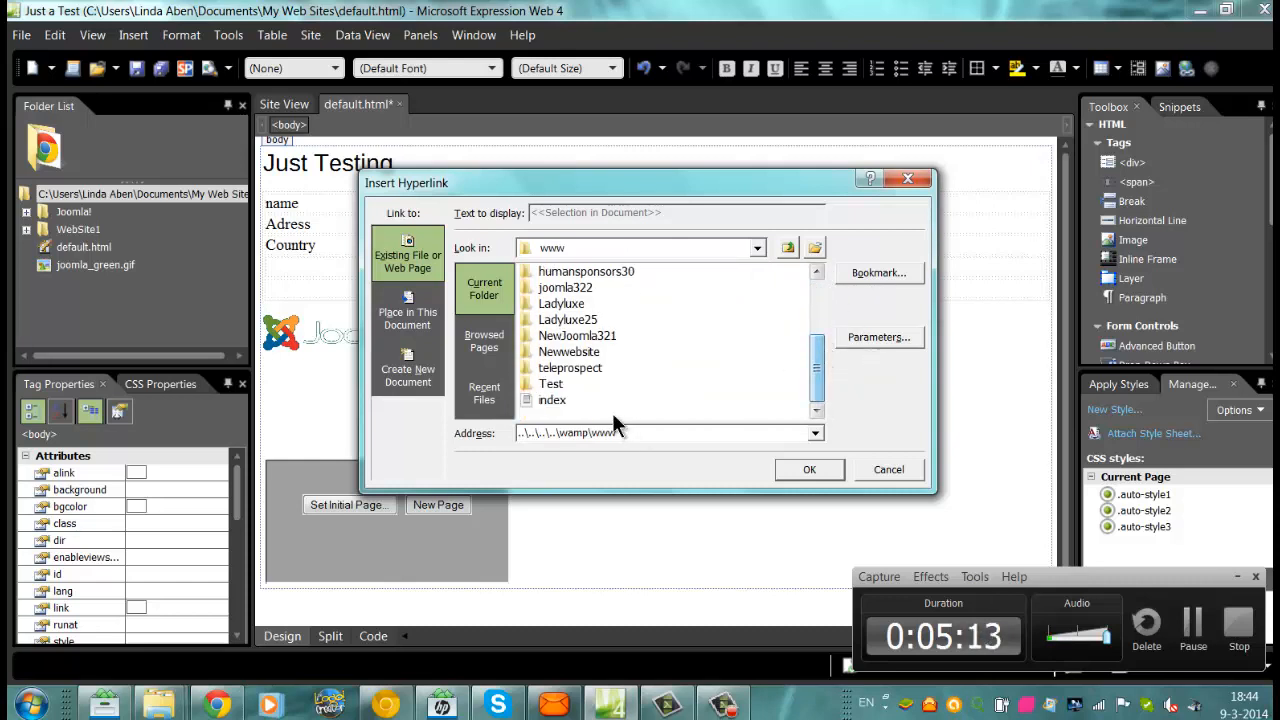
{"action": "double_click", "coordinate": [550, 383]}
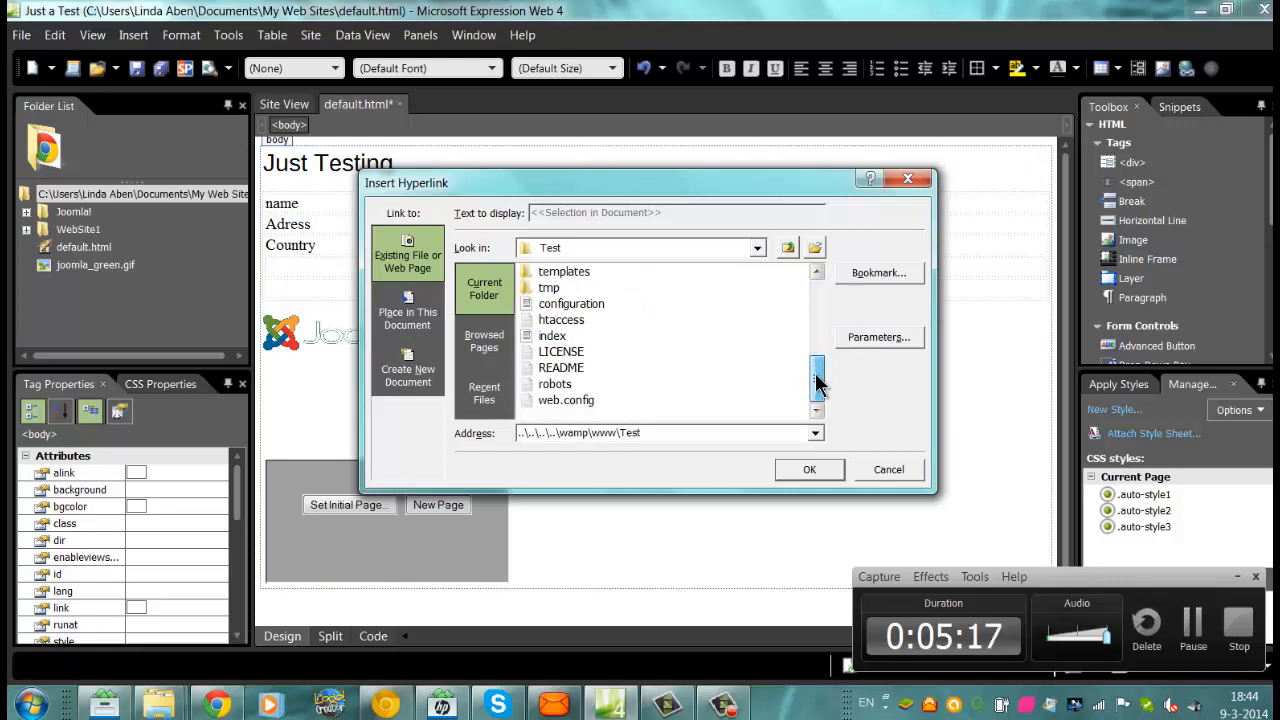
{"action": "left_click", "coordinate": [552, 335]}
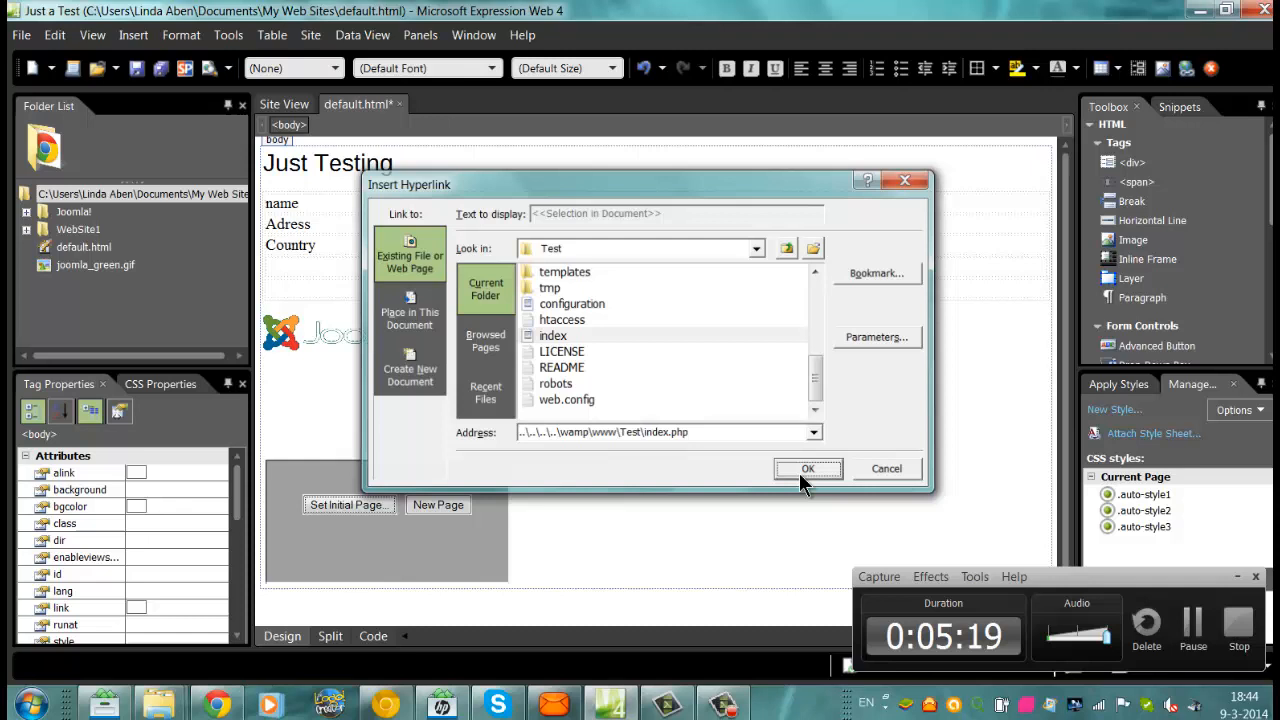
{"action": "left_click", "coordinate": [808, 468]}
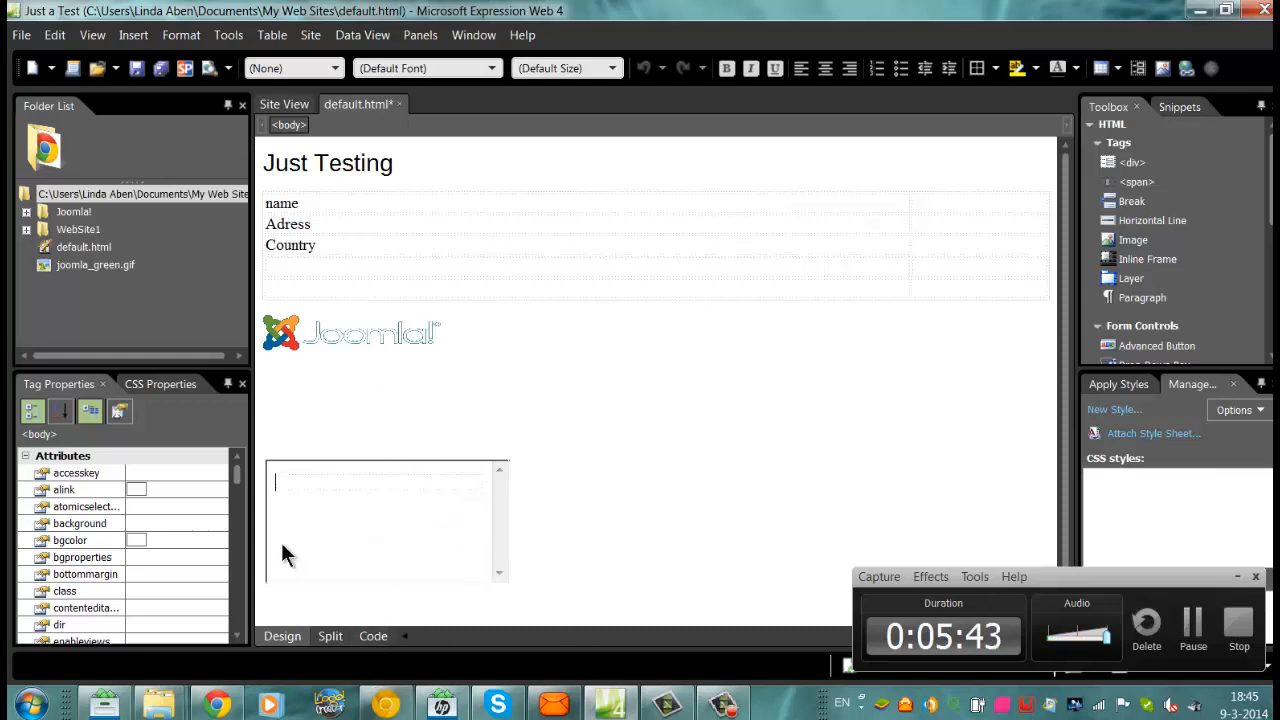
{"action": "mouse_move", "coordinate": [453, 676]}
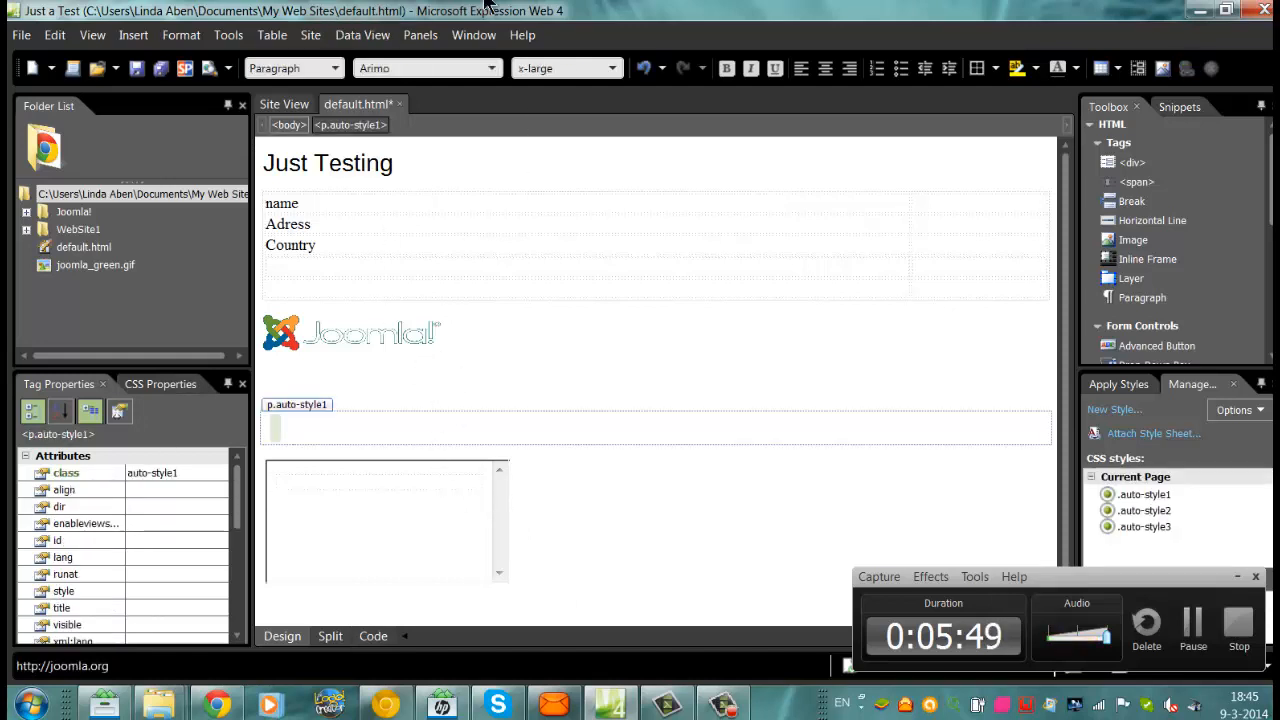
- Browse the Data View, Edit and View menus and enable the Code View toolbar
{"action": "left_click", "coordinate": [362, 35]}
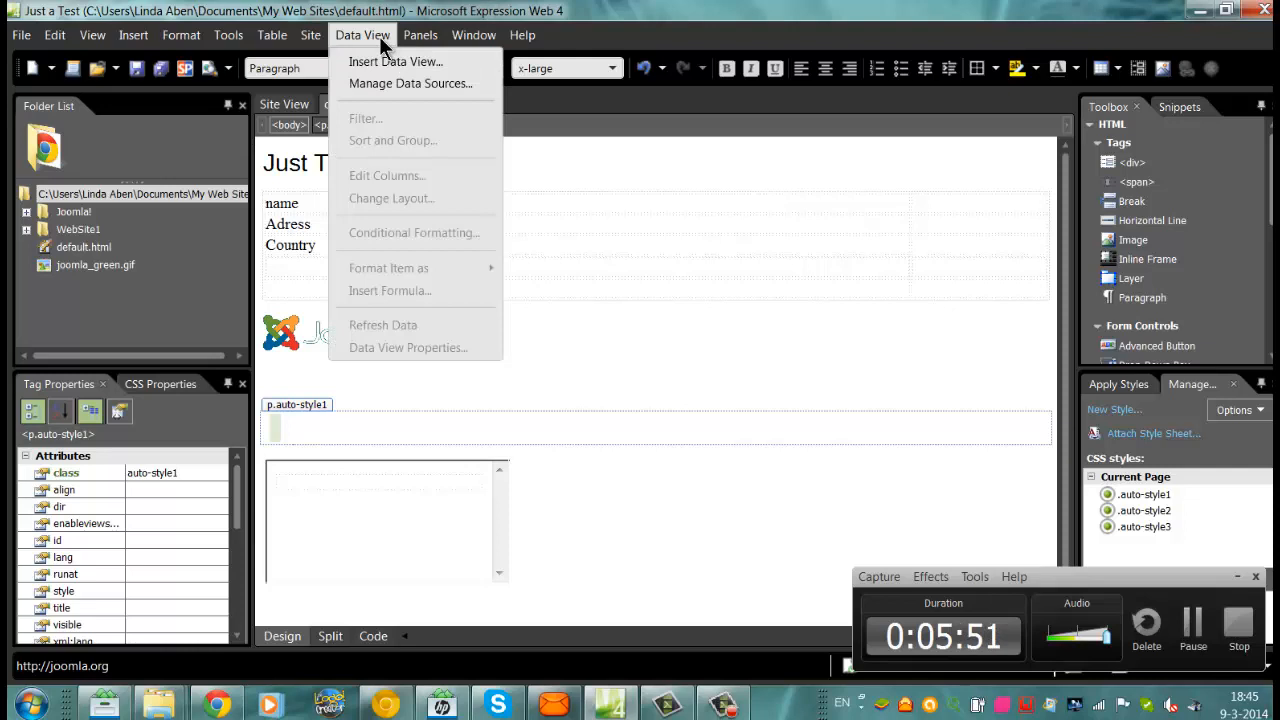
{"action": "left_click", "coordinate": [55, 35]}
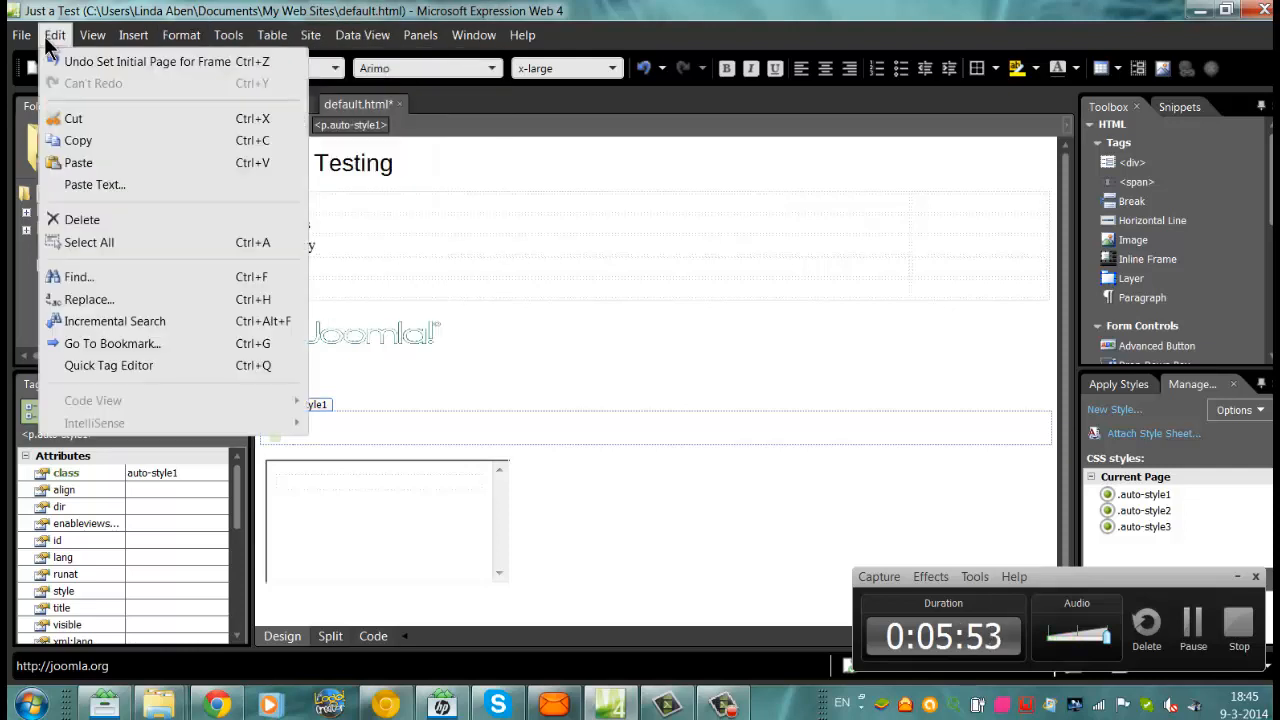
{"action": "left_click", "coordinate": [92, 35]}
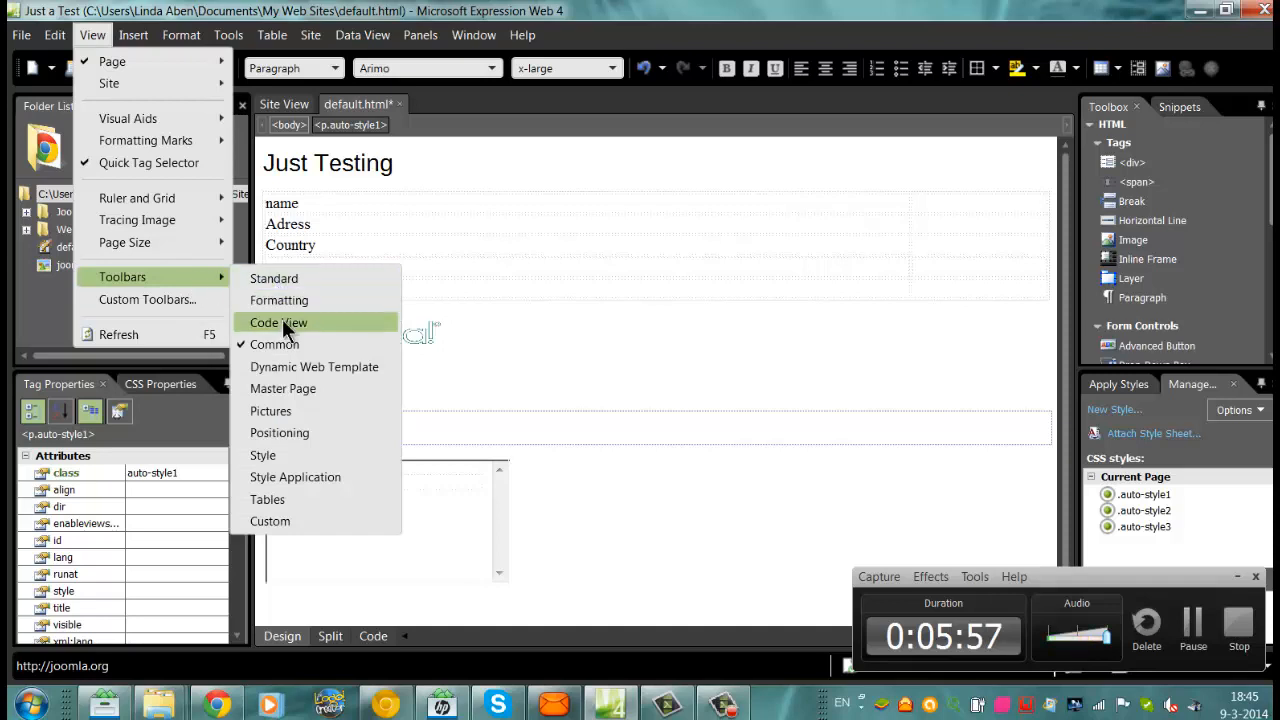
{"action": "mouse_move", "coordinate": [270, 411]}
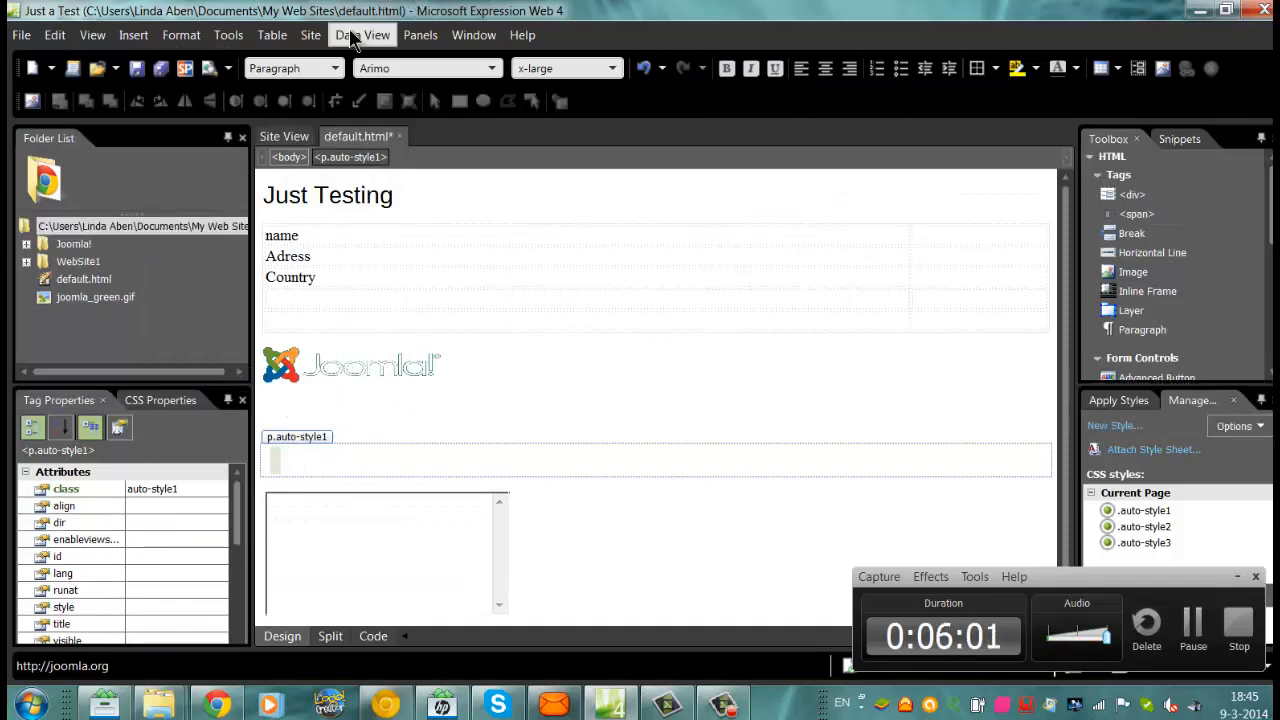
{"action": "left_click", "coordinate": [310, 35]}
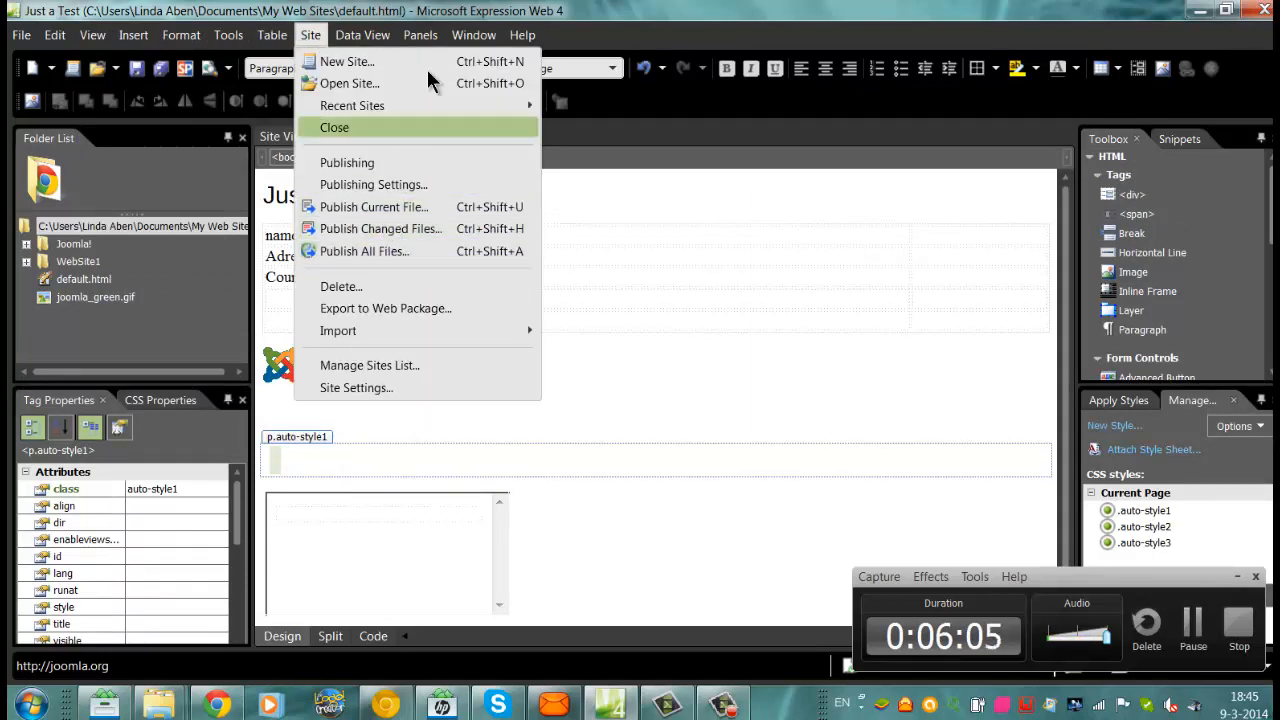
- Insert a Play Sound behavior on the empty paragraph from the Behaviors panel
{"action": "left_click", "coordinate": [419, 34]}
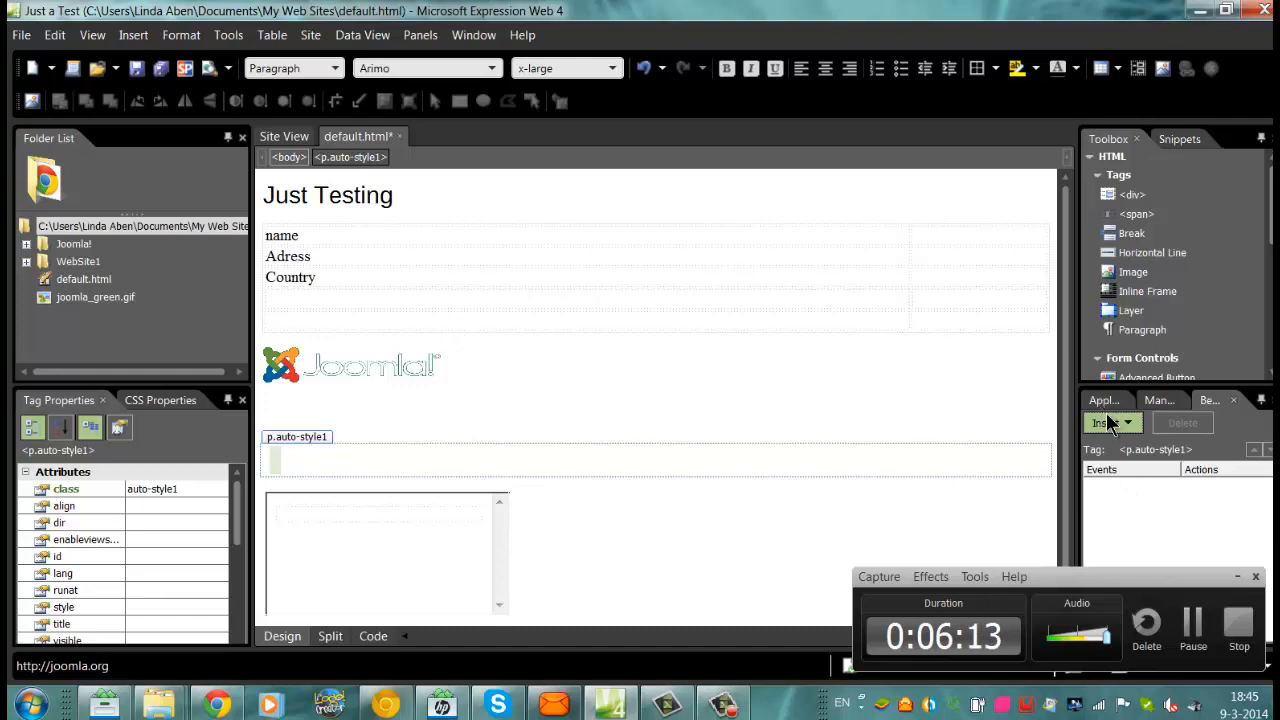
{"action": "left_click", "coordinate": [1106, 422]}
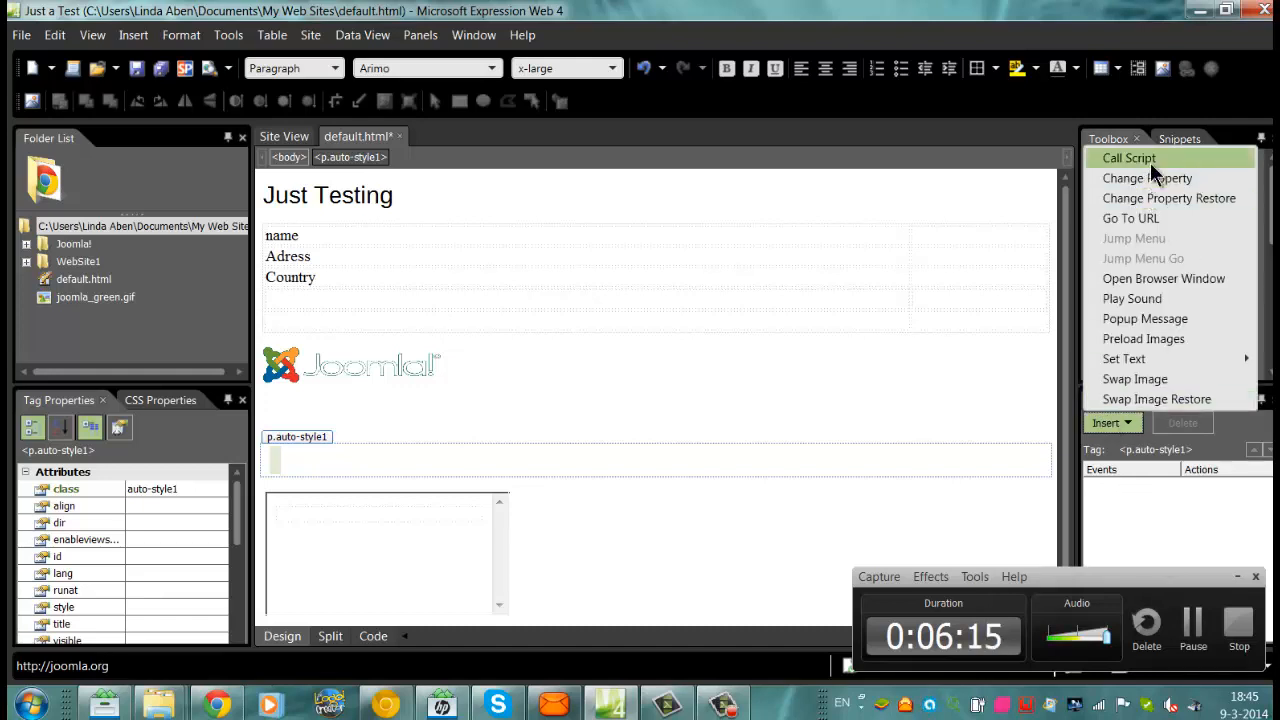
{"action": "mouse_move", "coordinate": [1131, 298]}
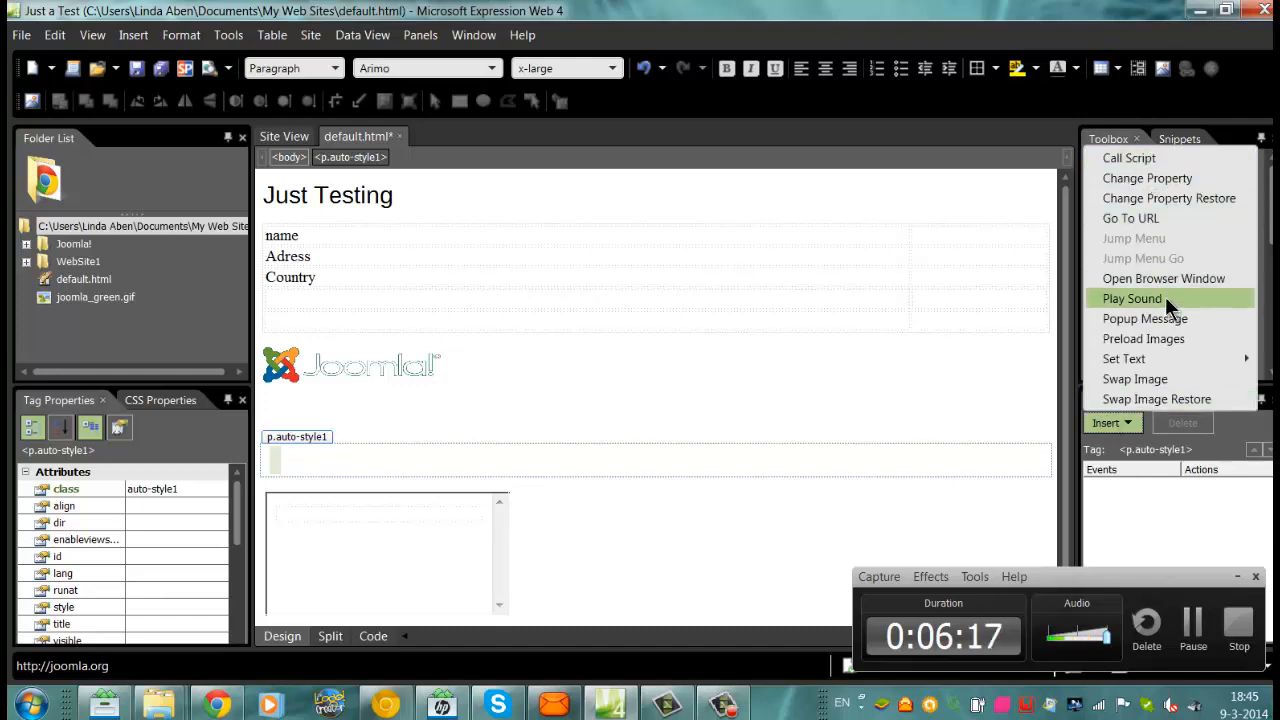
{"action": "left_click", "coordinate": [1131, 298]}
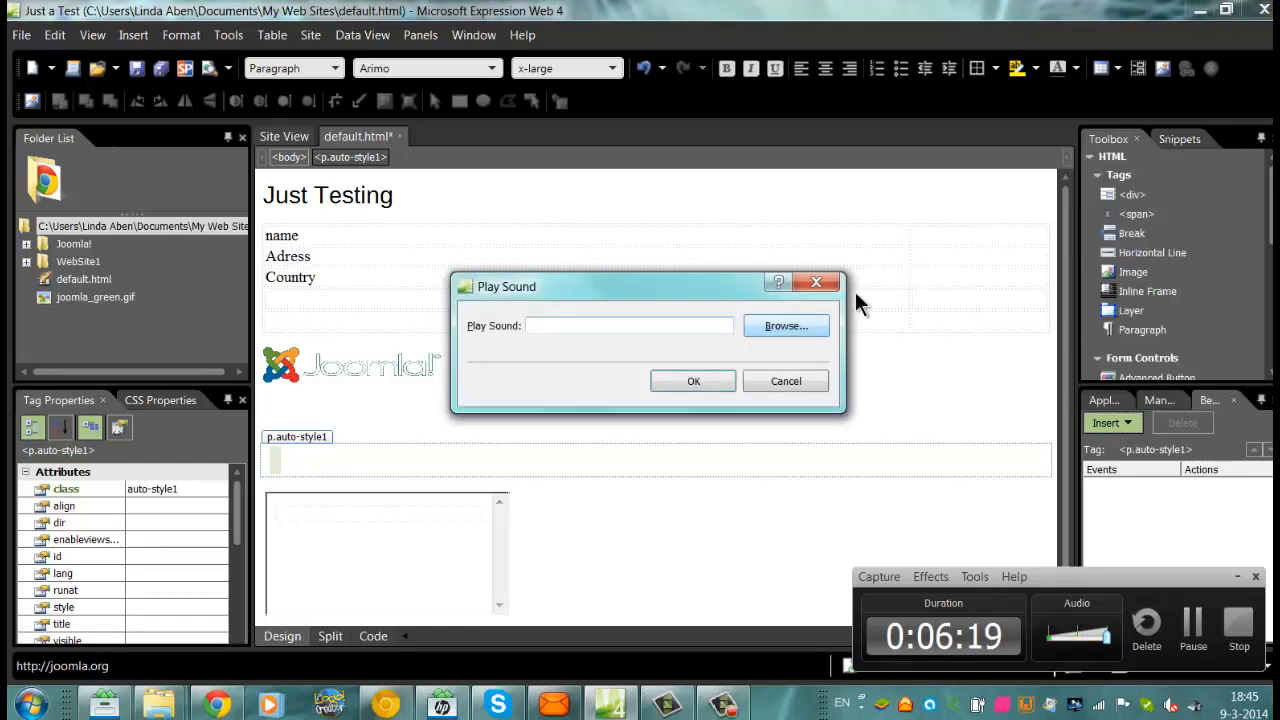
- Pick René Klijn's '01 - Track 01 Mr Blue' as the sound and confirm Play Sound
{"action": "left_click", "coordinate": [786, 325]}
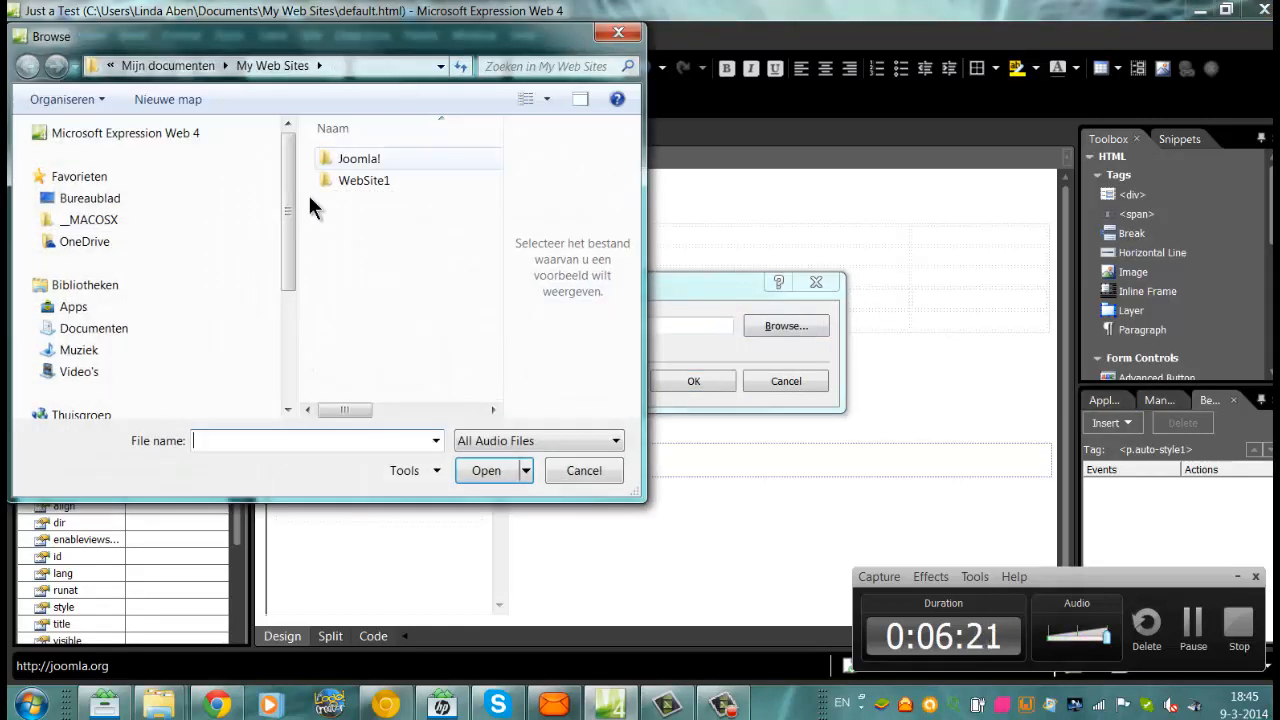
{"action": "left_click", "coordinate": [78, 349]}
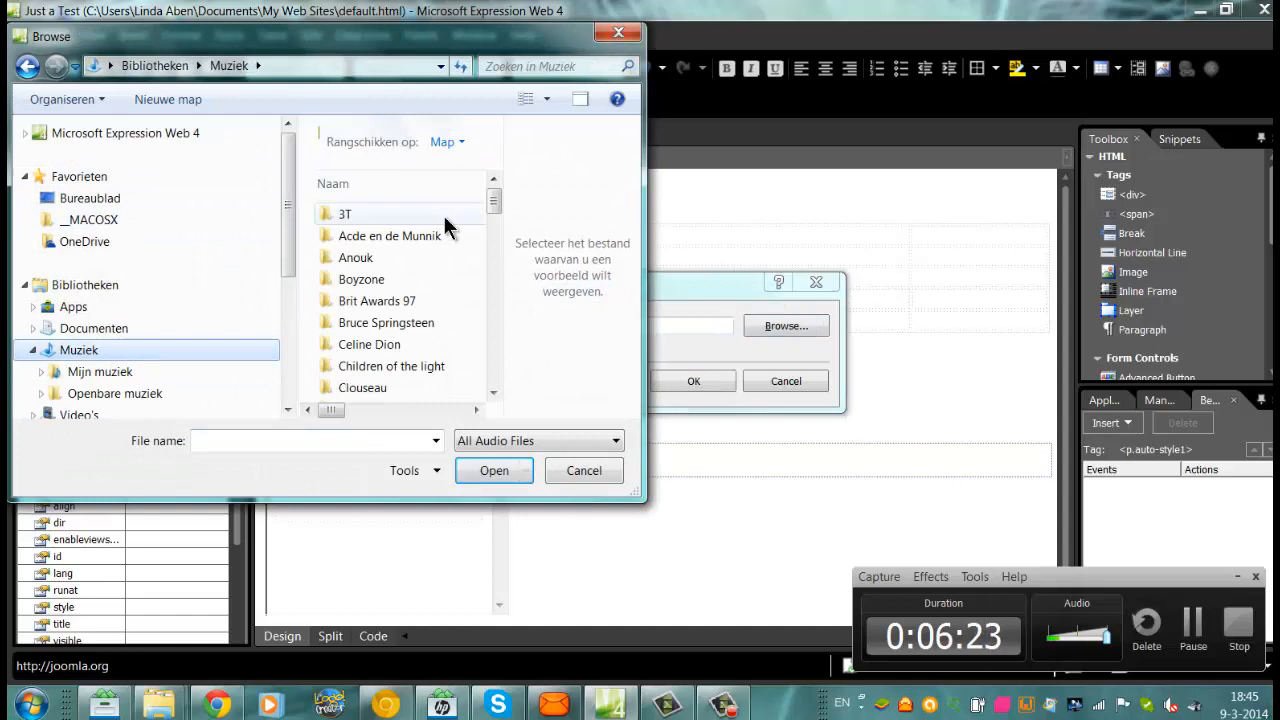
{"action": "left_click", "coordinate": [493, 200]}
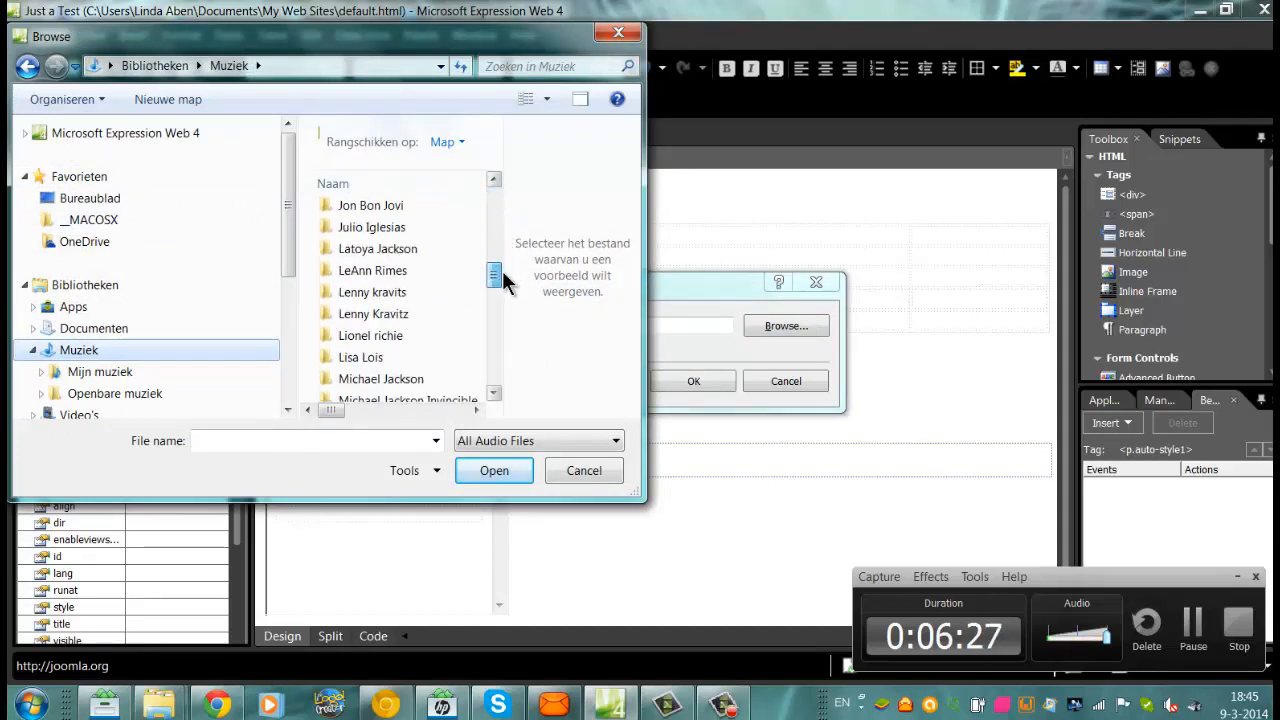
{"action": "scroll", "scroll_direction": "down", "scroll_amount": 3}
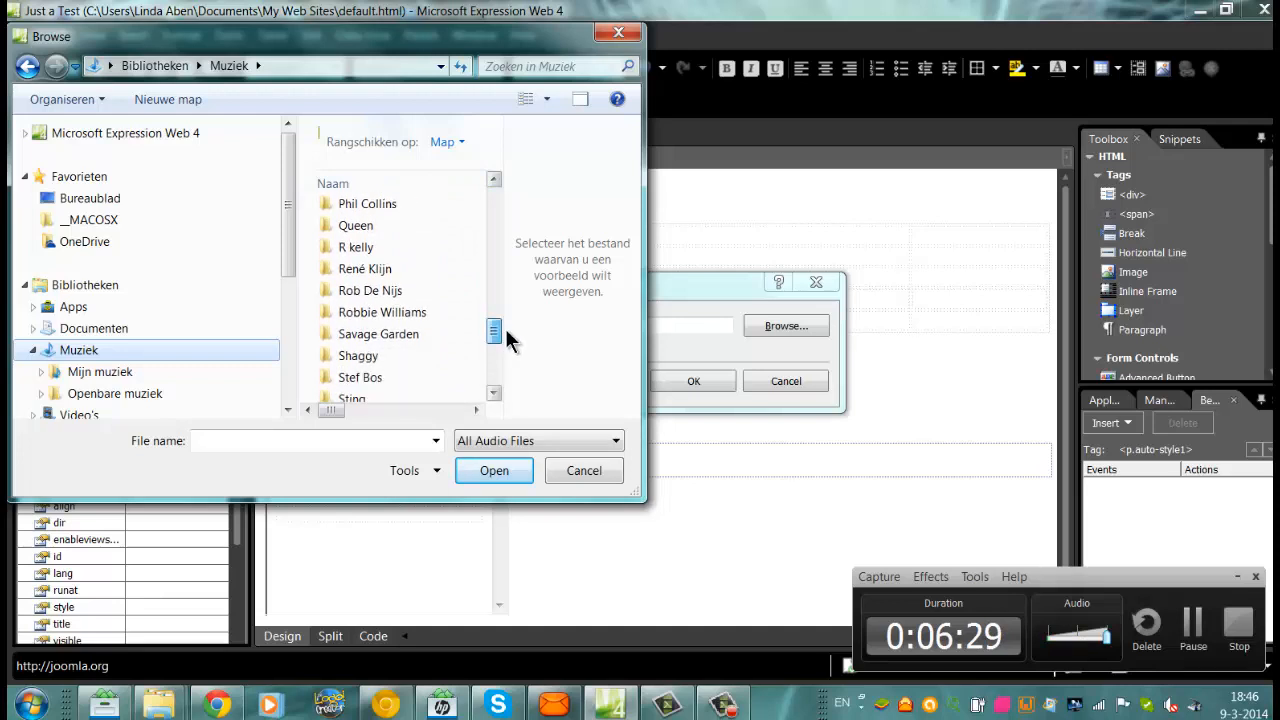
{"action": "left_click", "coordinate": [365, 245]}
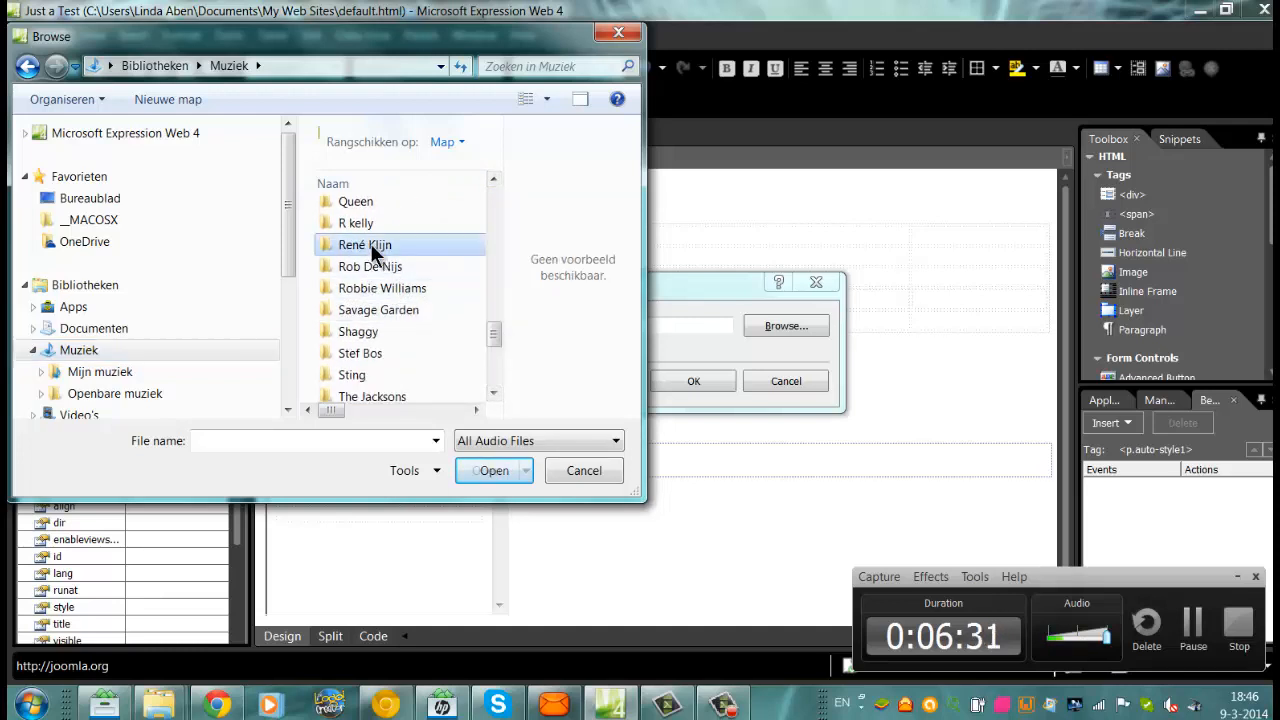
{"action": "double_click", "coordinate": [365, 244]}
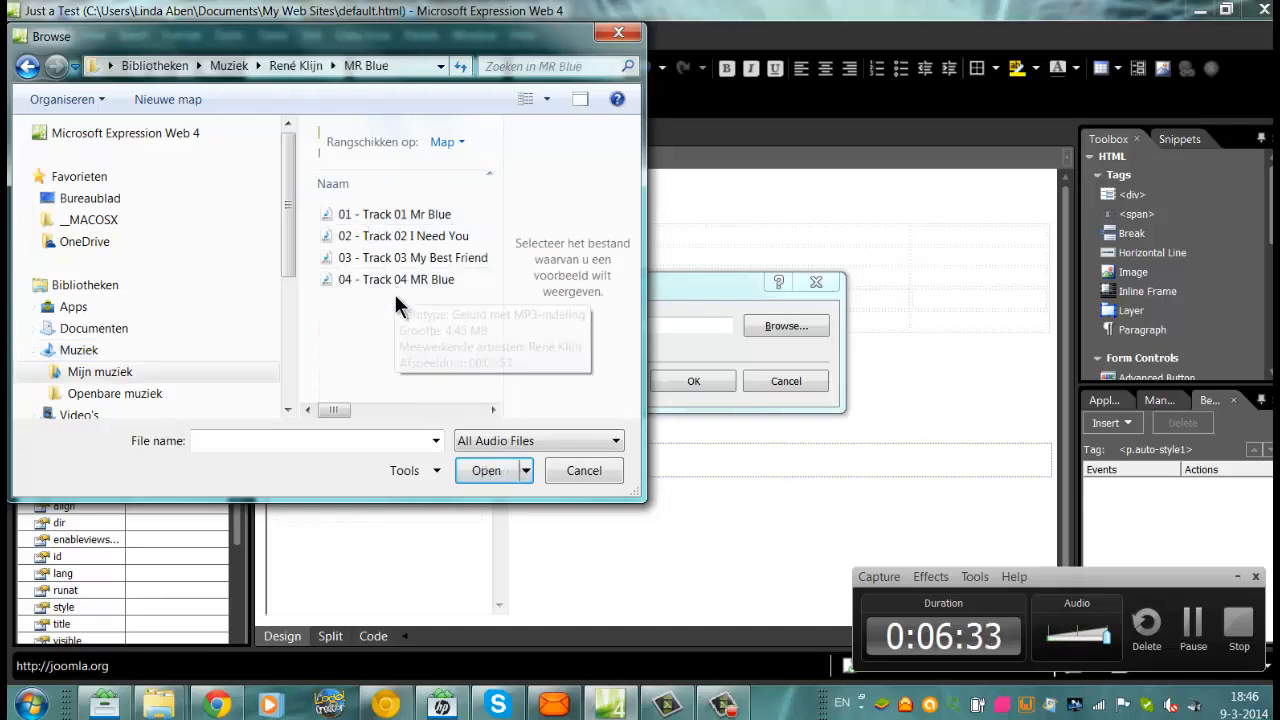
{"action": "left_click", "coordinate": [395, 213]}
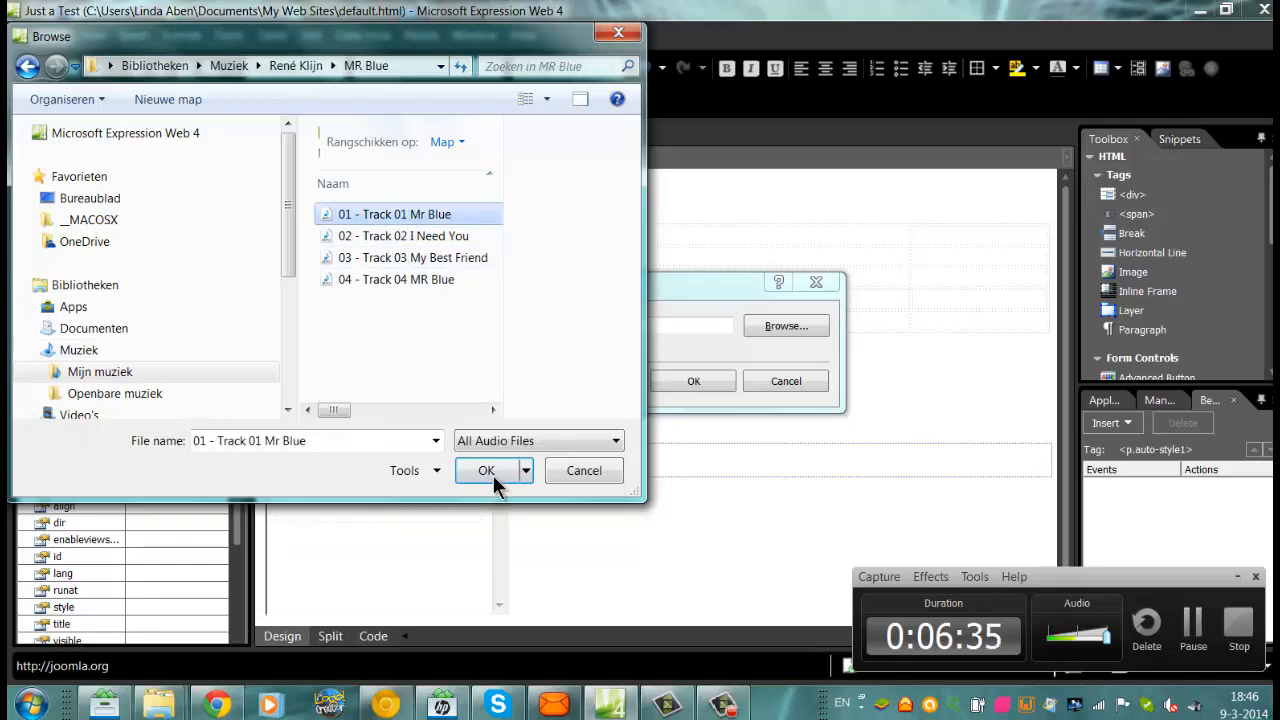
{"action": "left_click", "coordinate": [486, 470]}
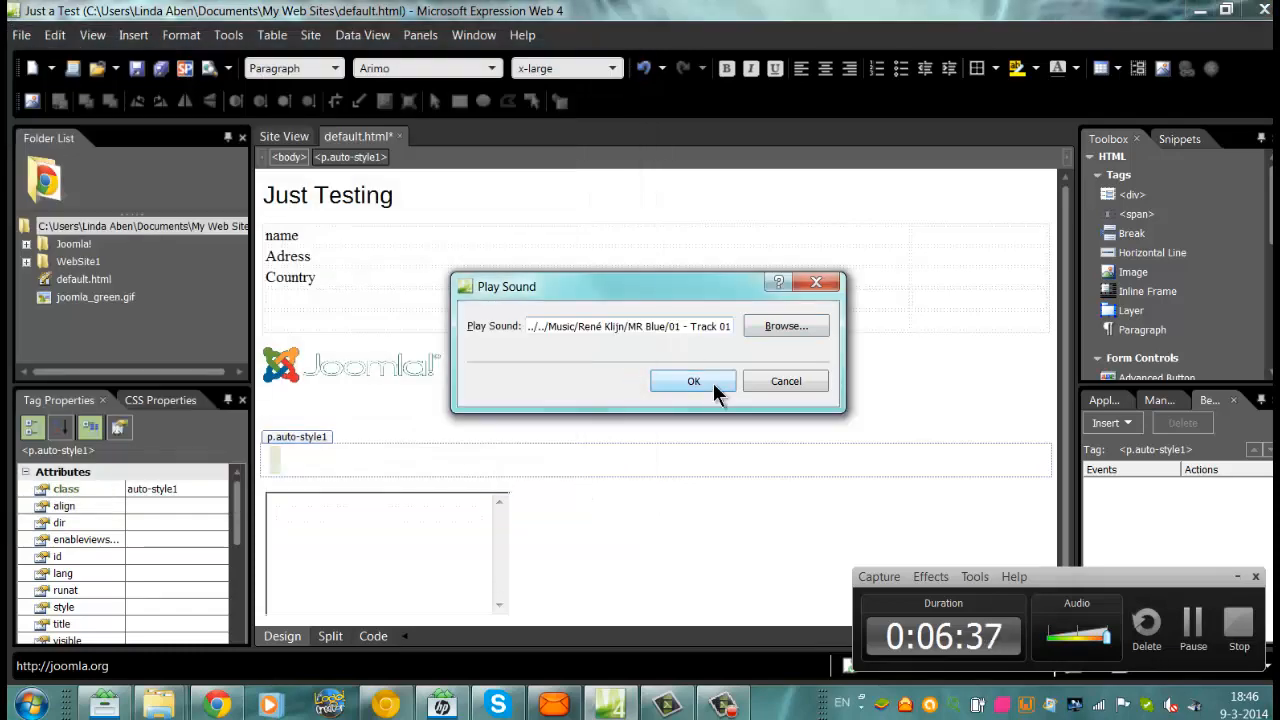
{"action": "left_click", "coordinate": [693, 381]}
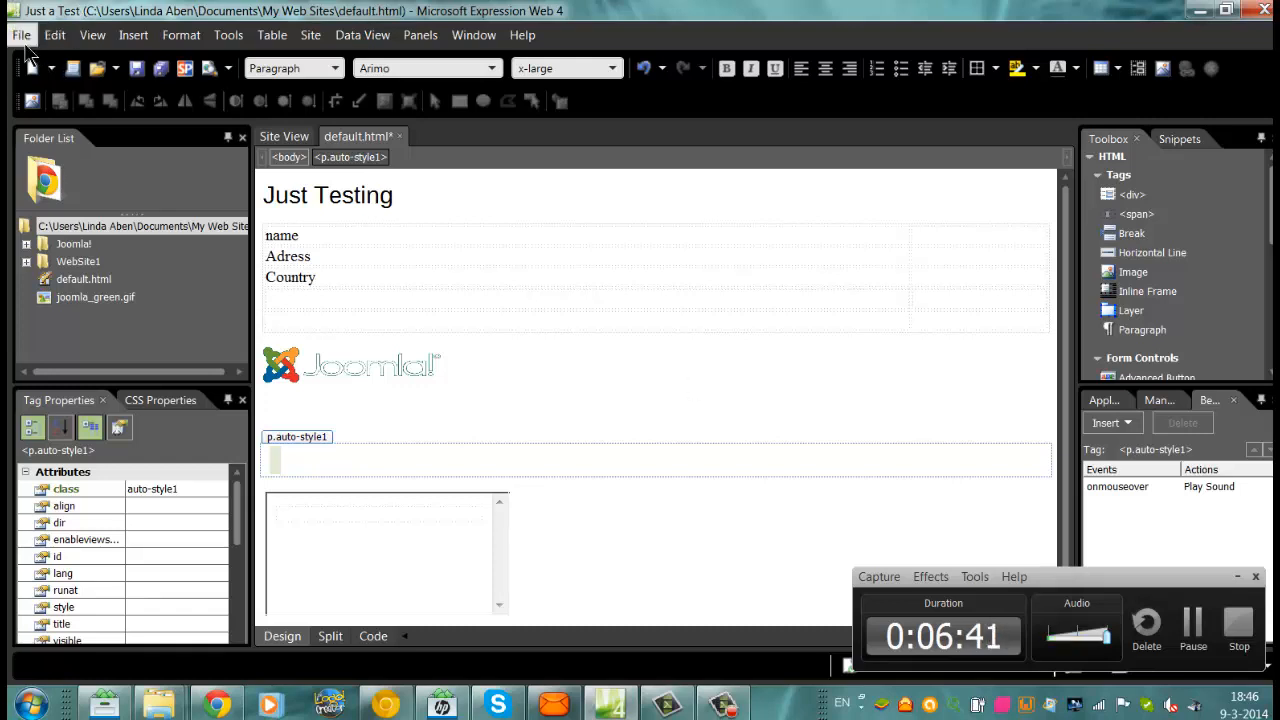
- Preview default.html in Chrome, saving the page and its embedded sound file
{"action": "left_click", "coordinate": [21, 34]}
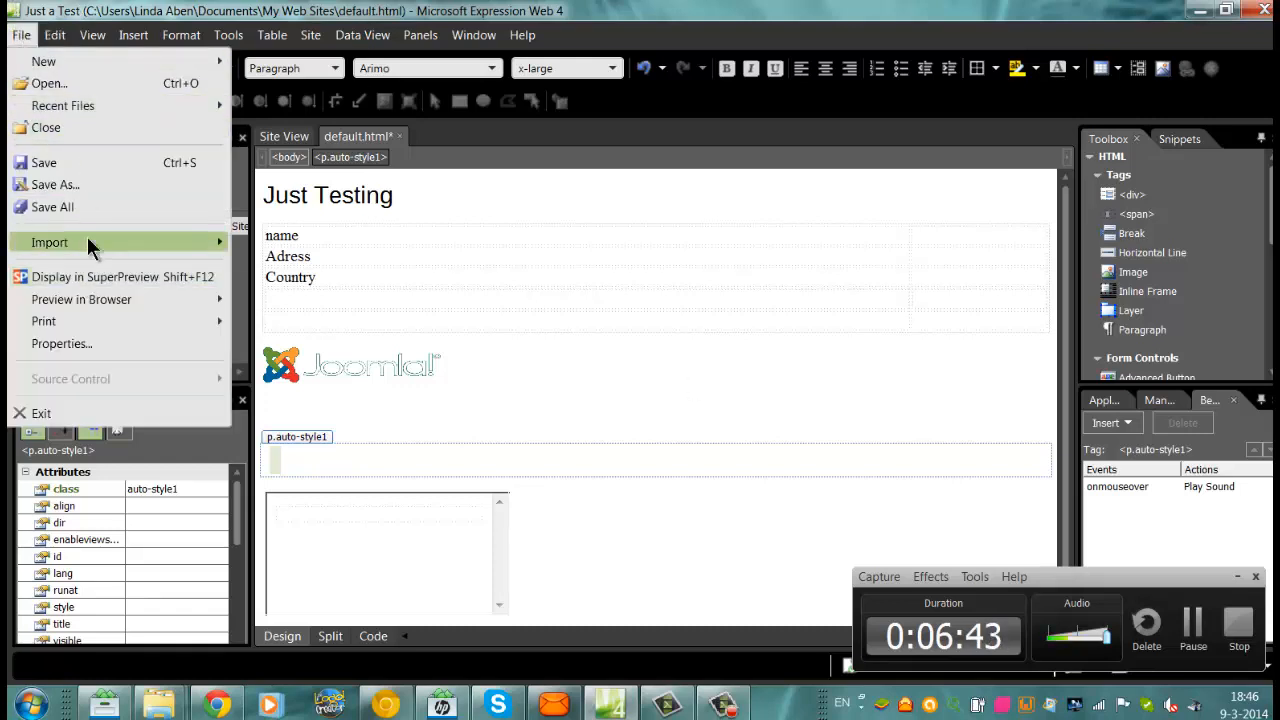
{"action": "mouse_move", "coordinate": [44, 320]}
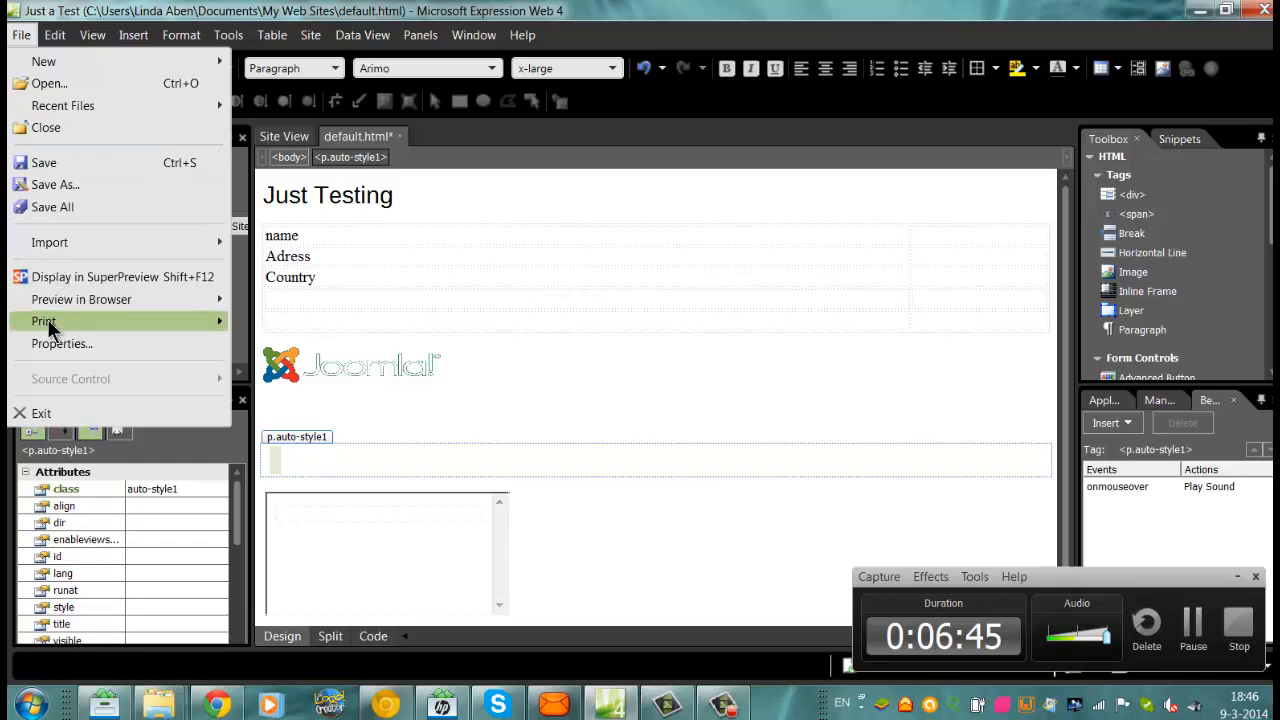
{"action": "left_click", "coordinate": [92, 35]}
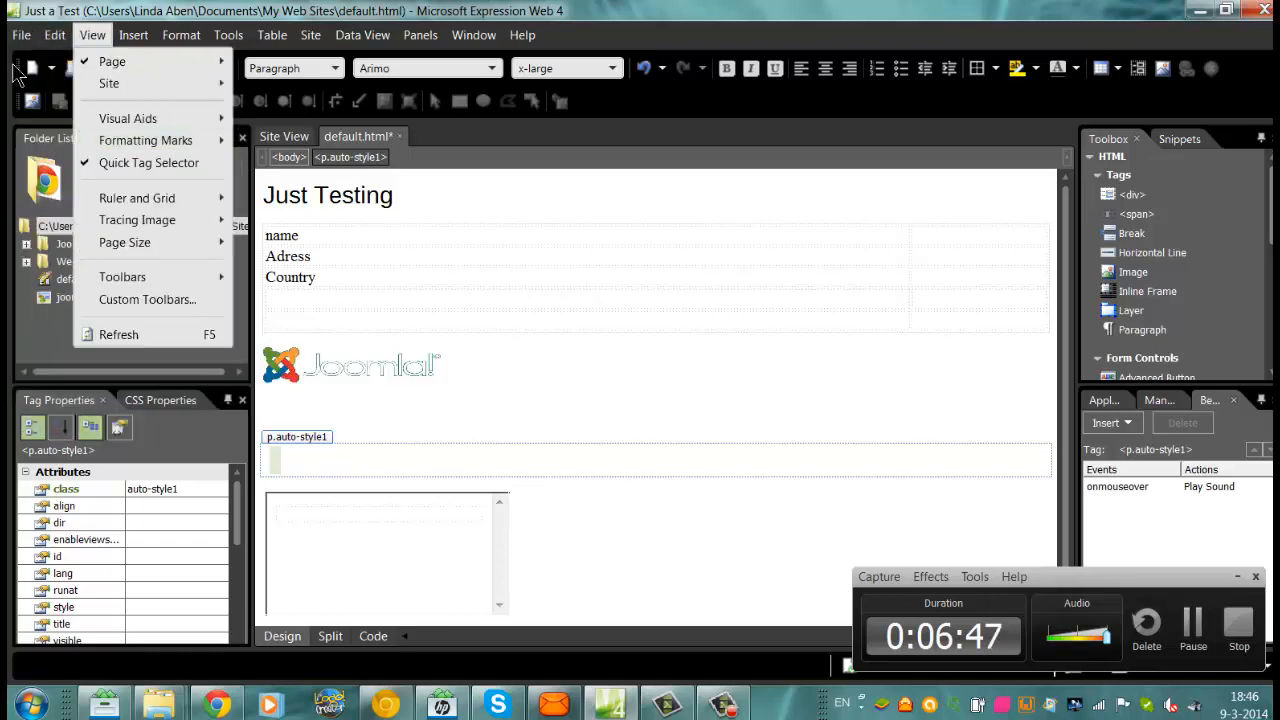
{"action": "left_click", "coordinate": [20, 35]}
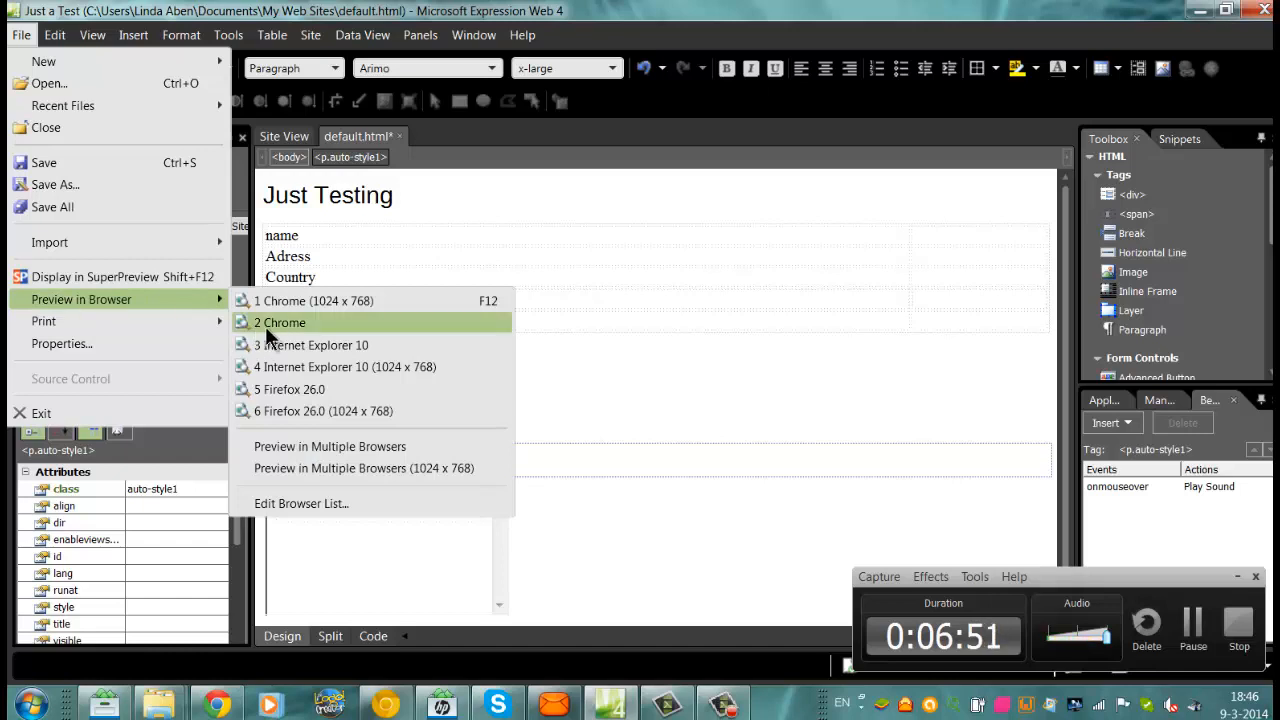
{"action": "left_click", "coordinate": [281, 322]}
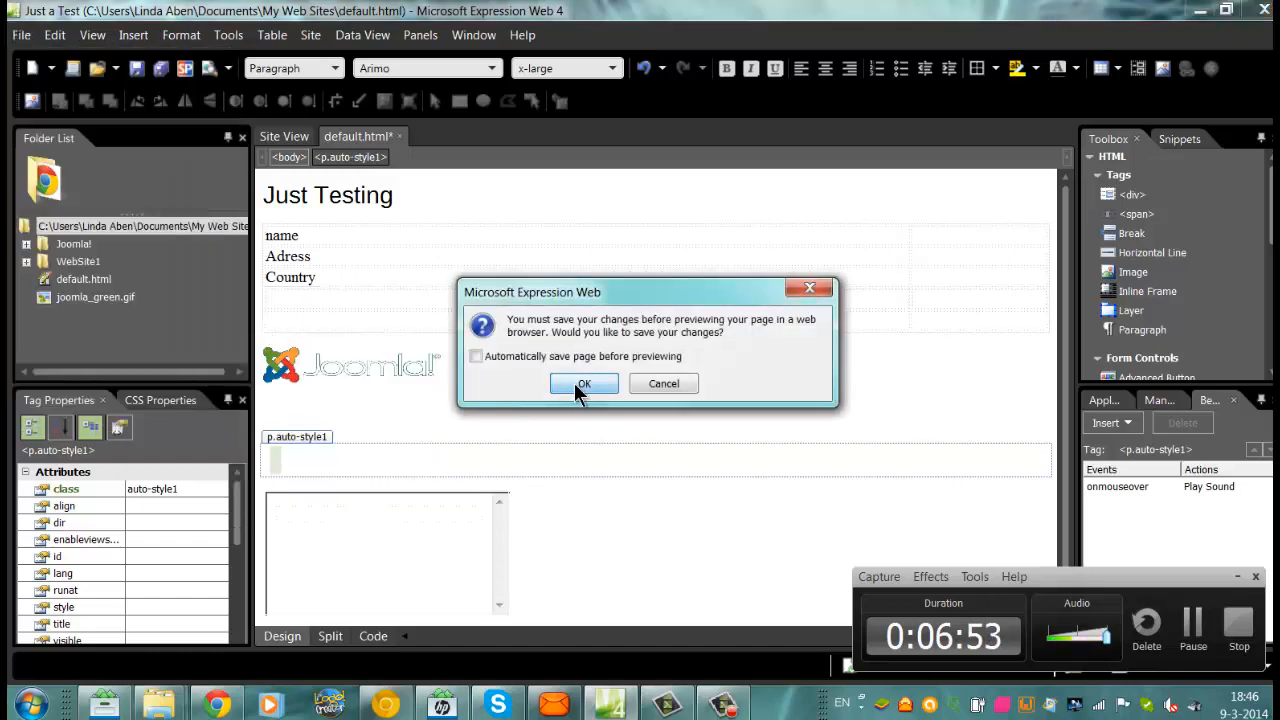
{"action": "left_click", "coordinate": [584, 383]}
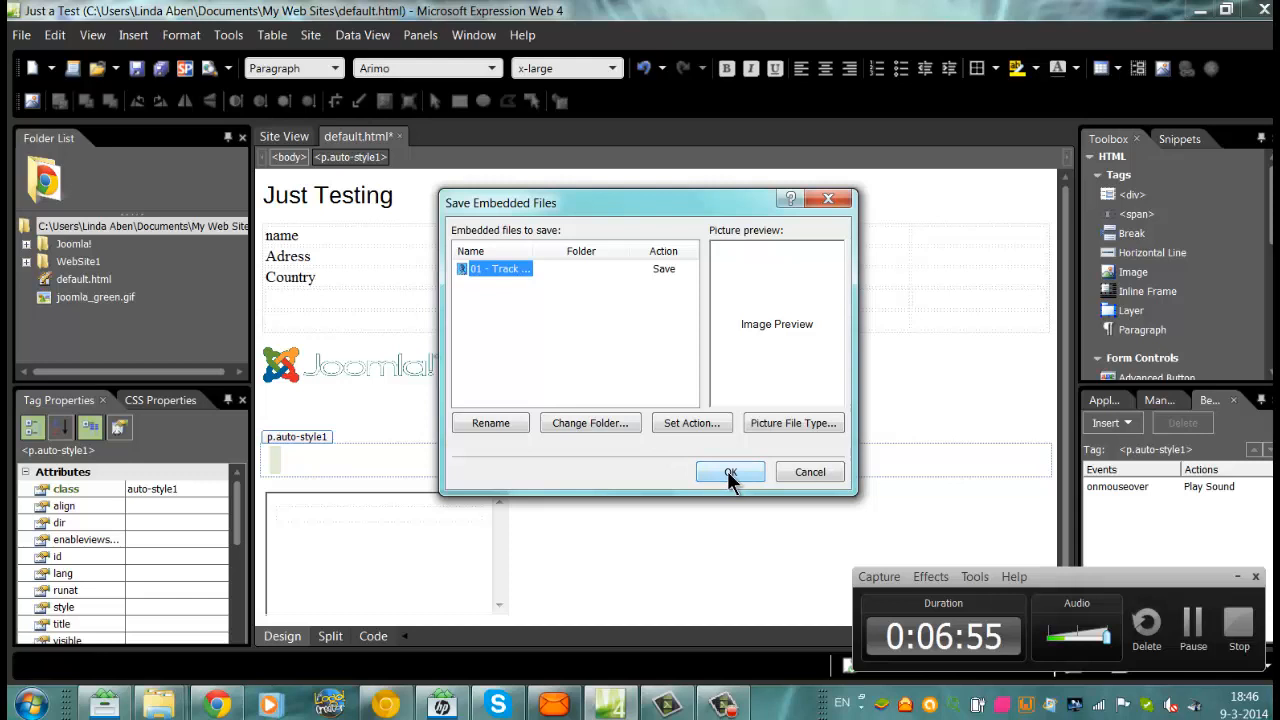
{"action": "left_click", "coordinate": [729, 472]}
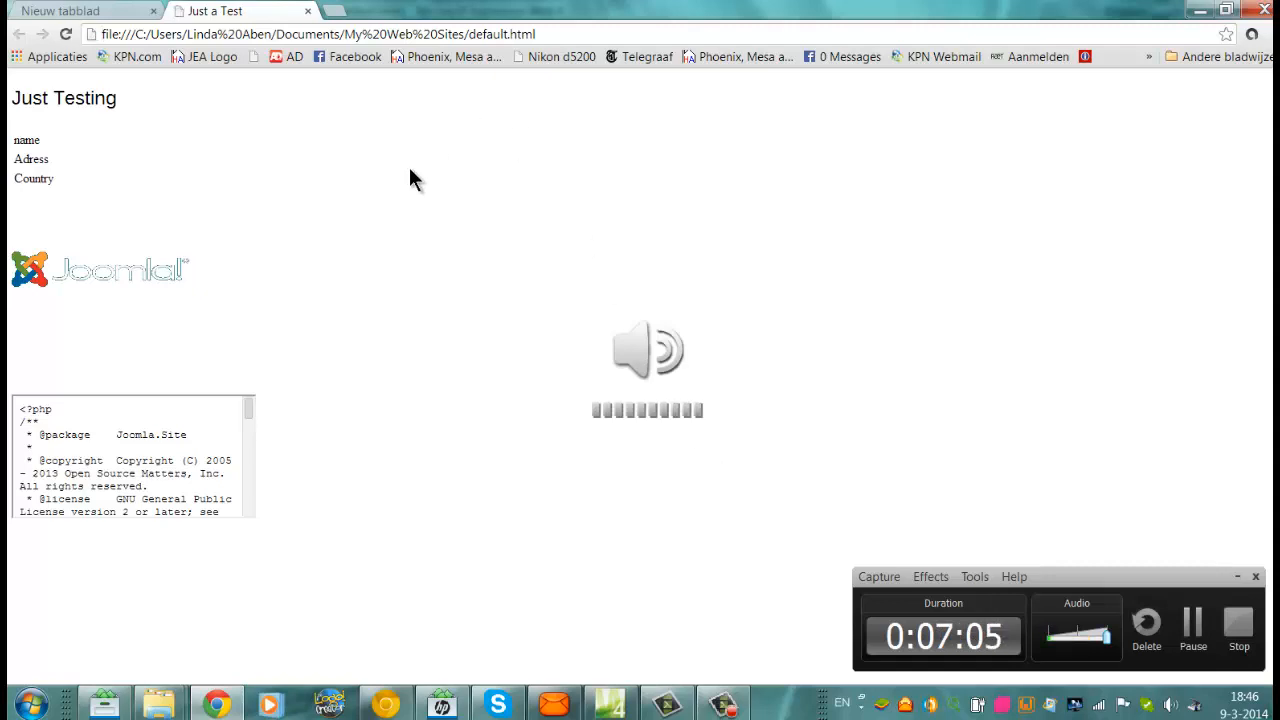
{"action": "mouse_move", "coordinate": [315, 225]}
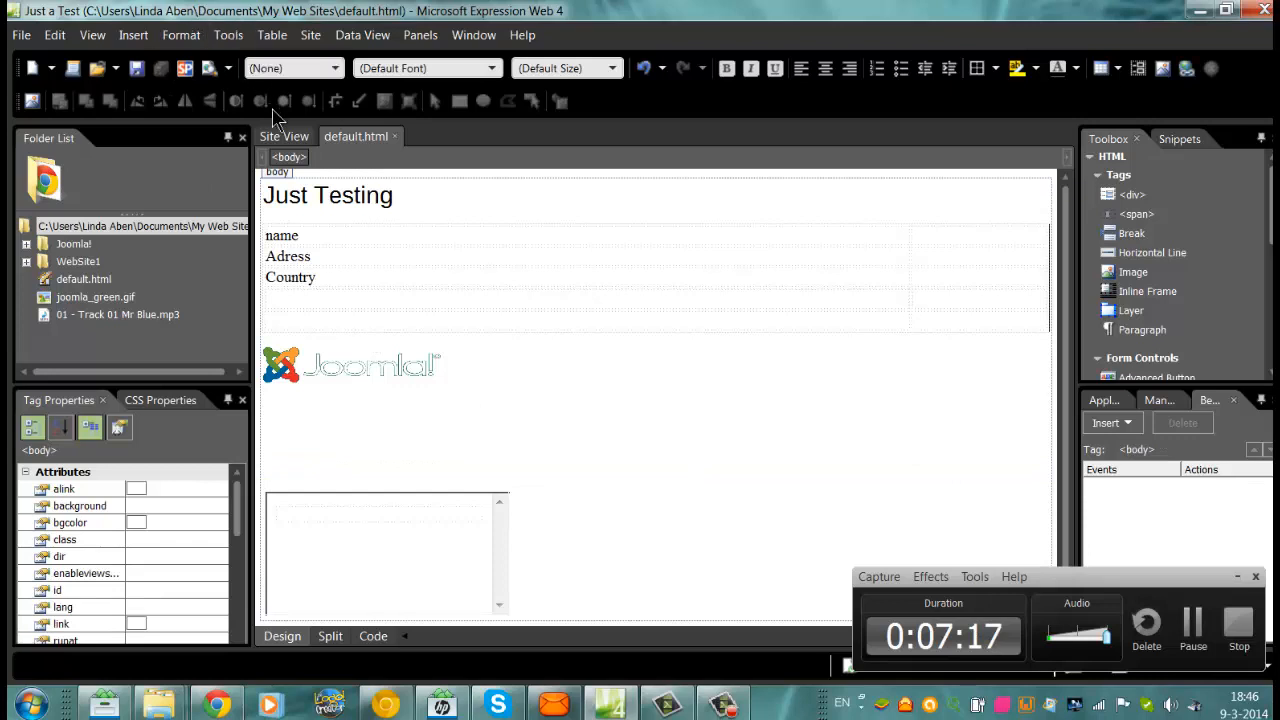
{"action": "left_click", "coordinate": [284, 136]}
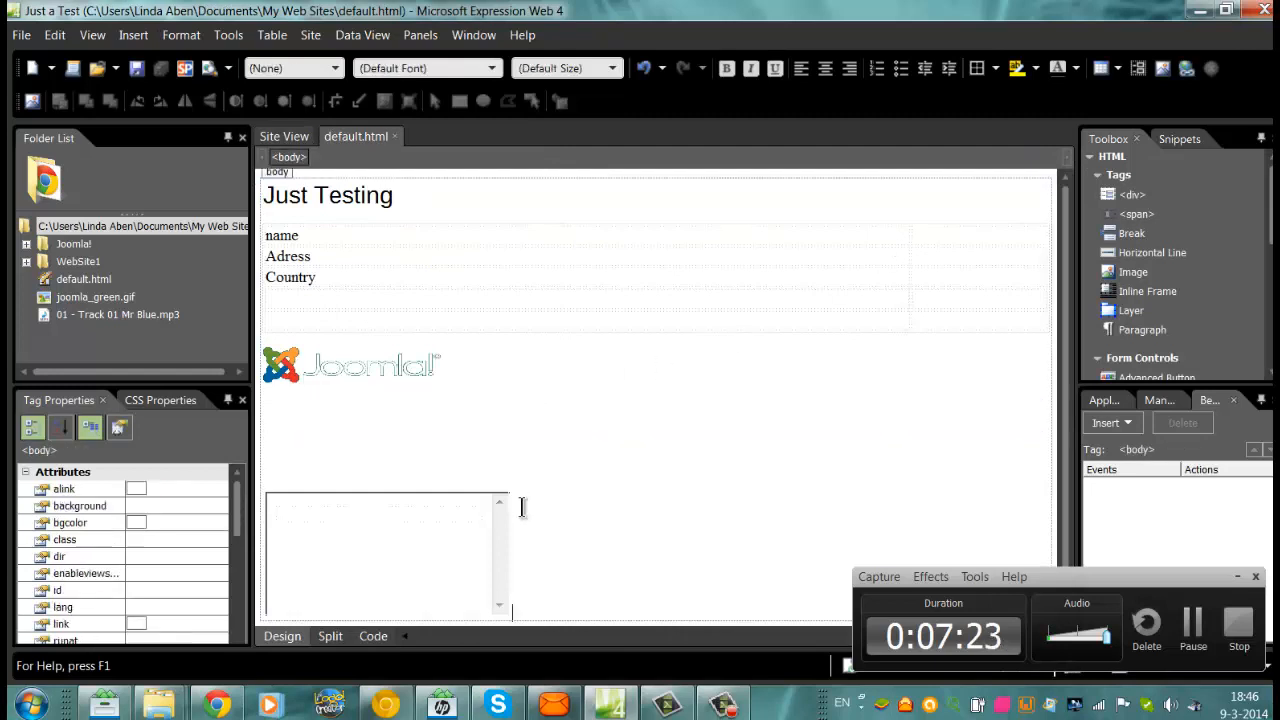
{"action": "left_click", "coordinate": [117, 314]}
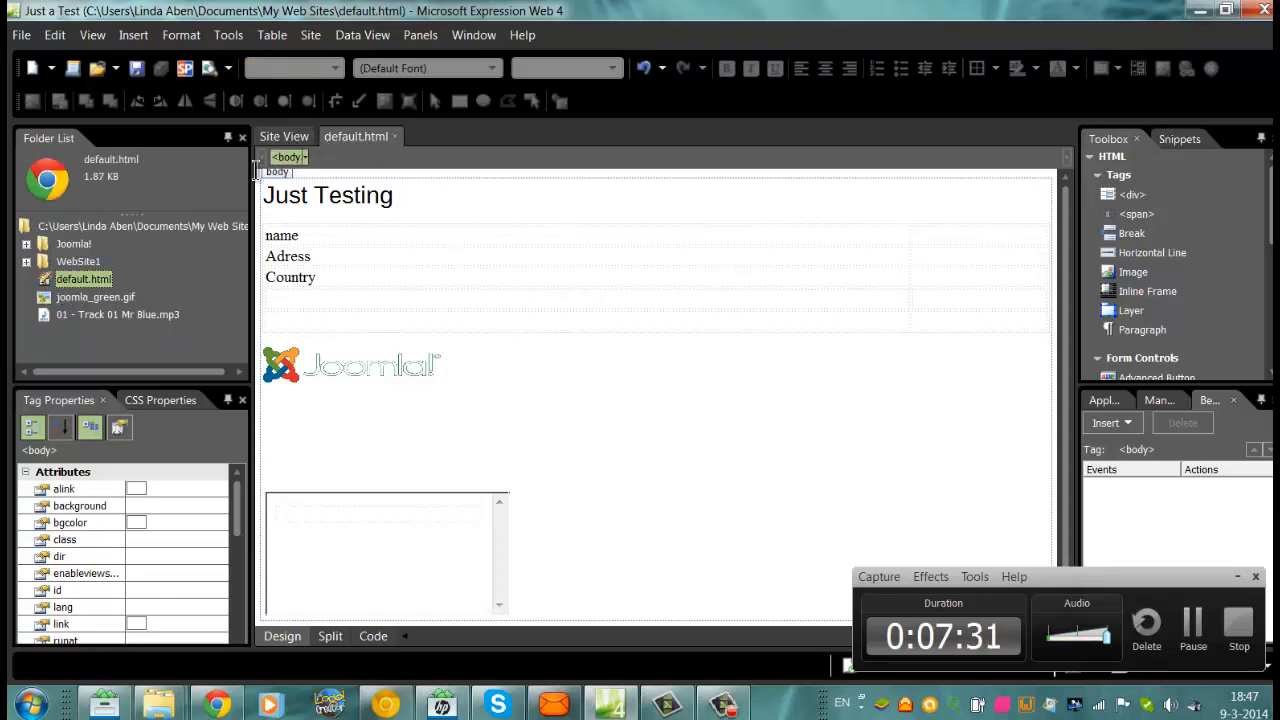
{"action": "left_click", "coordinate": [20, 34]}
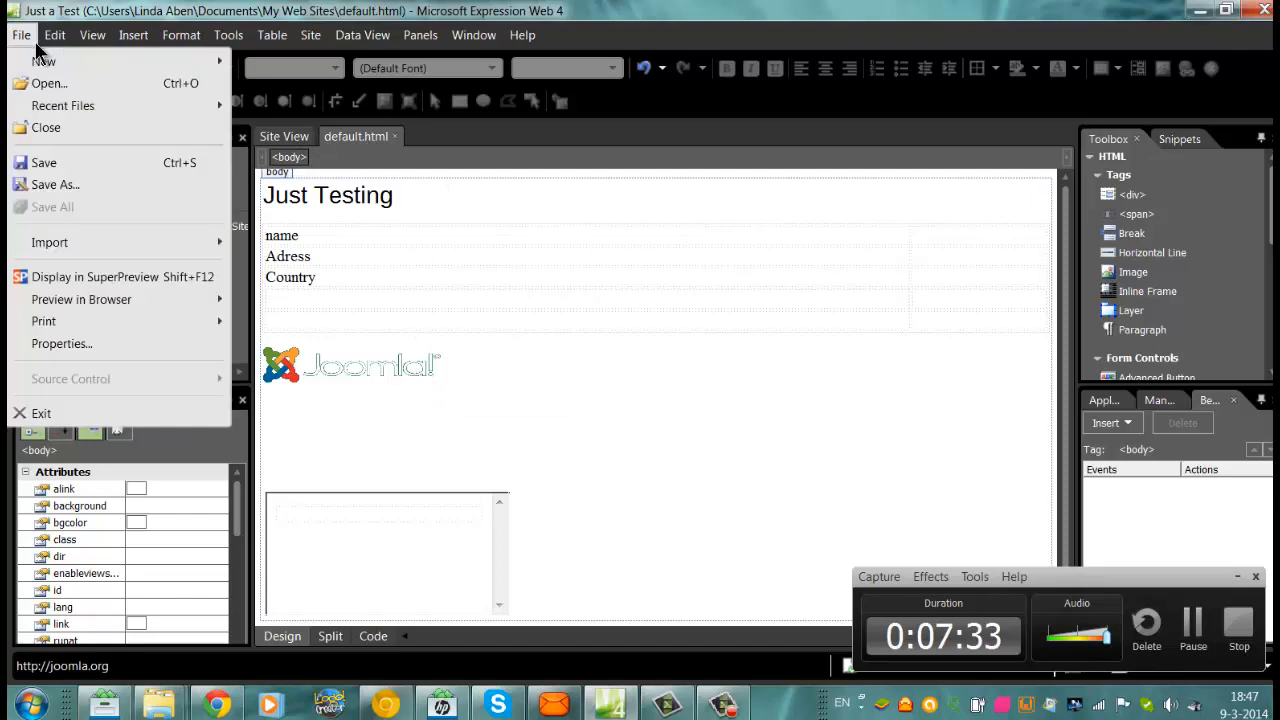
{"action": "left_click", "coordinate": [92, 34]}
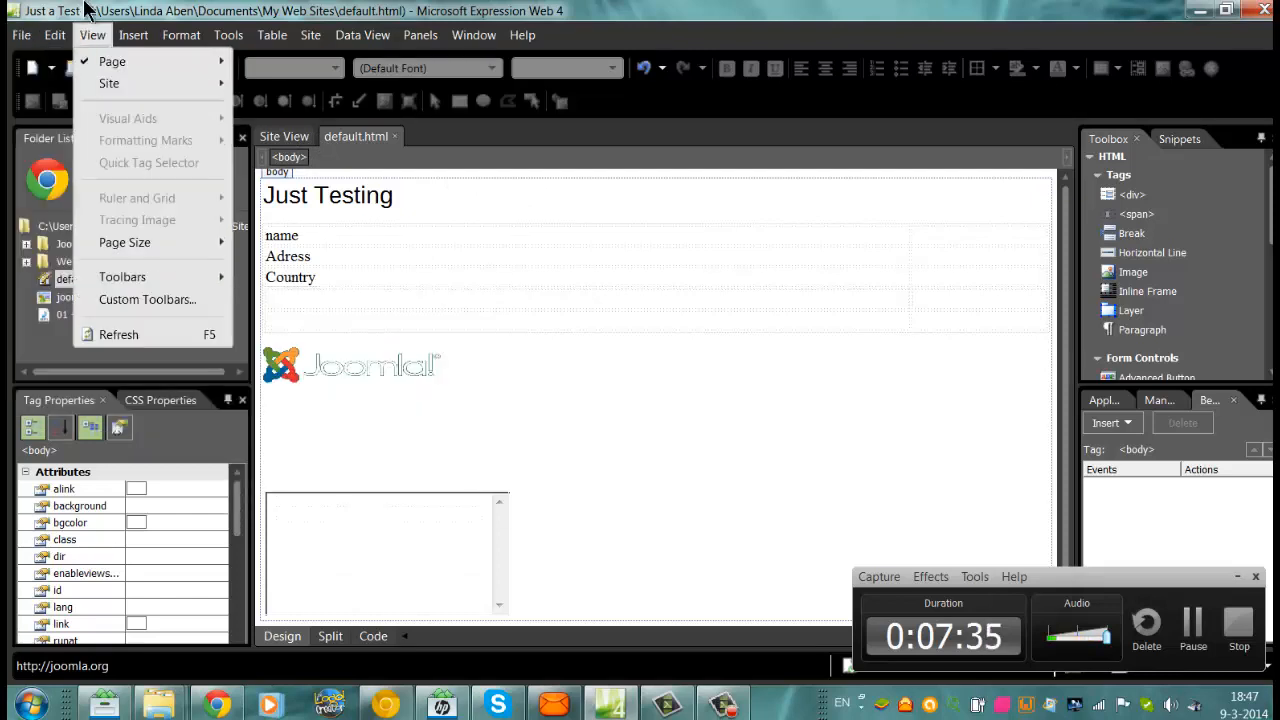
{"action": "left_click", "coordinate": [55, 34]}
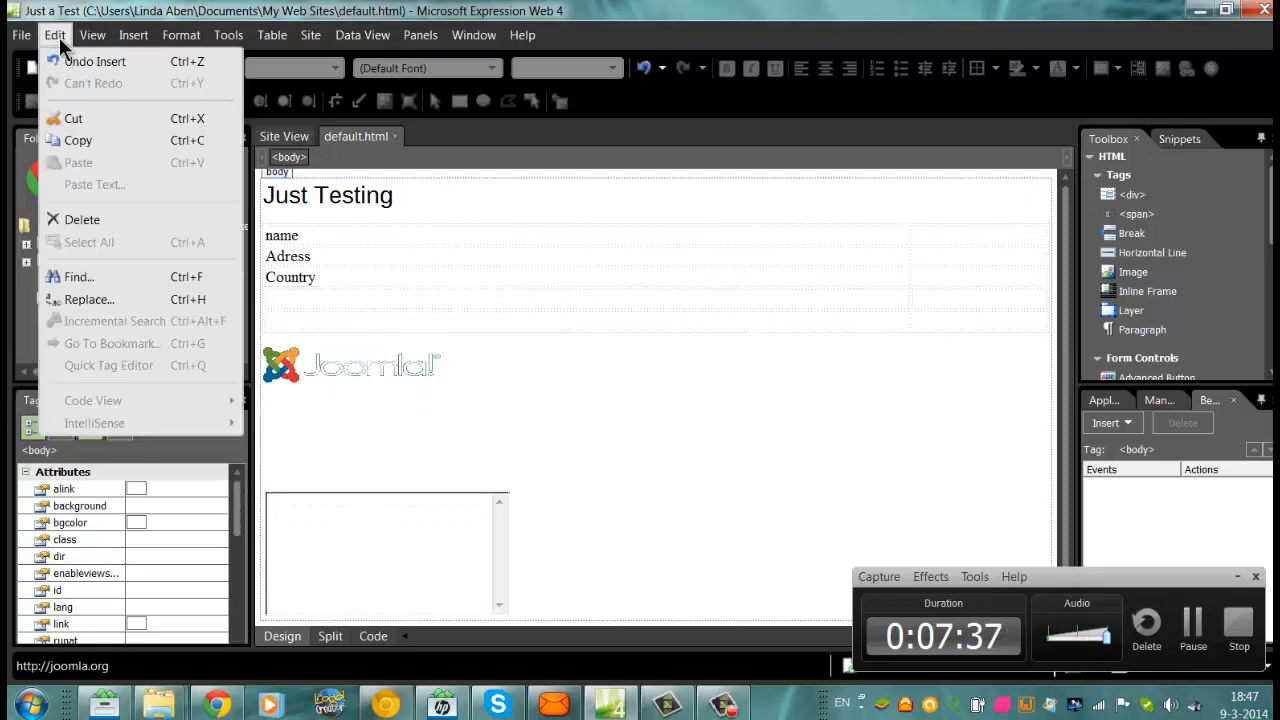
{"action": "left_click", "coordinate": [92, 35]}
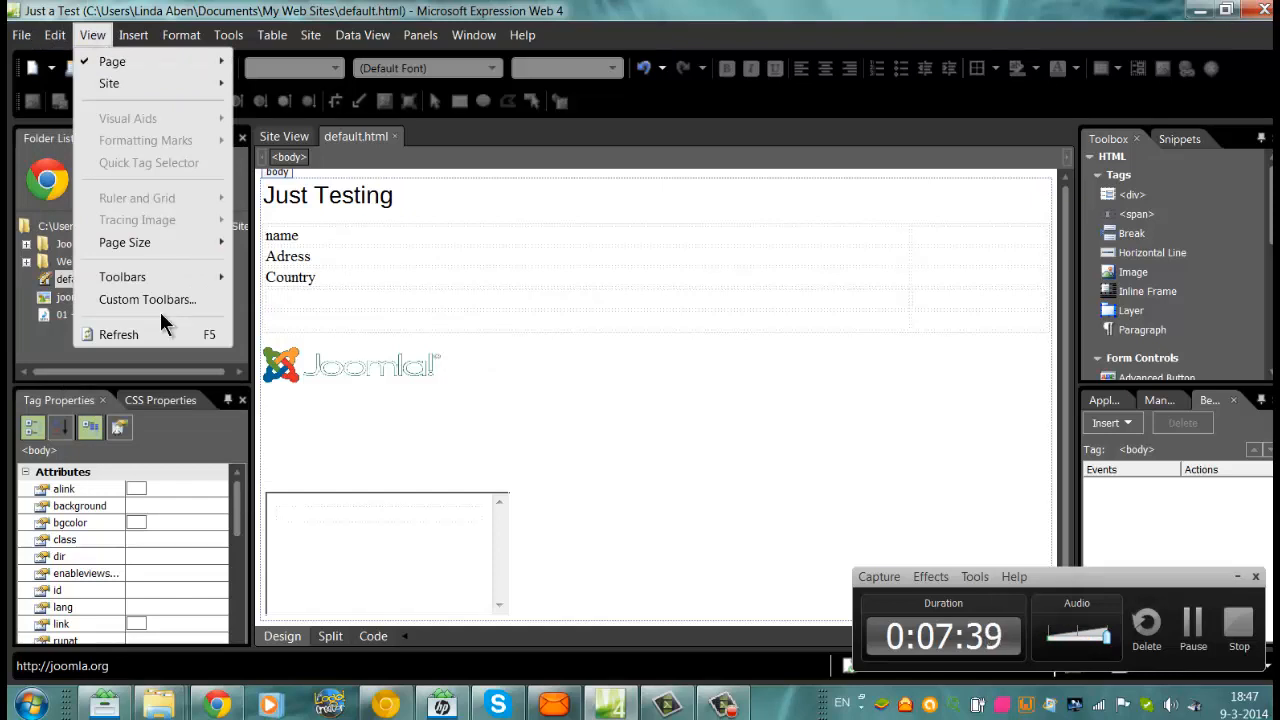
{"action": "left_click", "coordinate": [133, 34]}
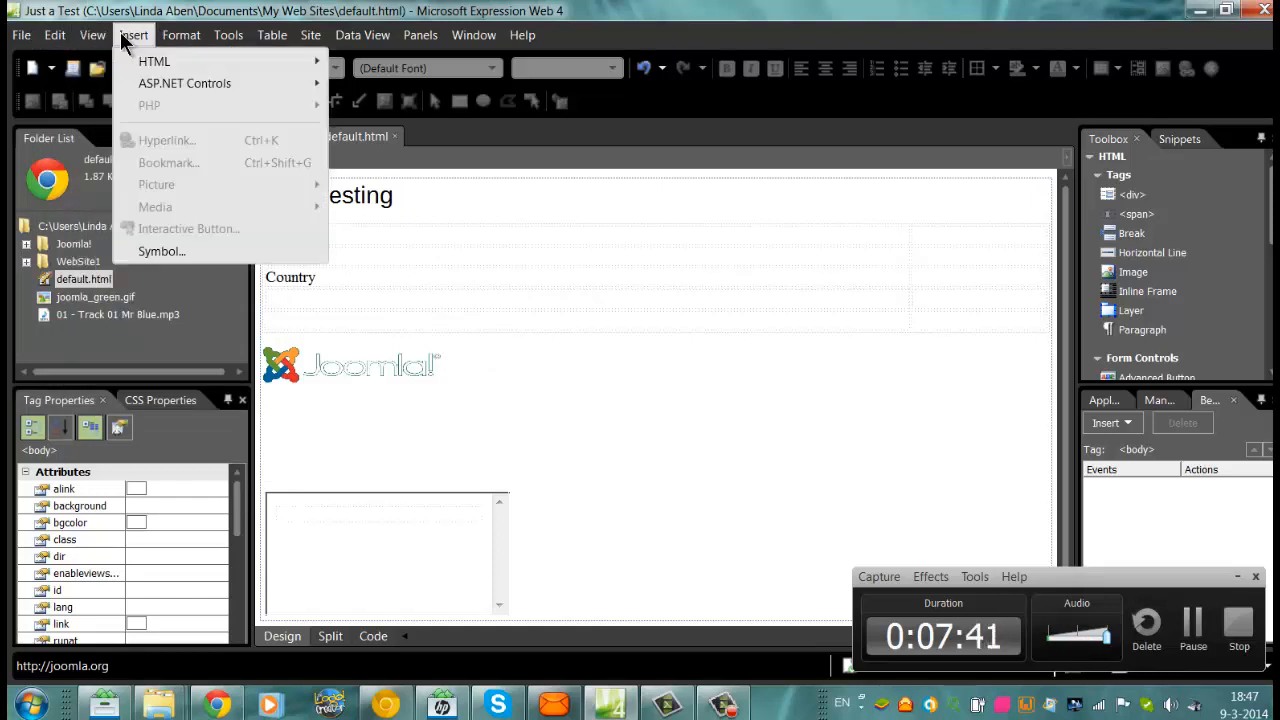
{"action": "left_click", "coordinate": [228, 35]}
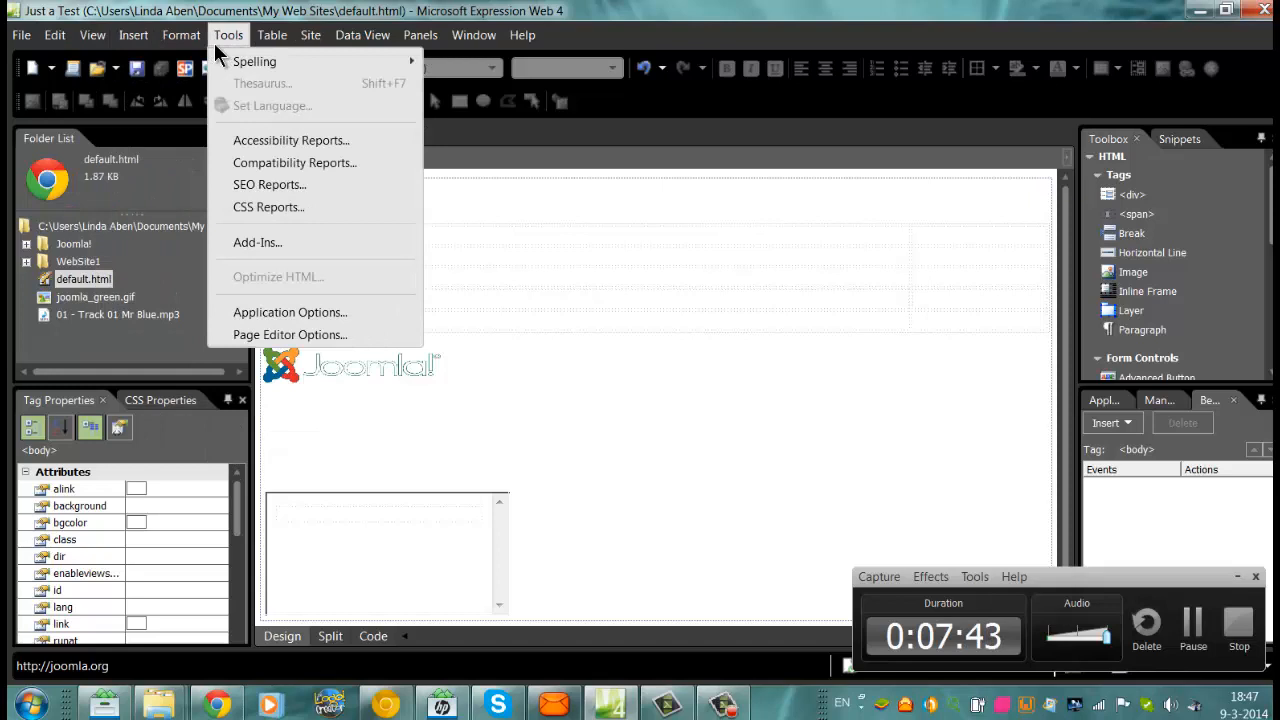
{"action": "mouse_move", "coordinate": [910, 530]}
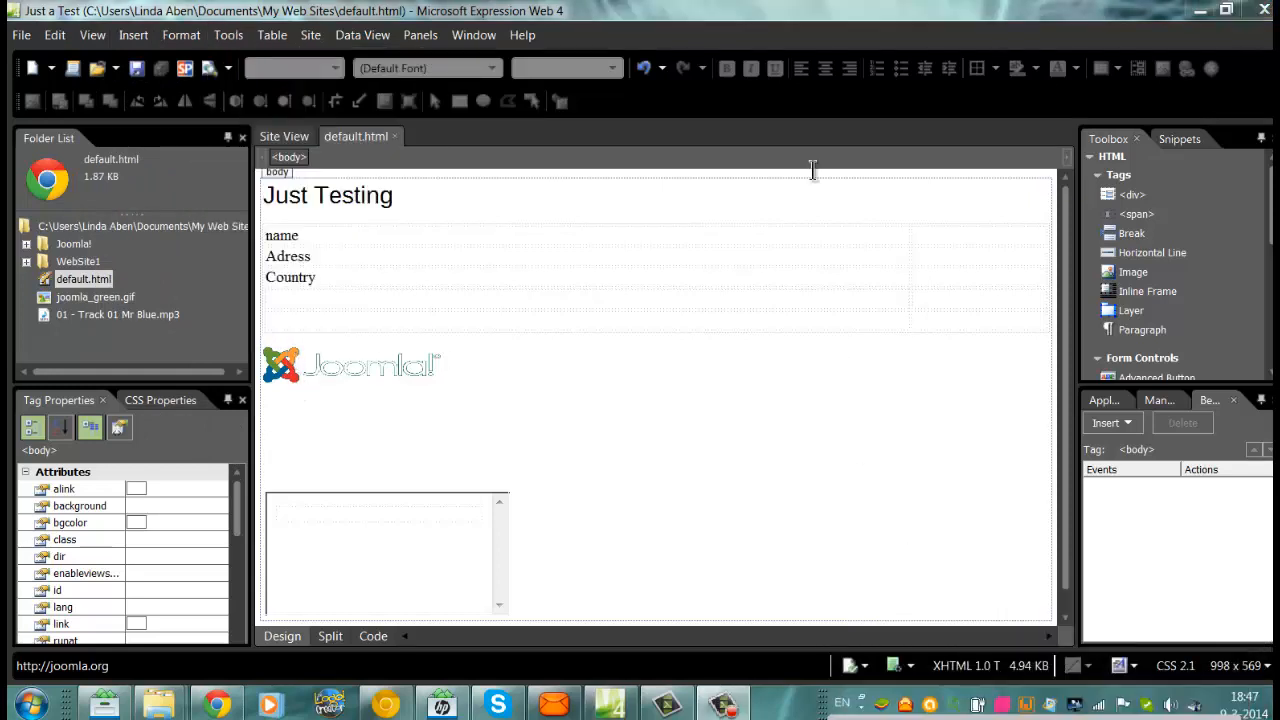
{"action": "left_click", "coordinate": [420, 35]}
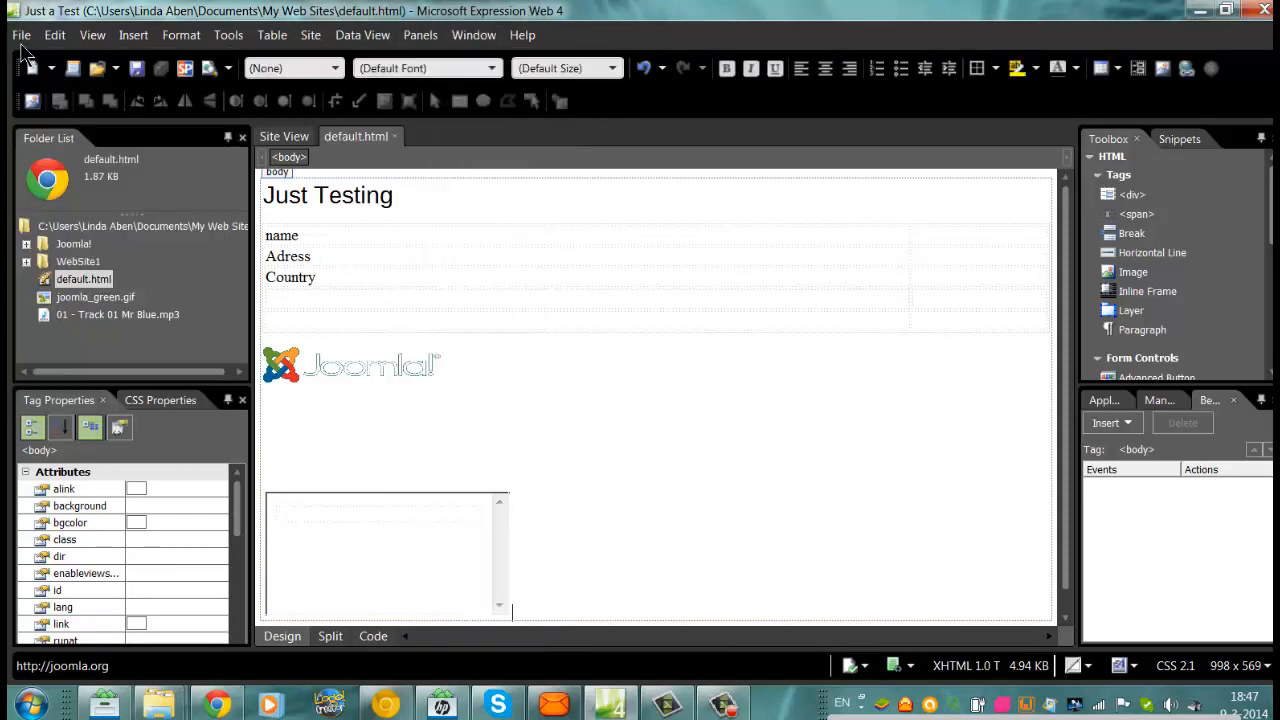
{"action": "left_click", "coordinate": [20, 35]}
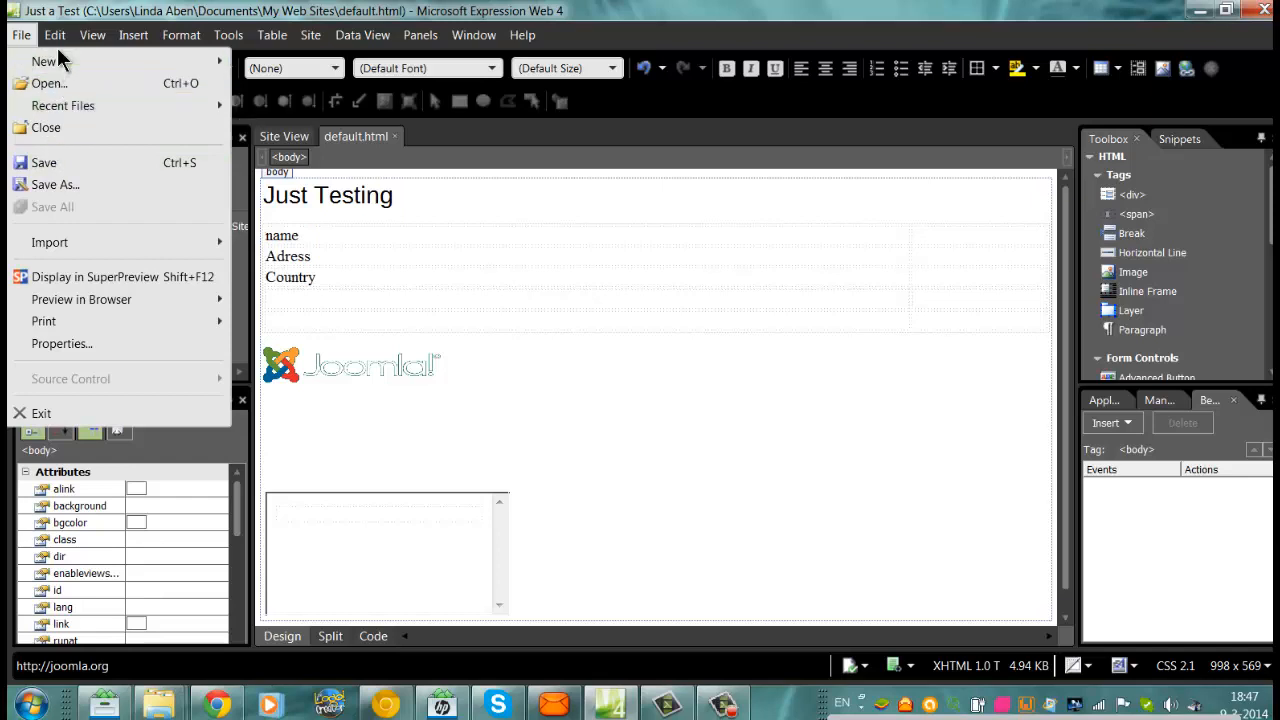
{"action": "left_click", "coordinate": [54, 35]}
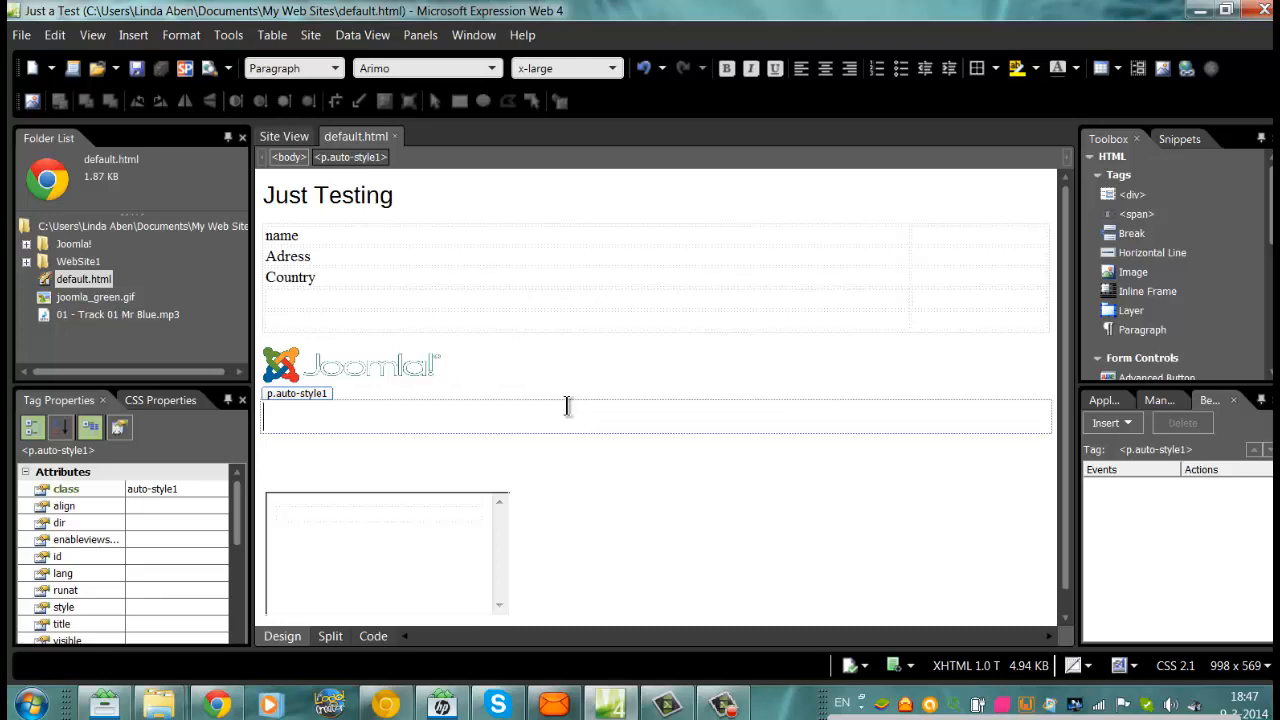
{"action": "mouse_move", "coordinate": [780, 90]}
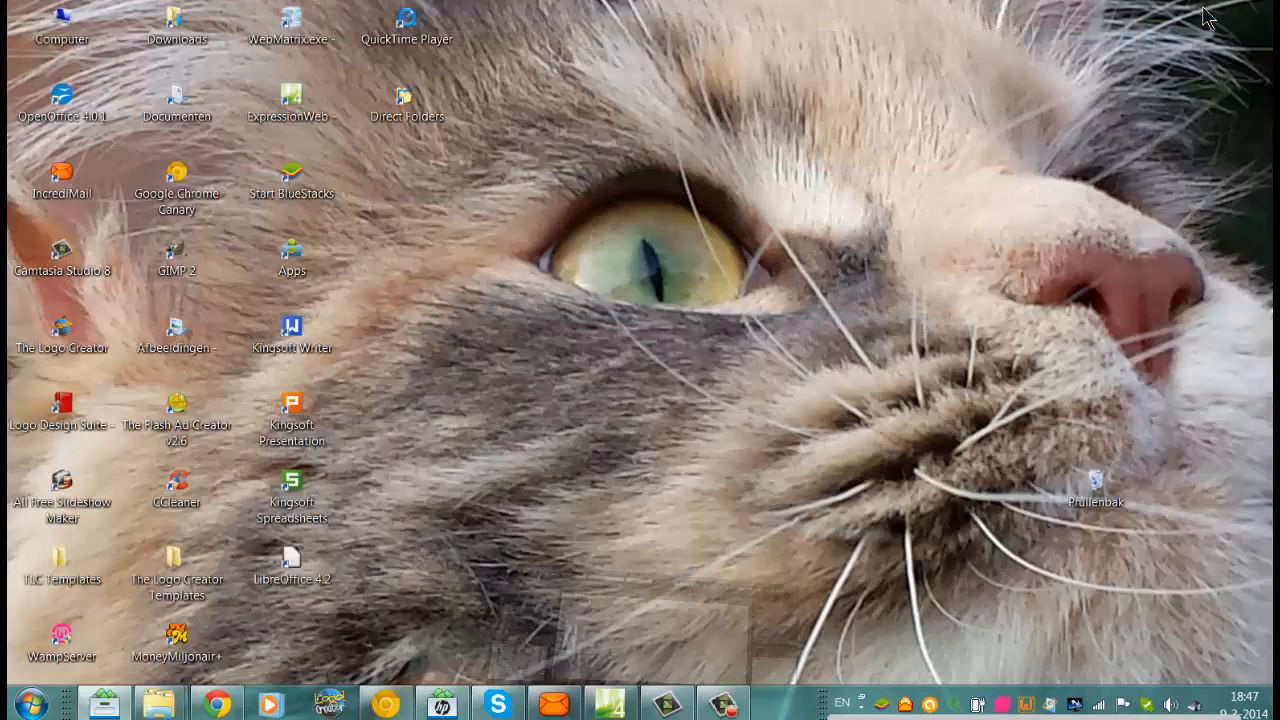
{"action": "mouse_move", "coordinate": [143, 308]}
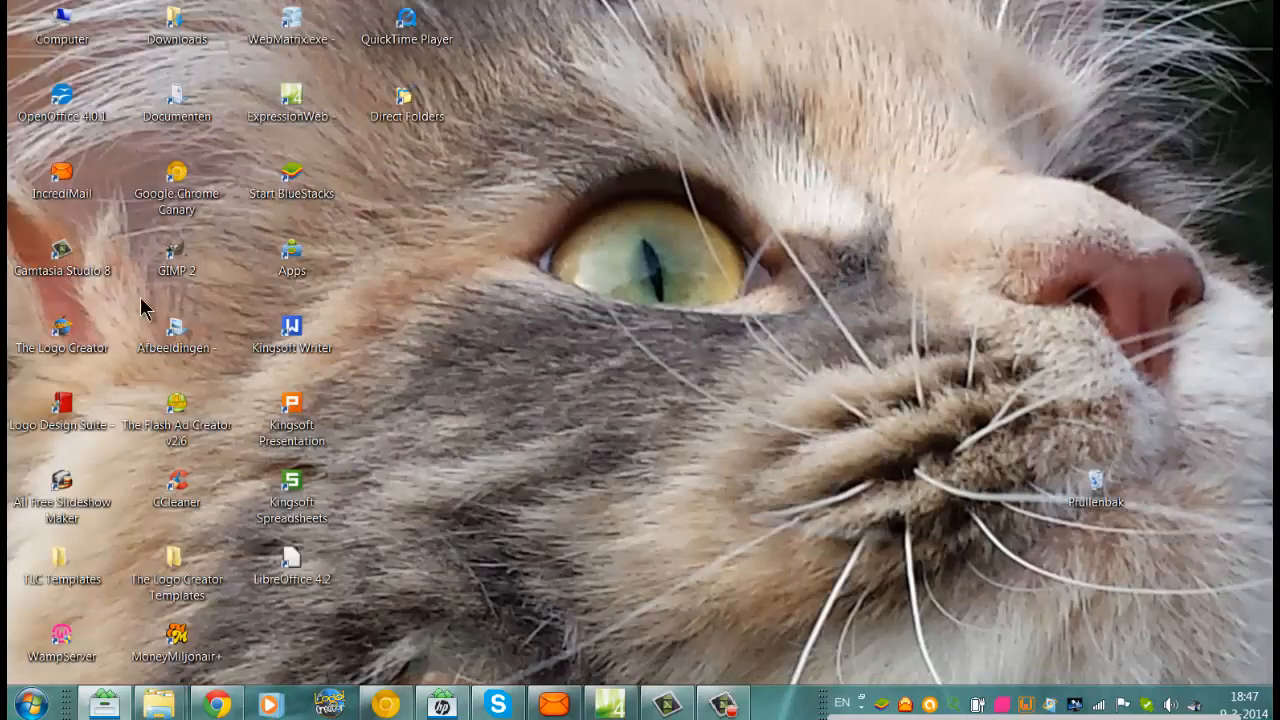
{"action": "mouse_move", "coordinate": [432, 220]}
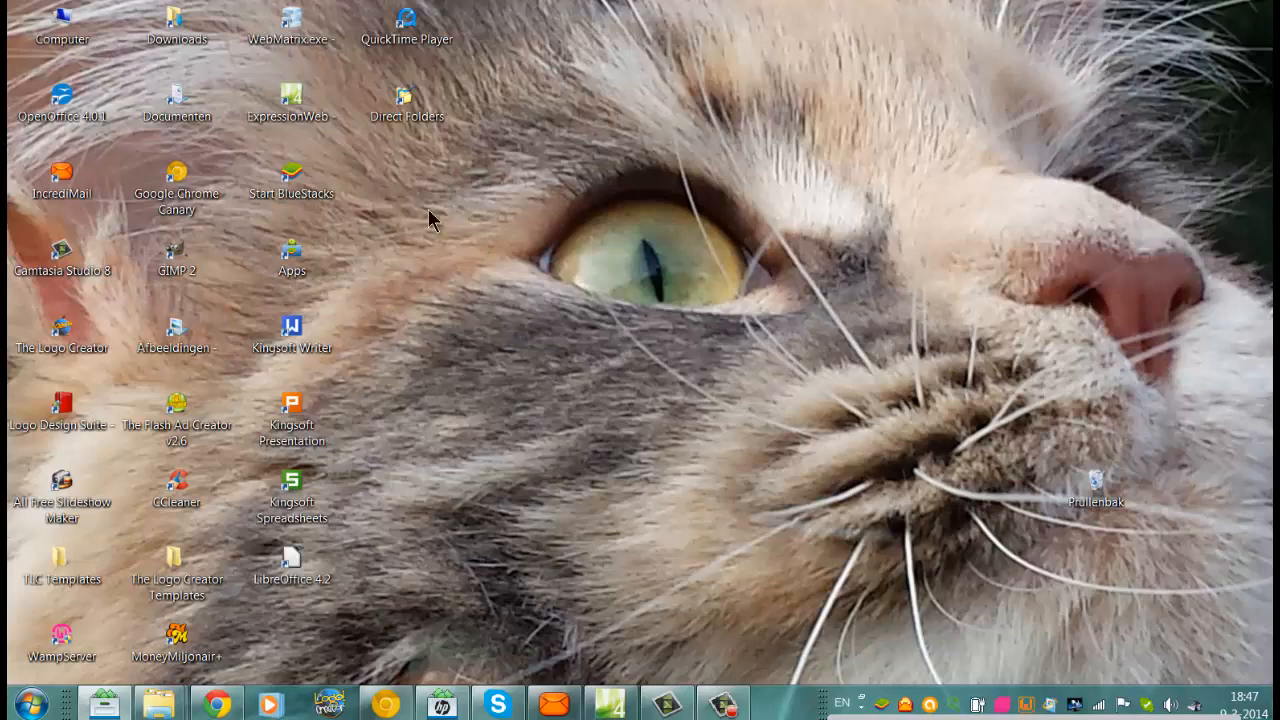
- Minimize Expression Web and select the WebMatrix.exe desktop shortcut
{"action": "left_click", "coordinate": [291, 20]}
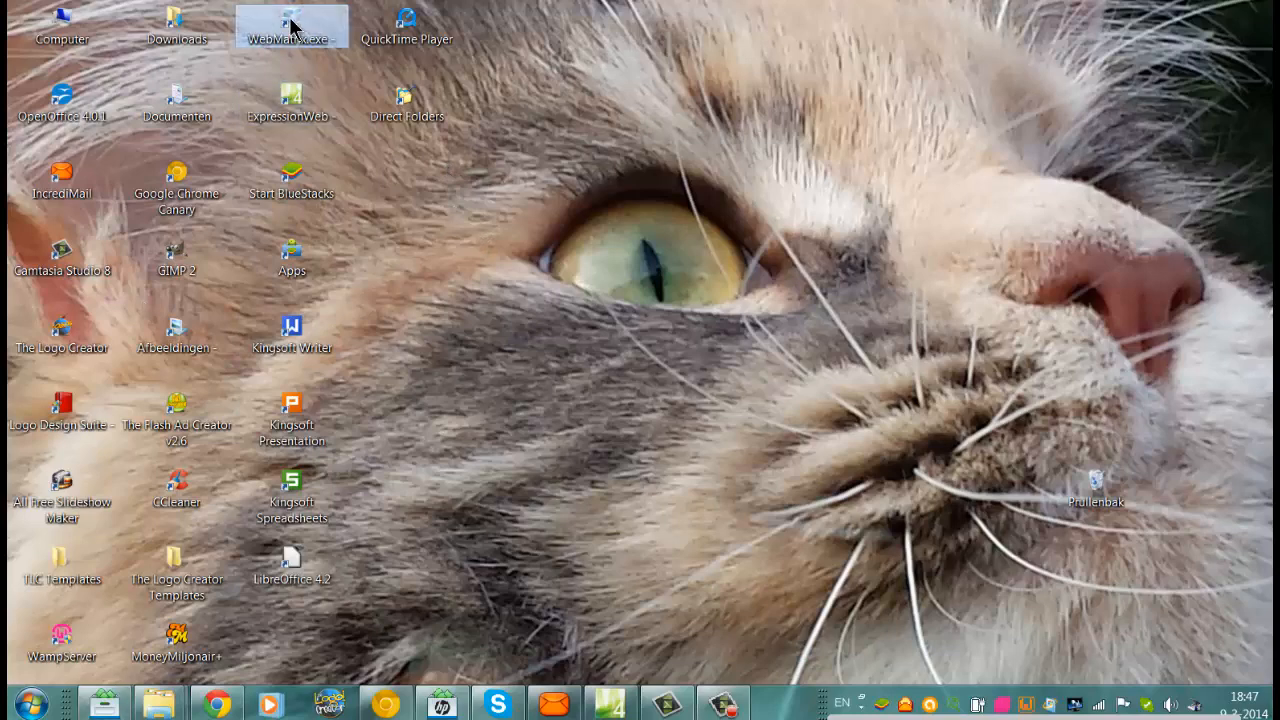